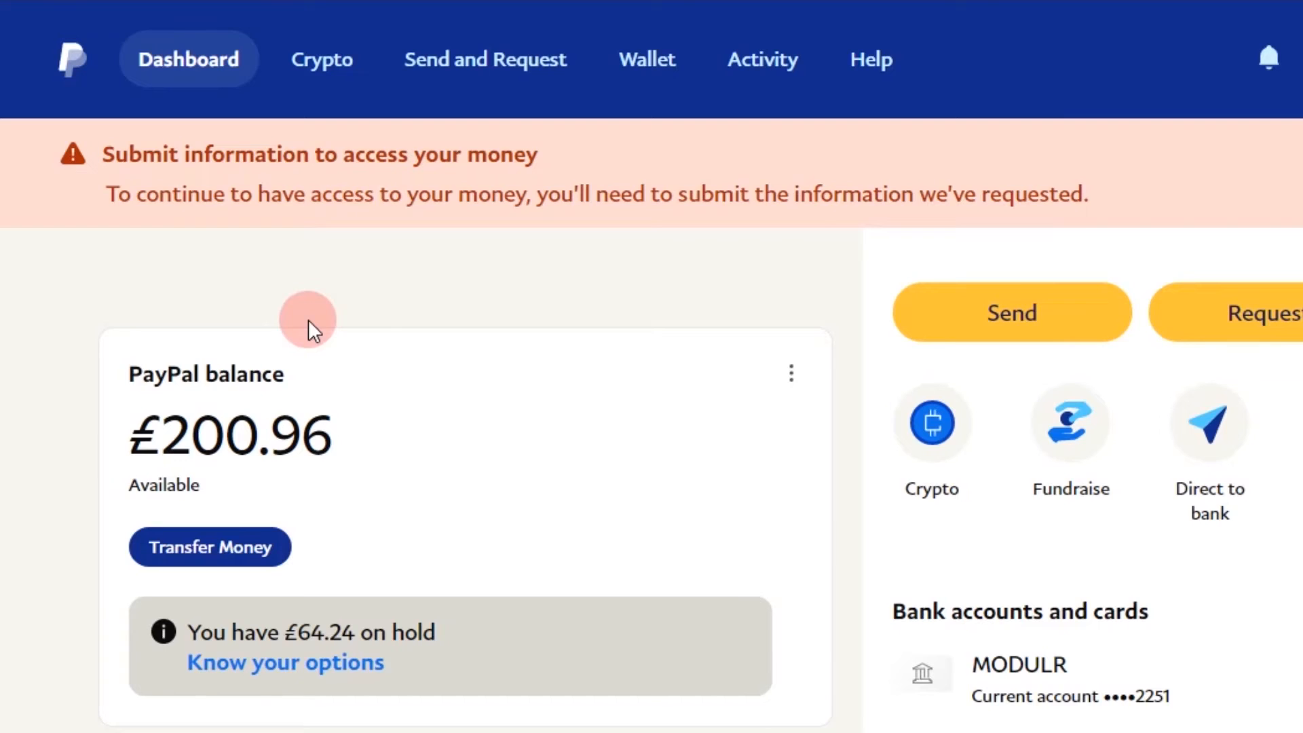
pyautogui.moveTo(500, 622)
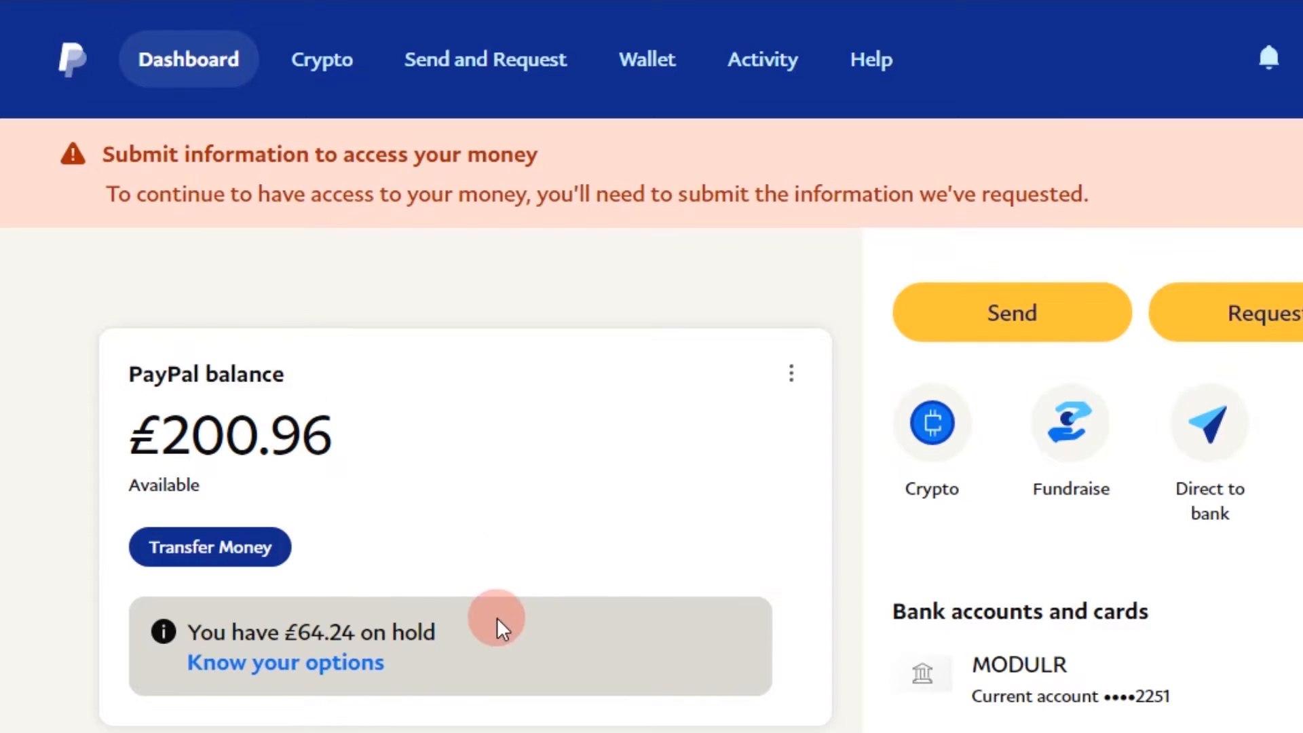
pyautogui.moveTo(478, 635)
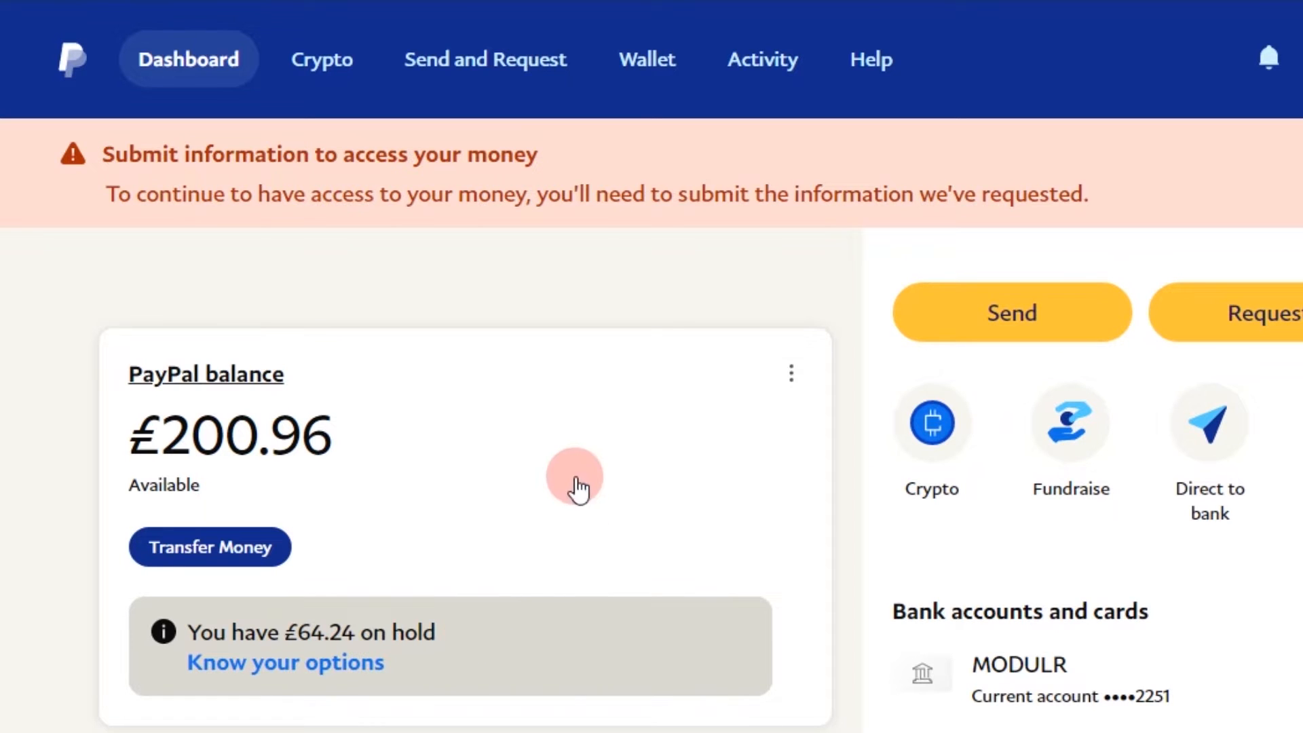
pyautogui.moveTo(553, 556)
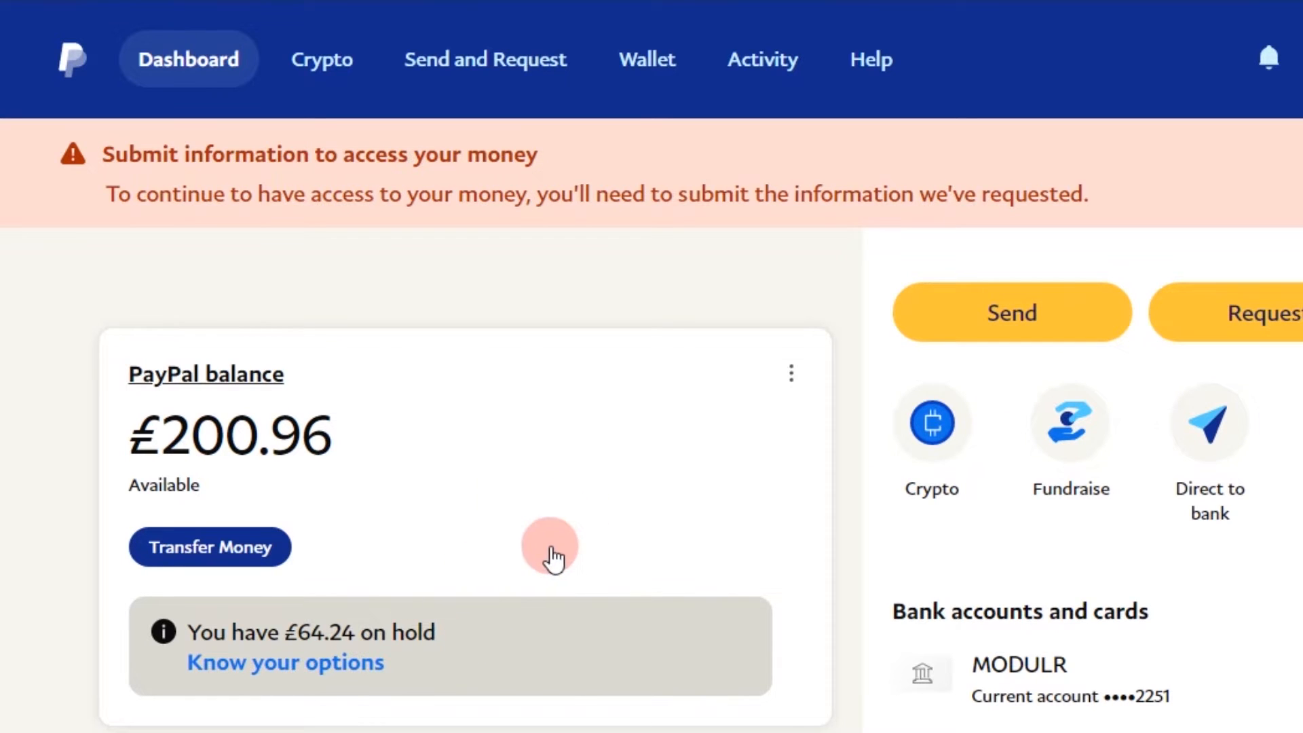
pyautogui.moveTo(491, 415)
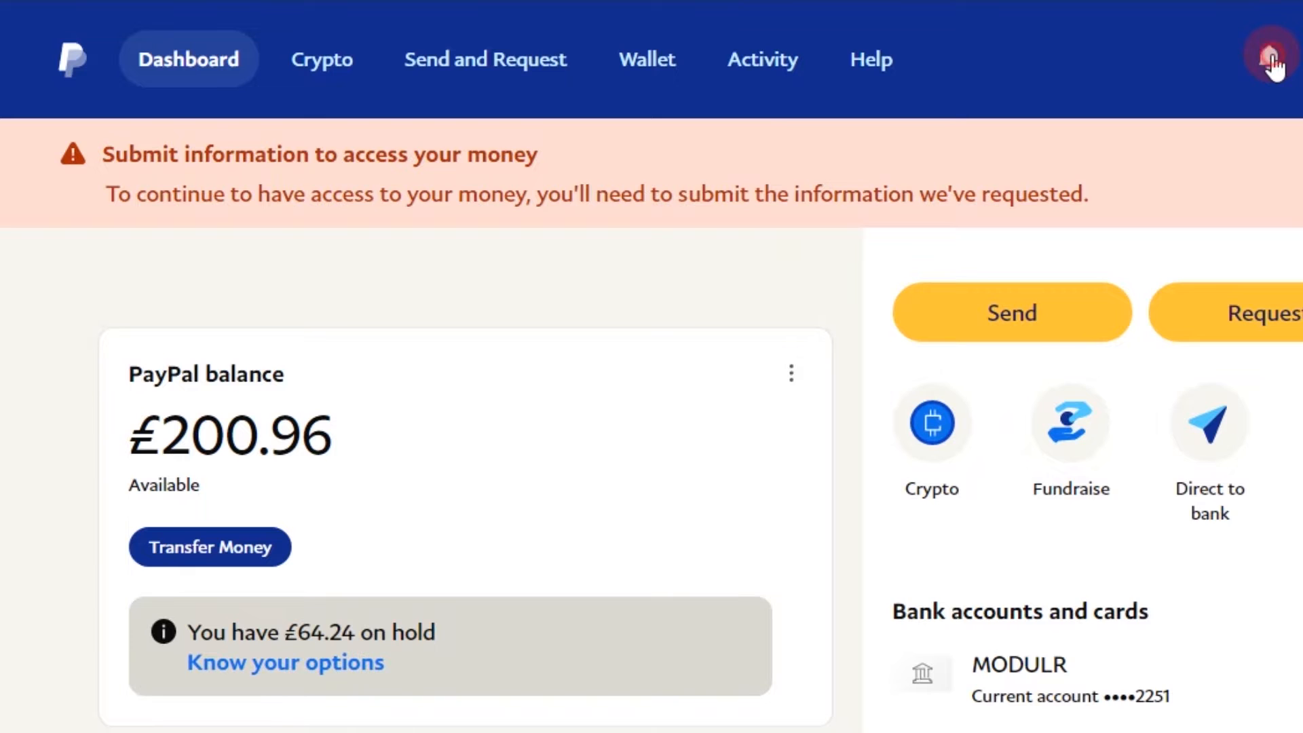
# Reach the limitation page listing the photo ID and proof of fulfilment tasks
pyautogui.click(1269, 59)
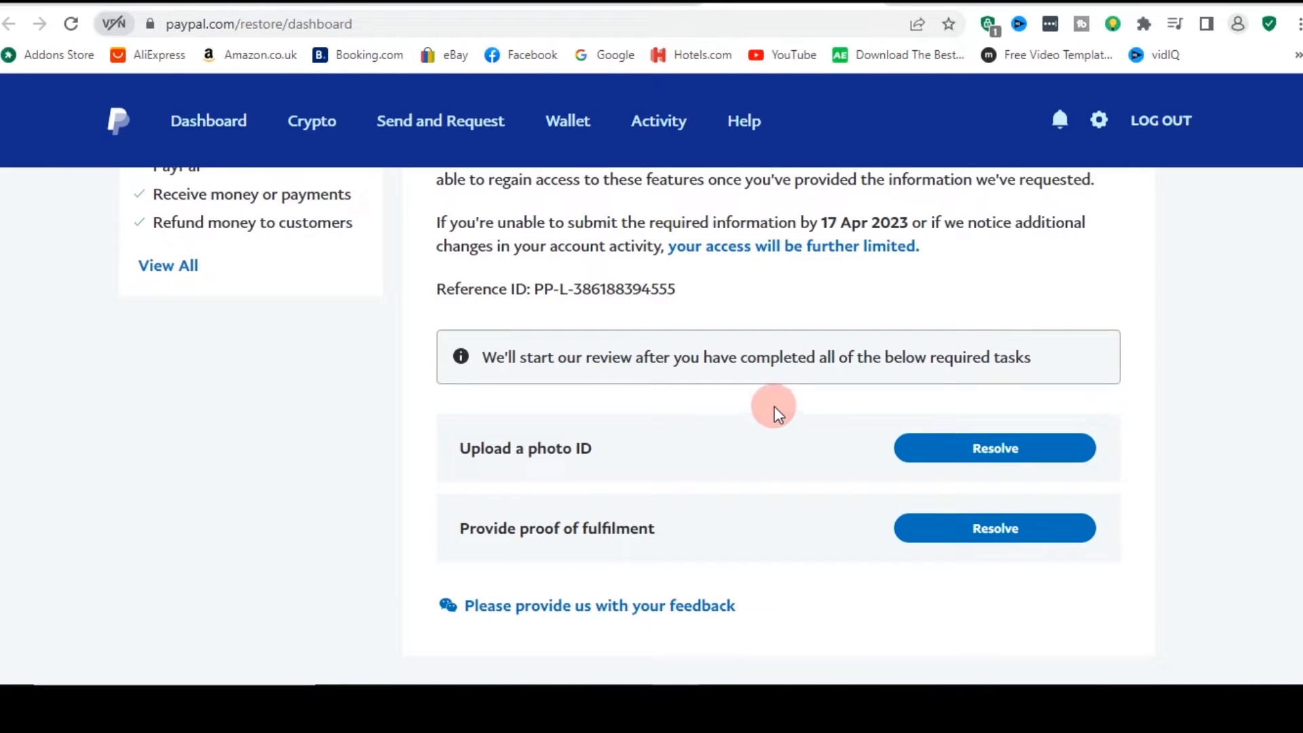
pyautogui.scroll(-3)
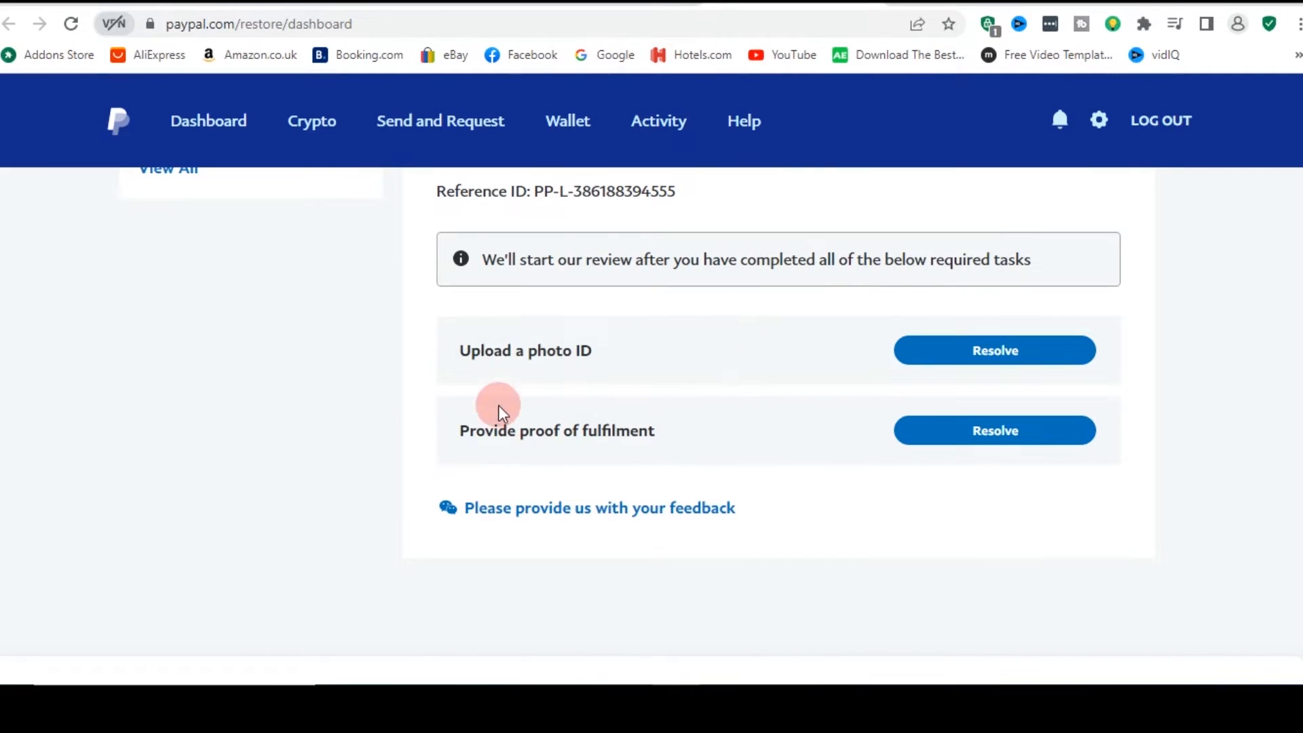
pyautogui.moveTo(499, 357)
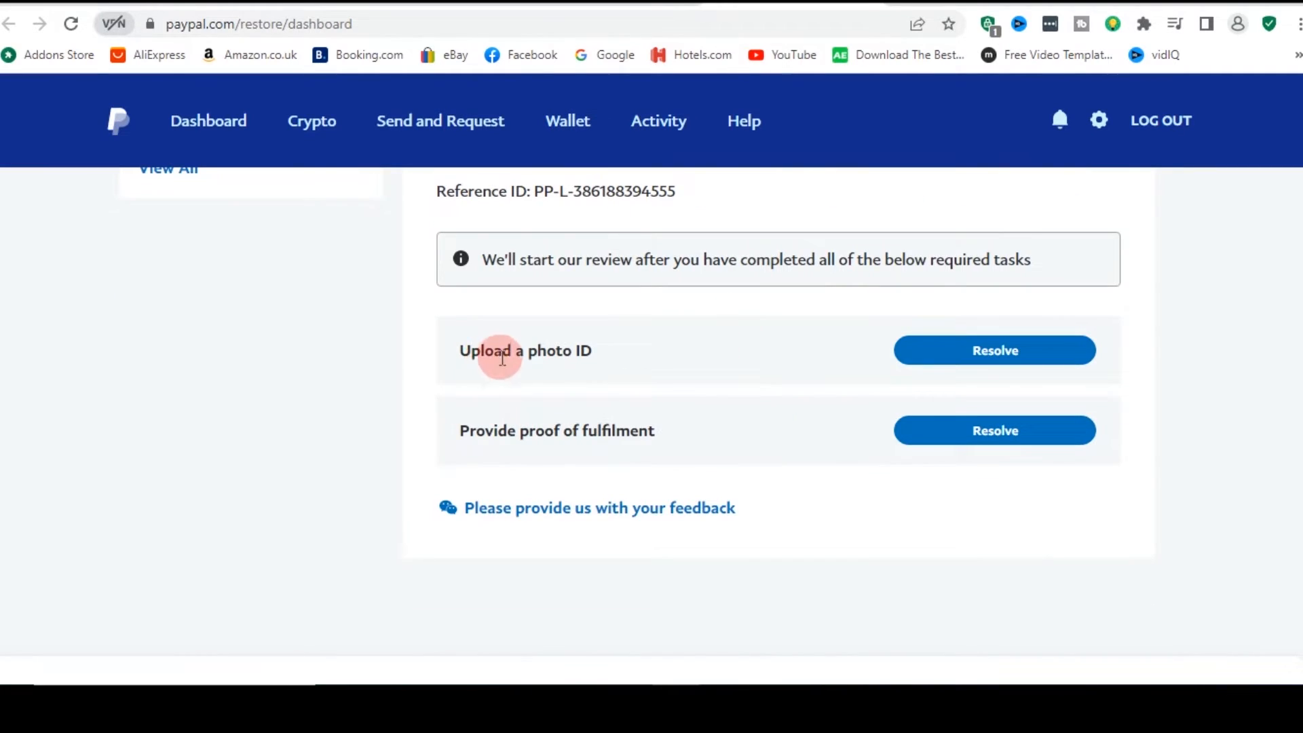
pyautogui.moveTo(509, 438)
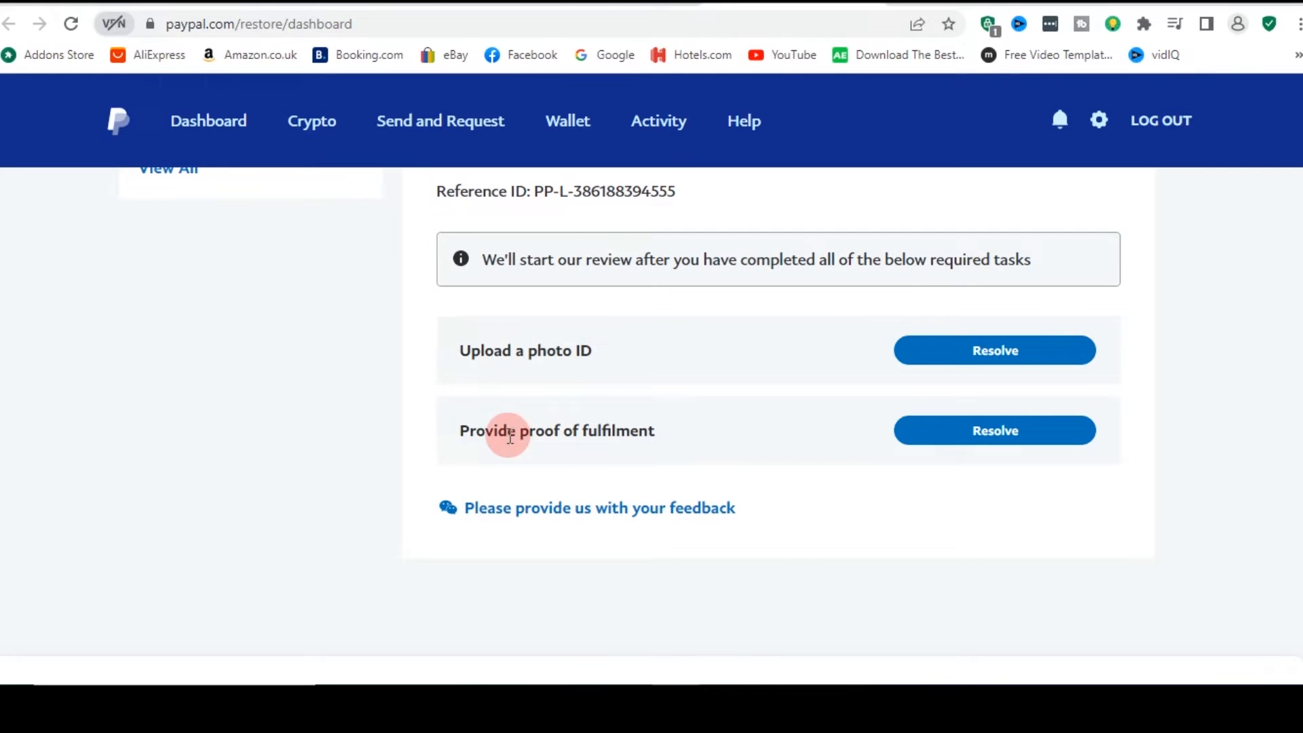
pyautogui.moveTo(696, 447)
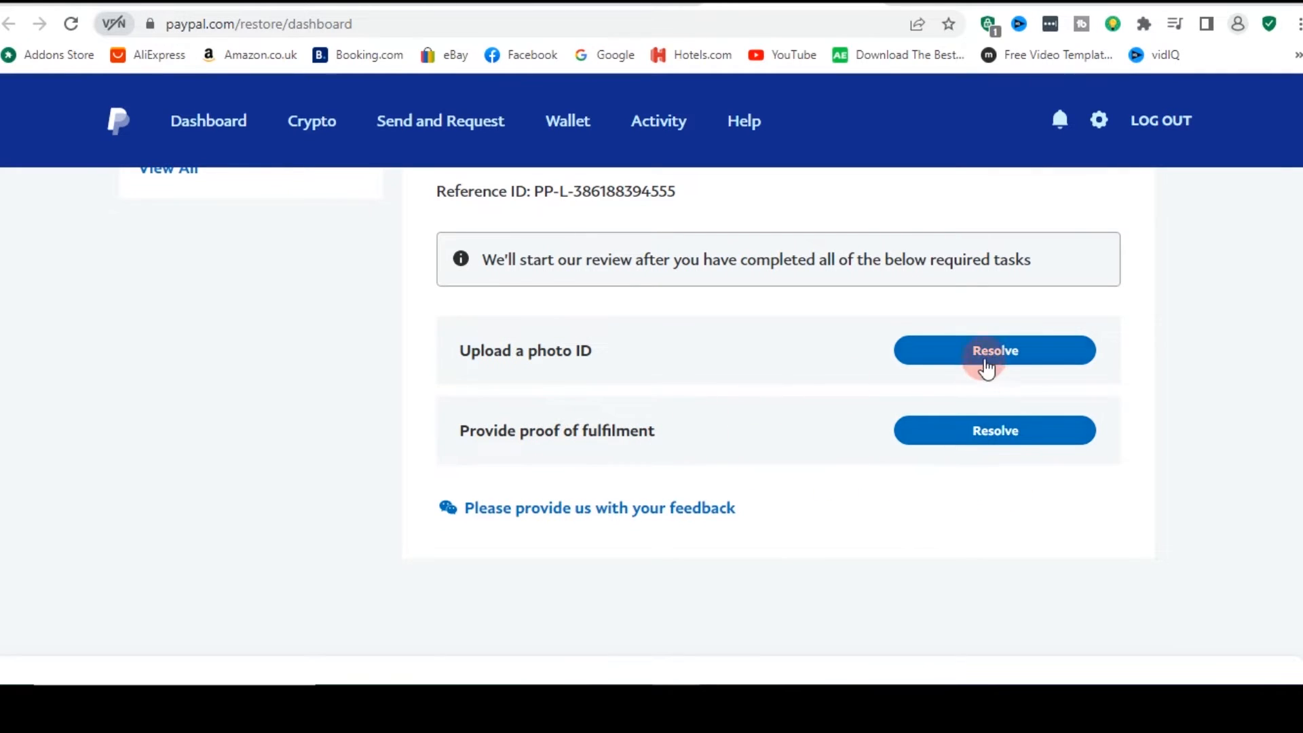
# Resolve the photo ID task with an Official Government-issued photo ID file from the personal documents folder
pyautogui.click(993, 350)
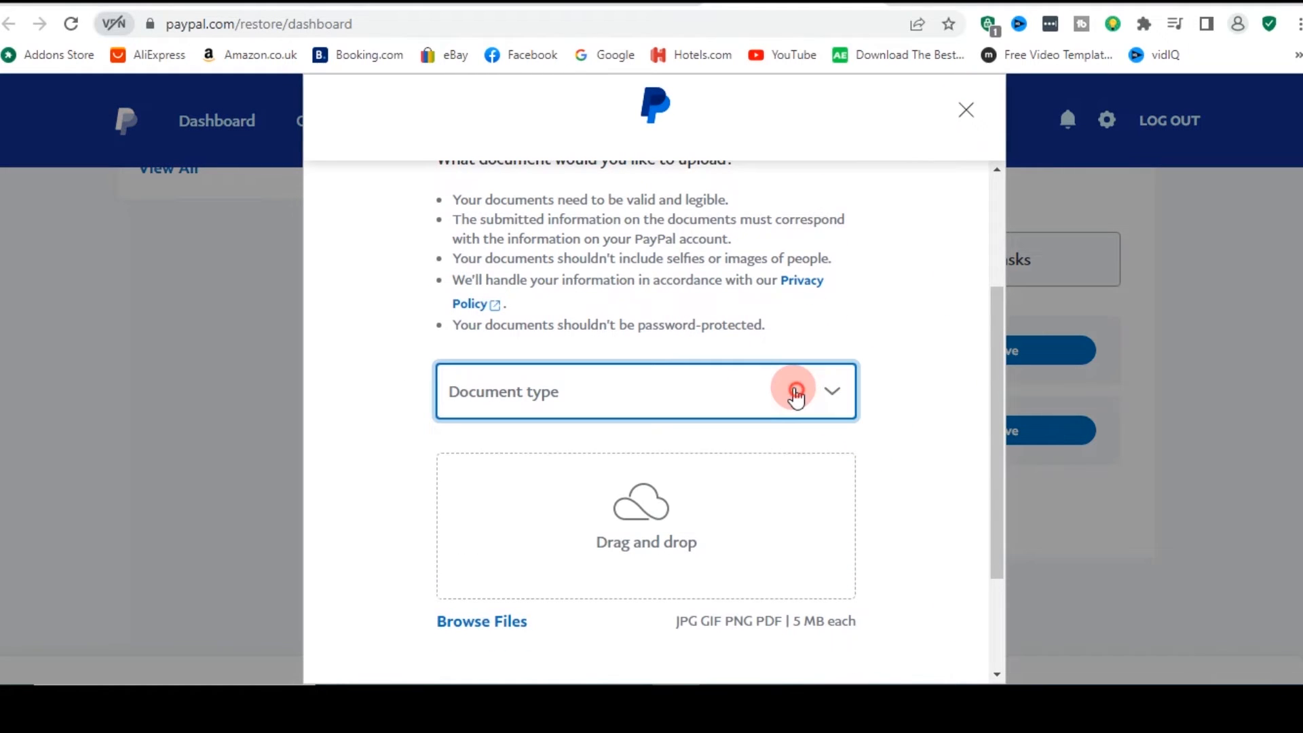
pyautogui.click(830, 390)
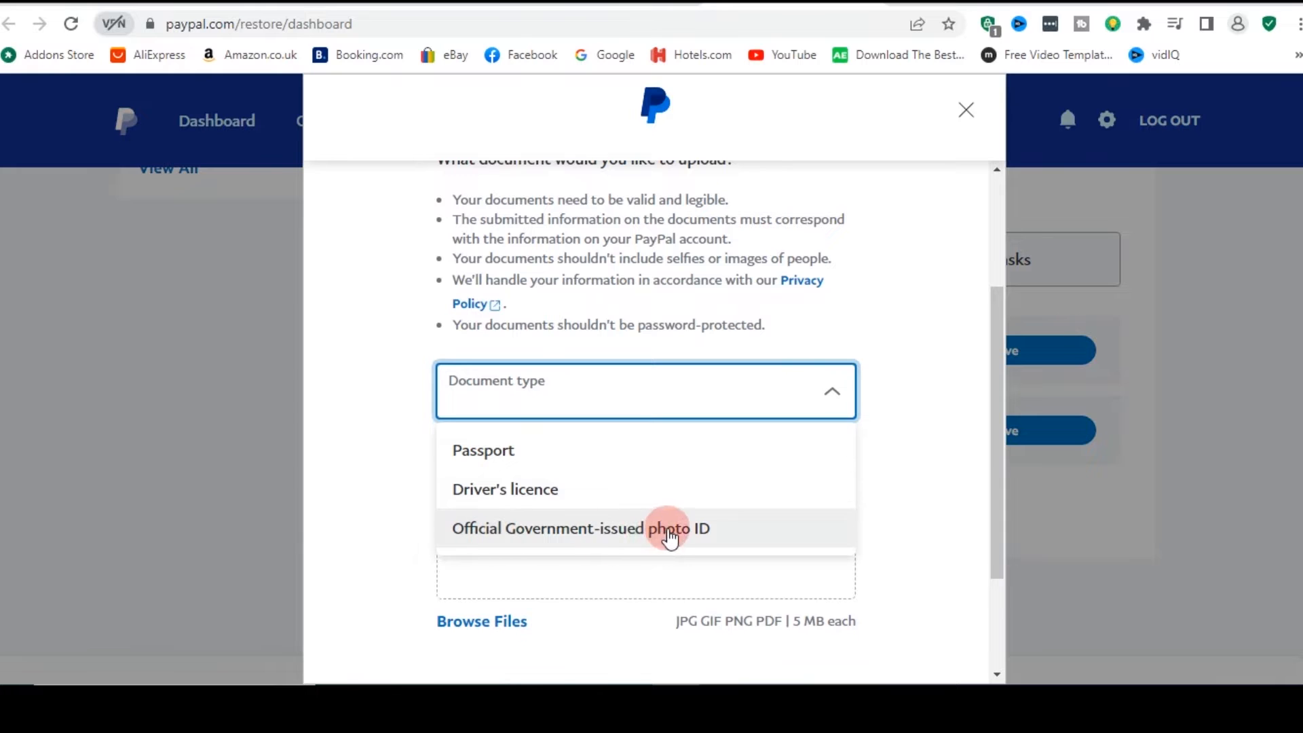
pyautogui.click(580, 528)
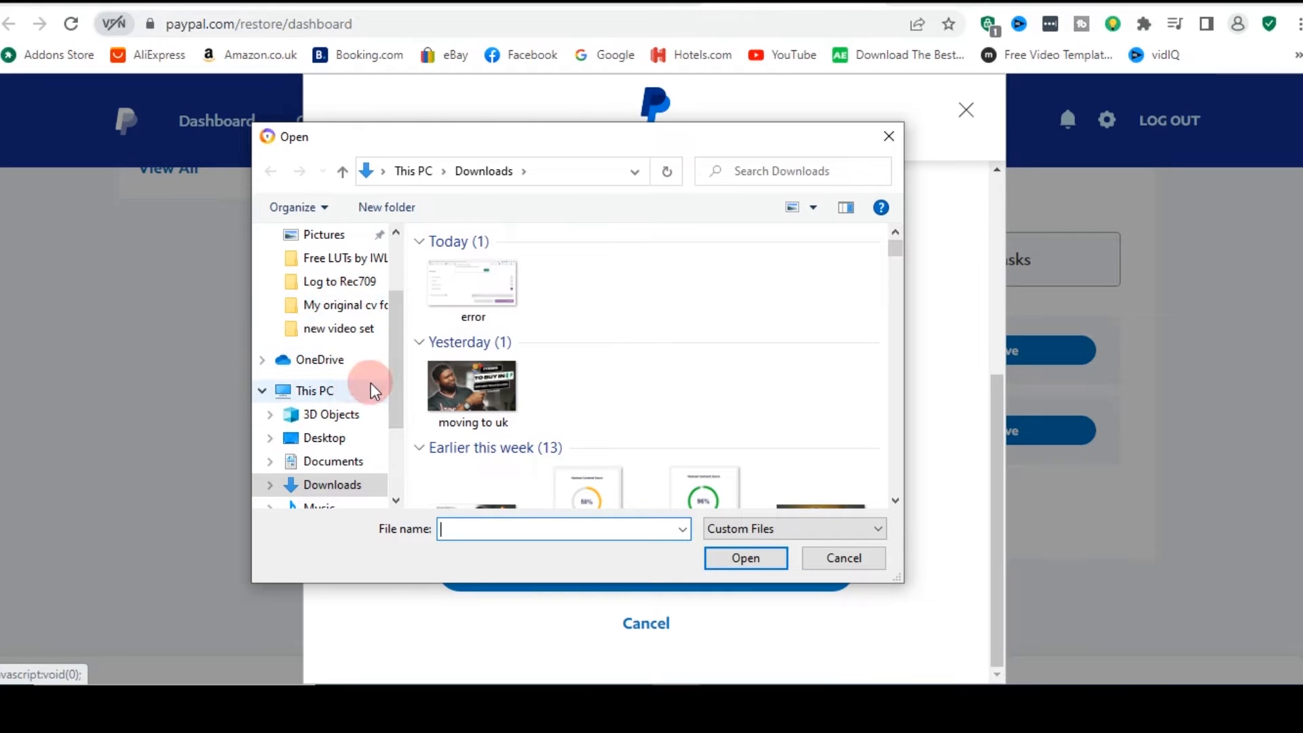
pyautogui.click(341, 306)
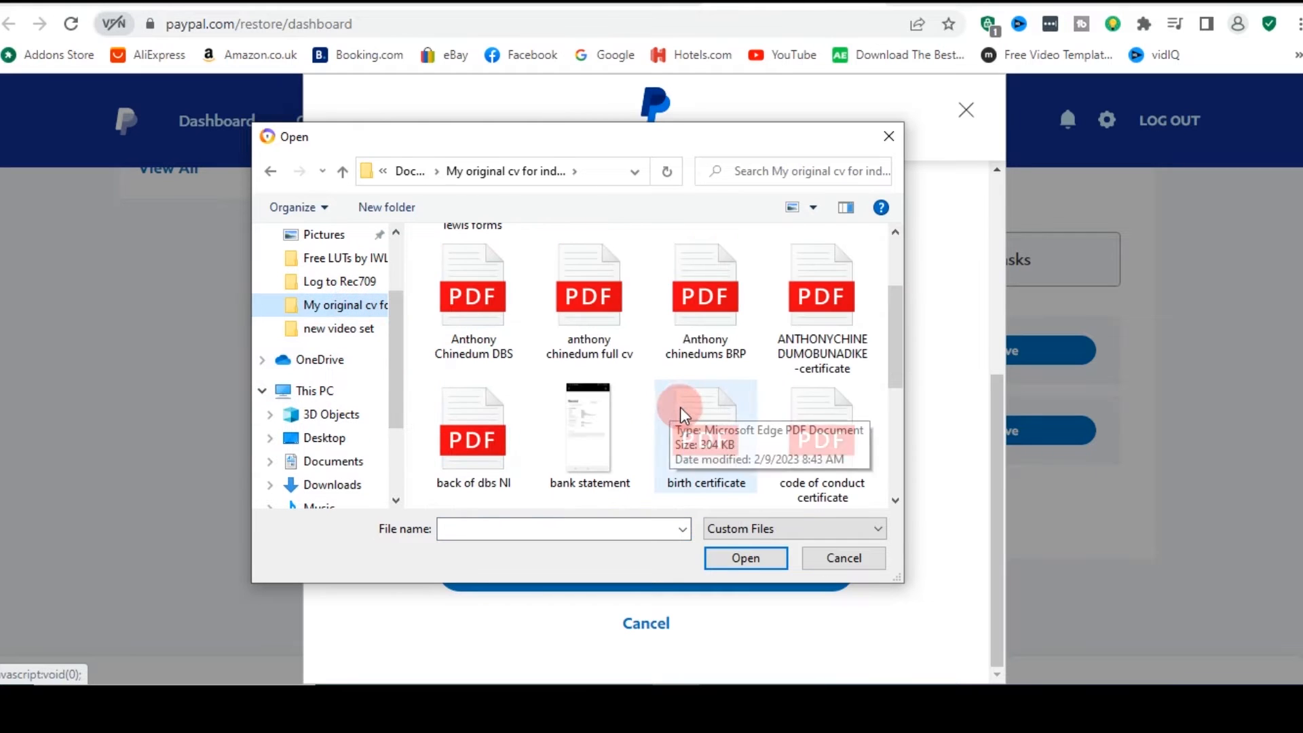
pyautogui.click(745, 558)
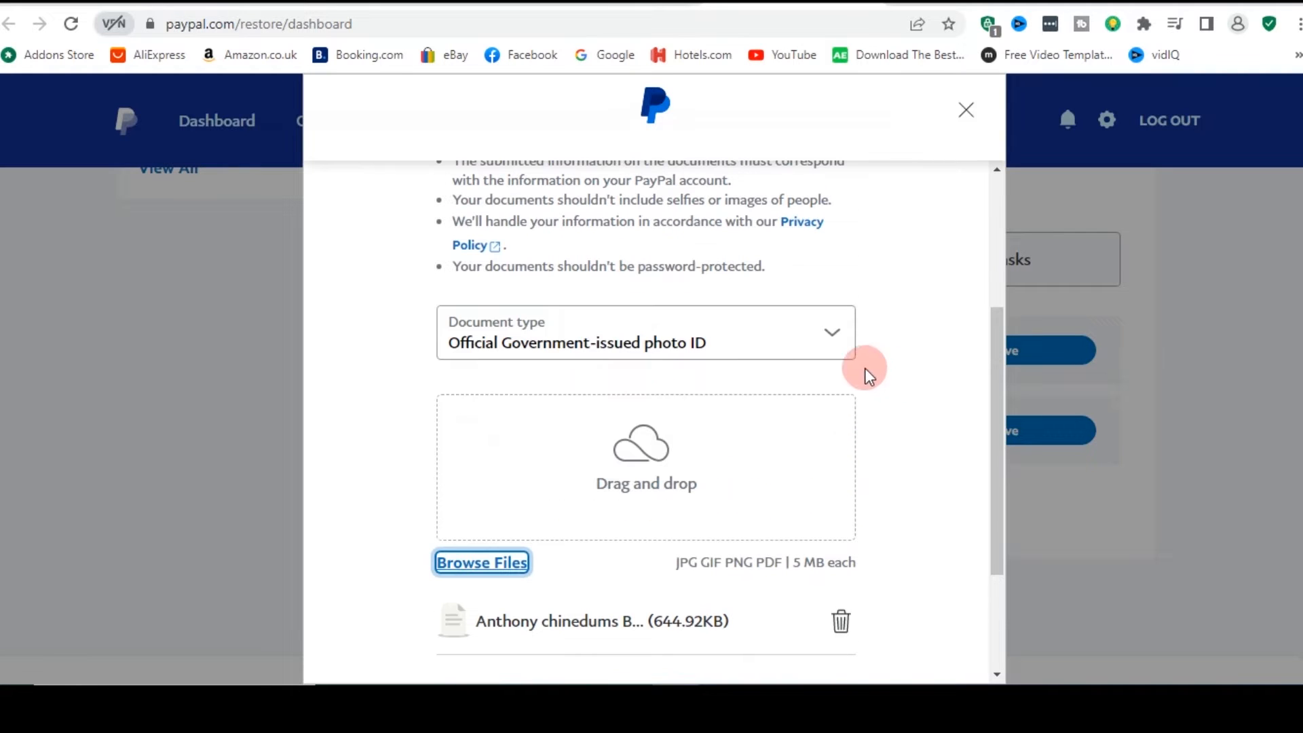
pyautogui.moveTo(912, 323)
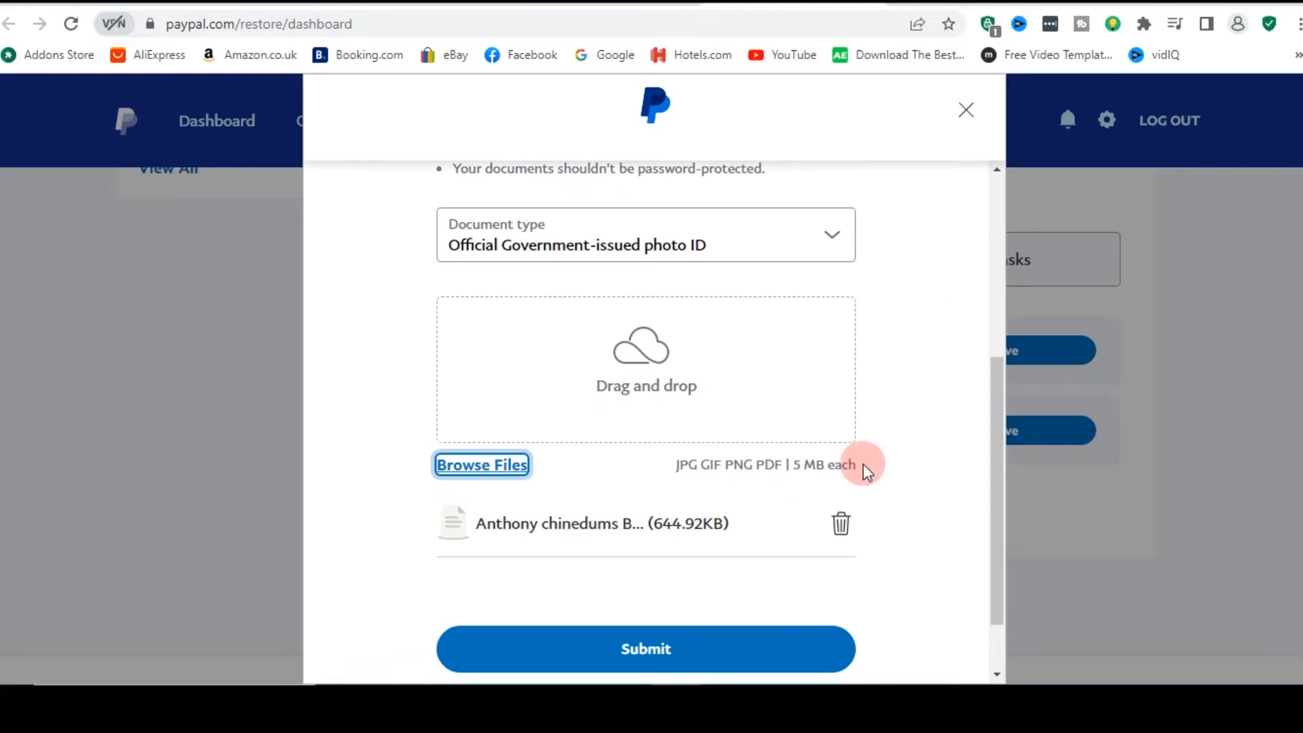
# Submit the uploaded photo ID and dismiss the confirmation
pyautogui.click(646, 649)
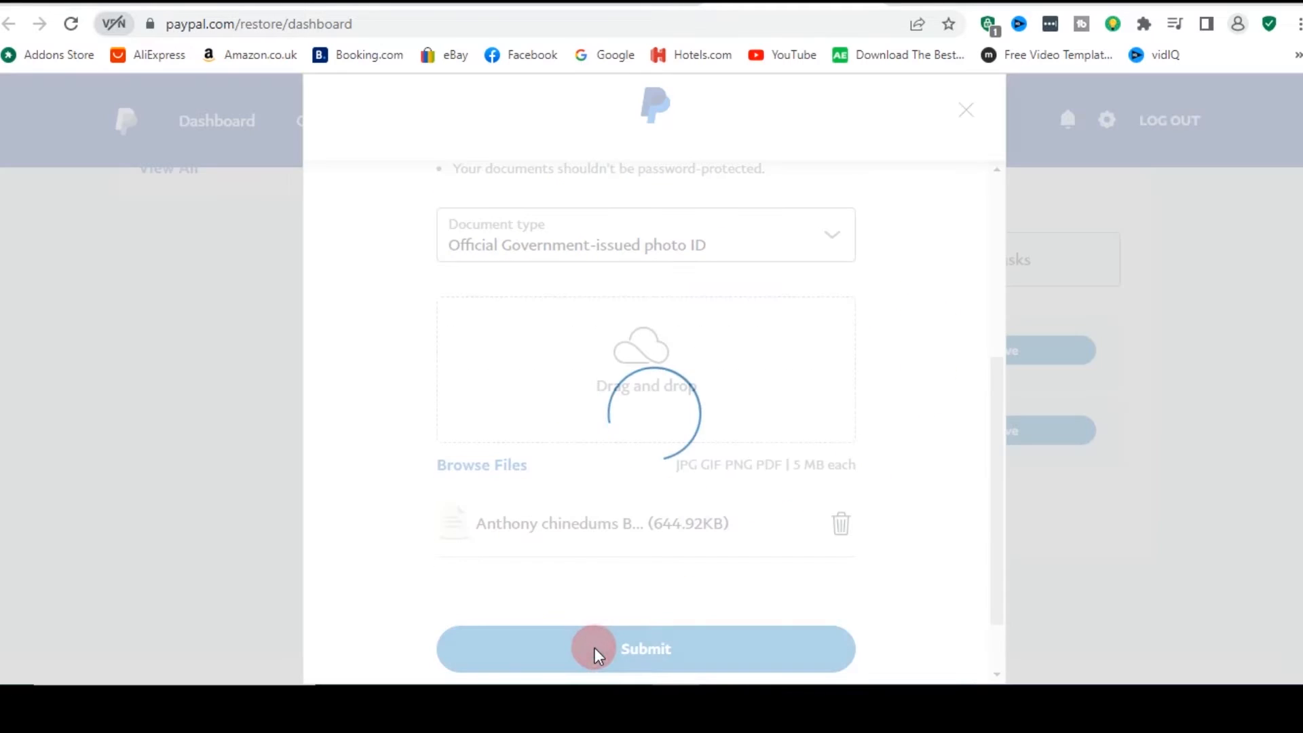
pyautogui.click(646, 649)
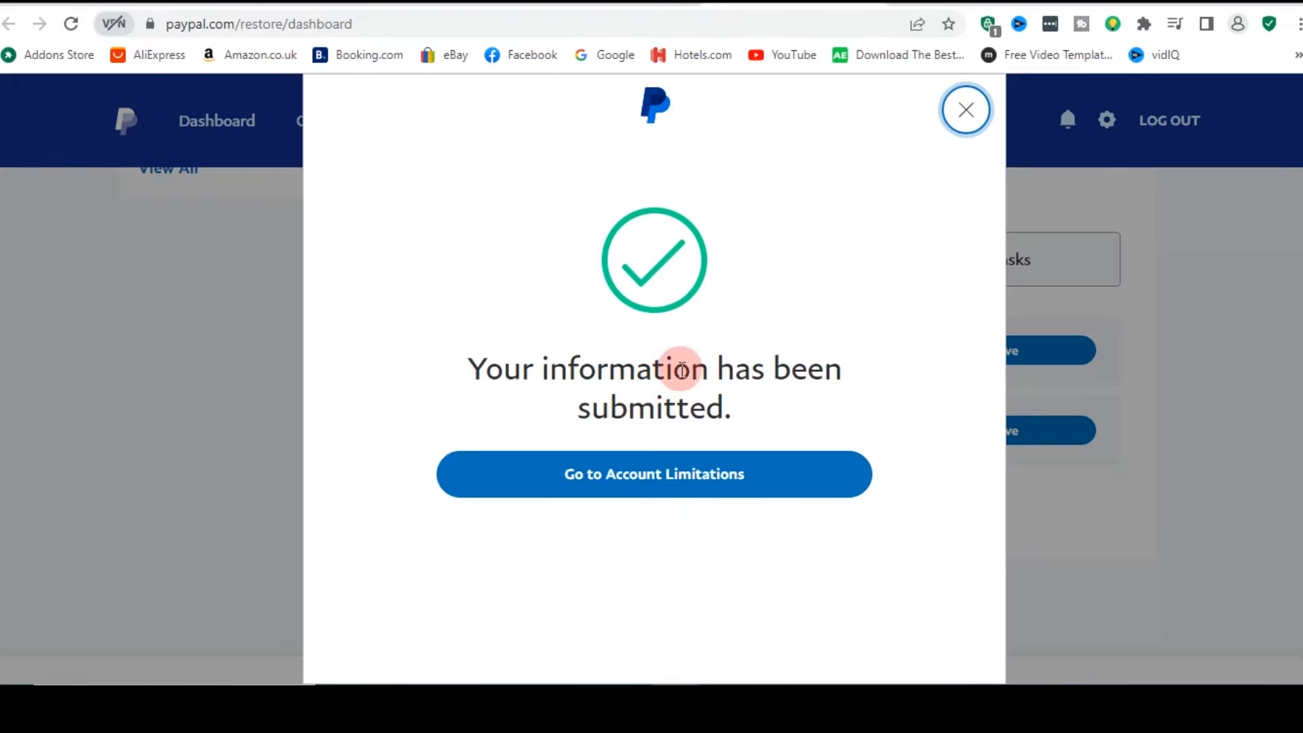
pyautogui.click(965, 109)
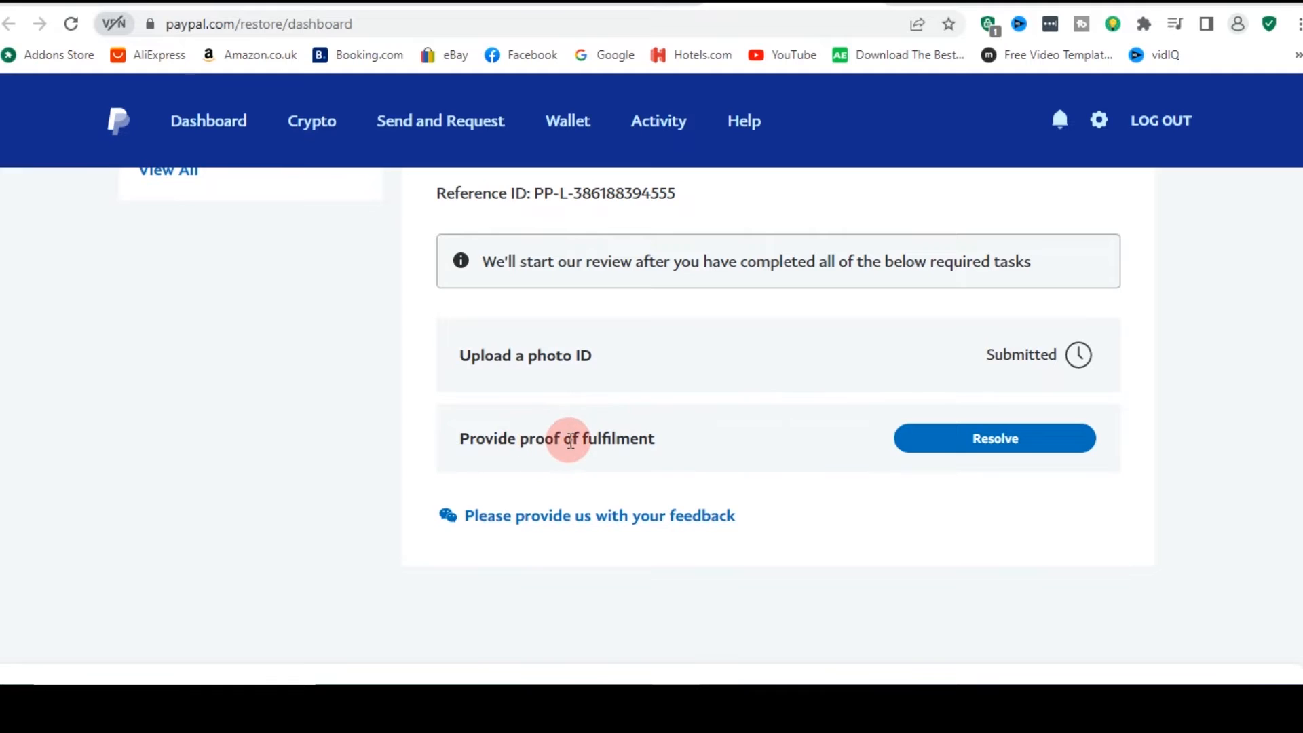
pyautogui.moveTo(639, 442)
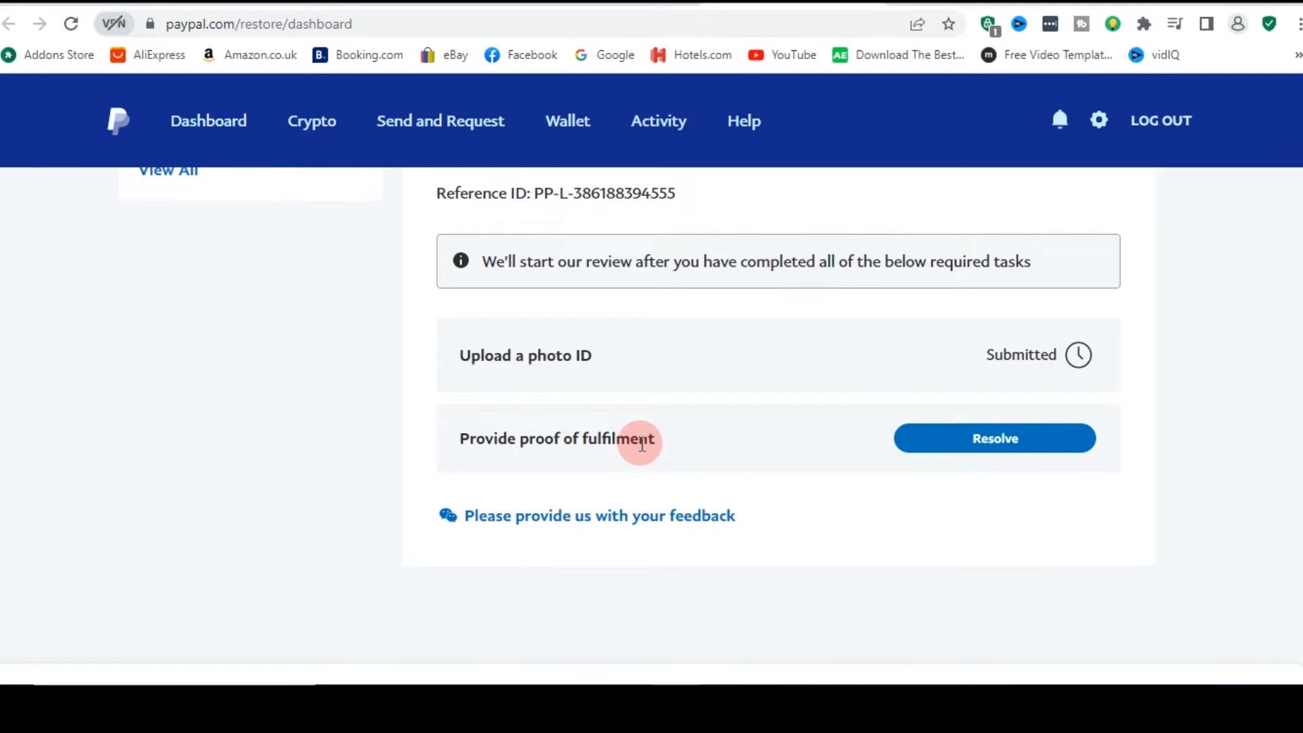
pyautogui.moveTo(891, 257)
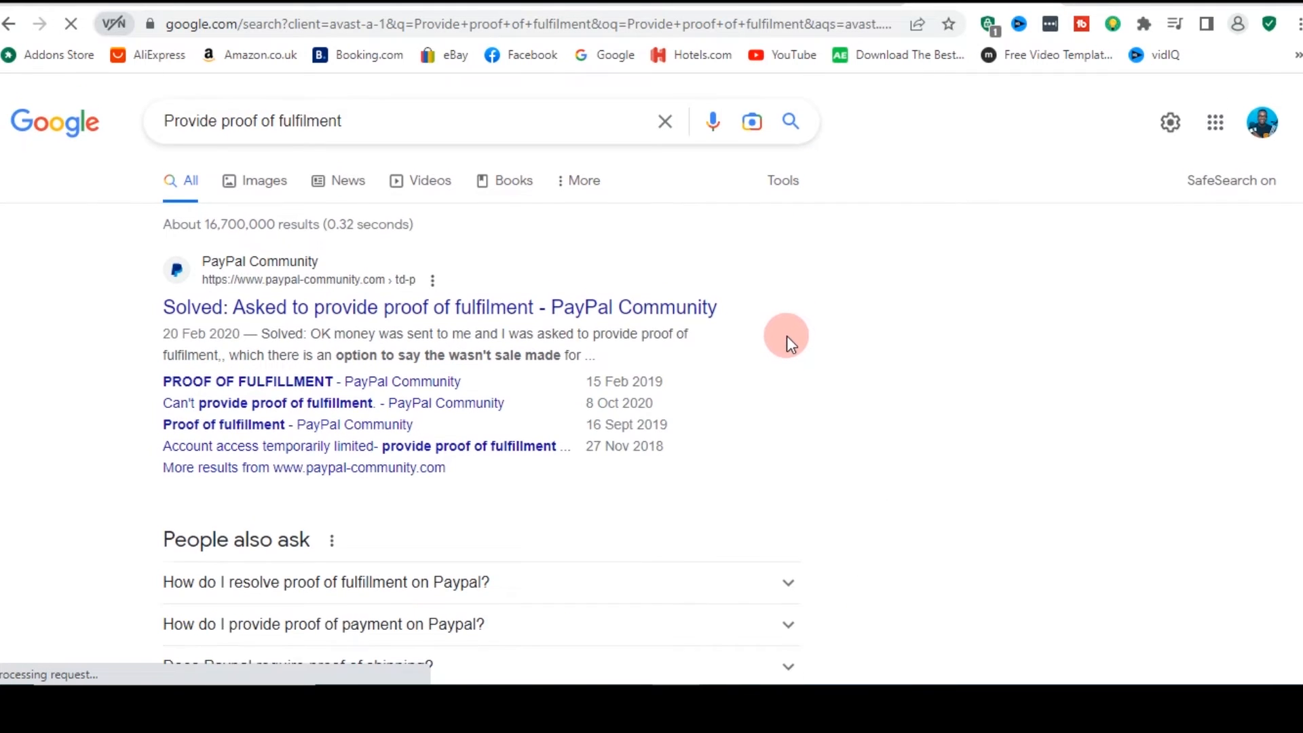
pyautogui.scroll(-3)
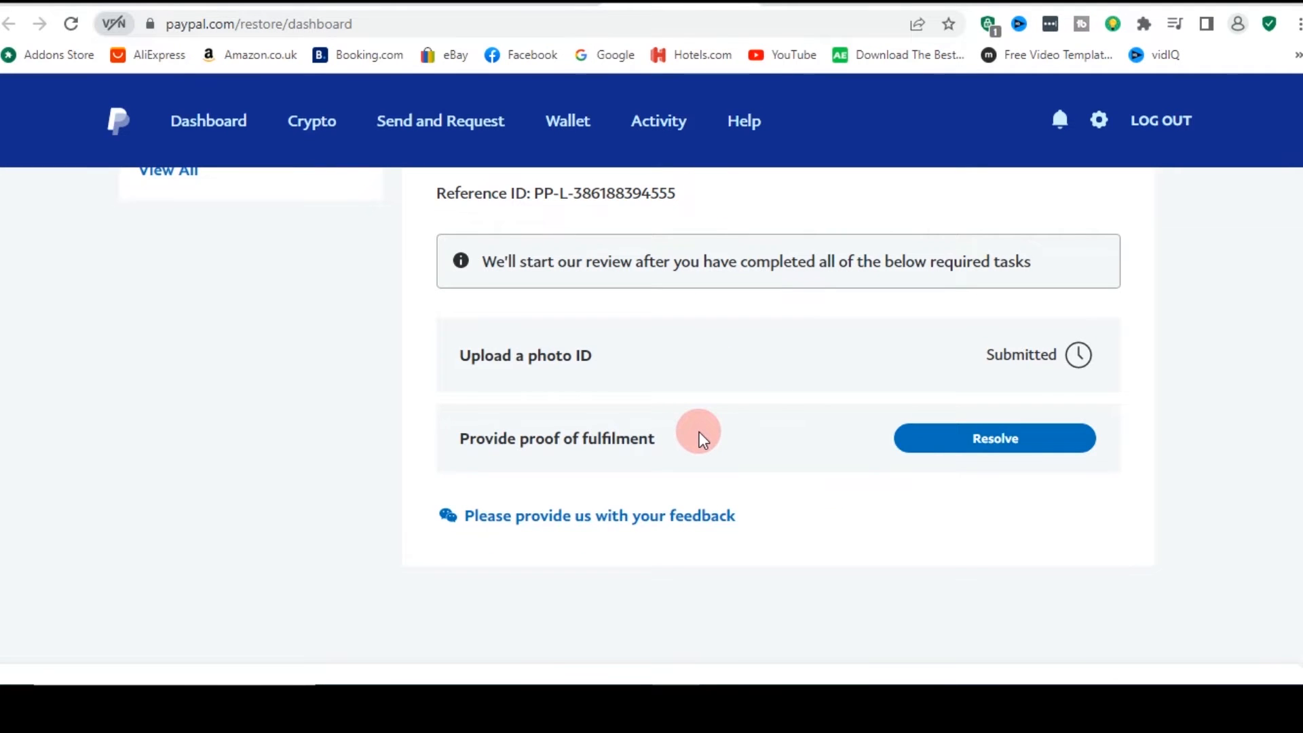
pyautogui.moveTo(690, 403)
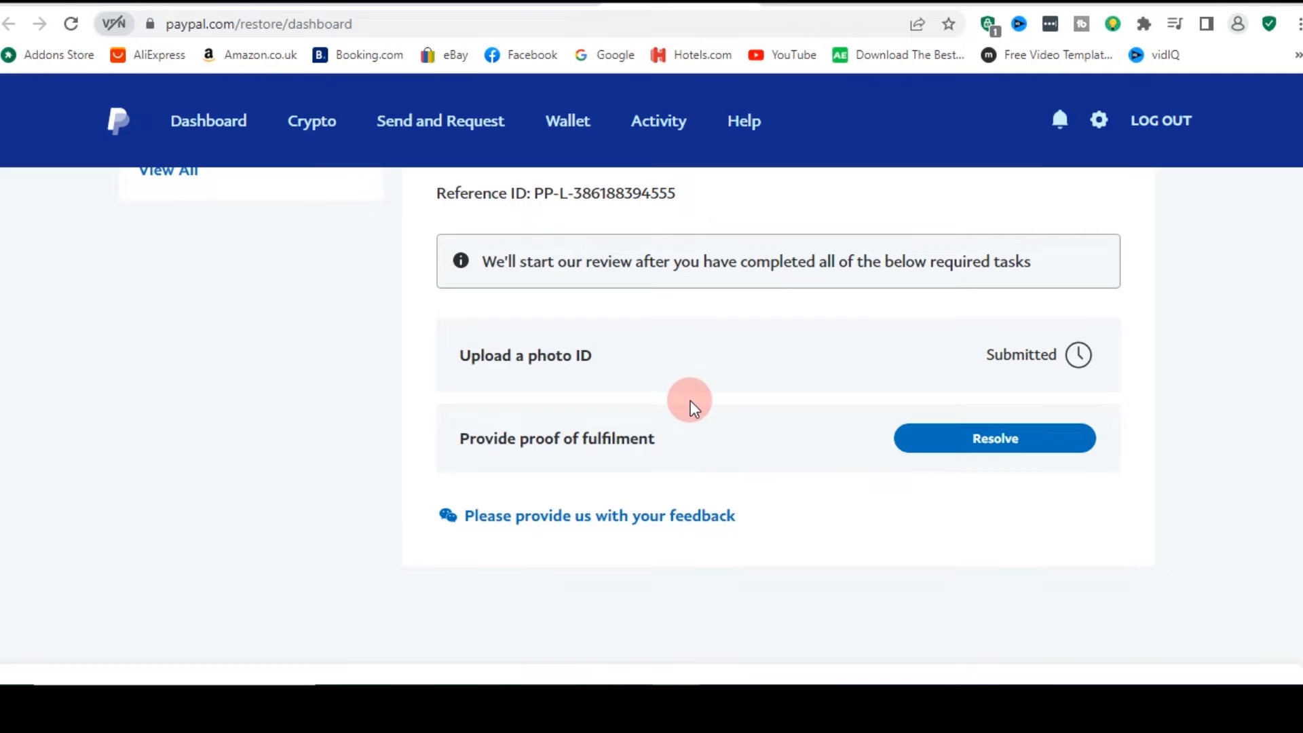
pyautogui.moveTo(672, 439)
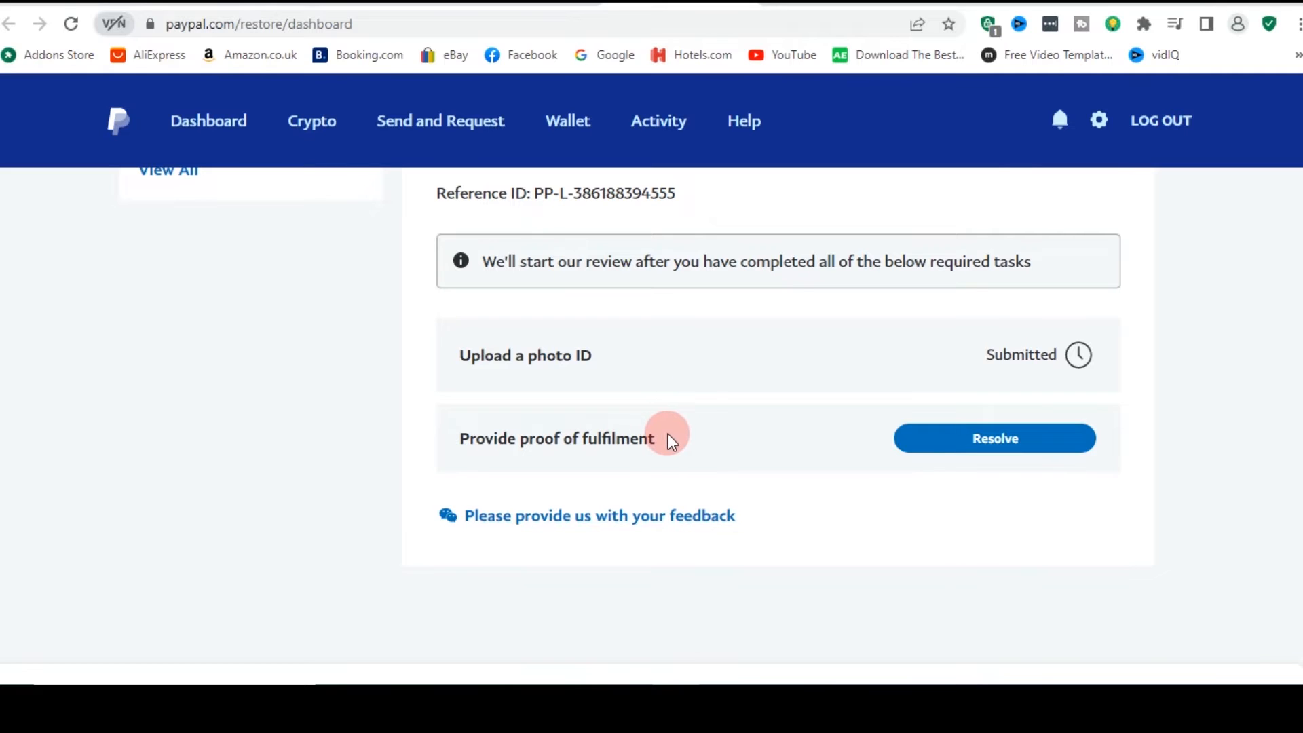
pyautogui.moveTo(604, 453)
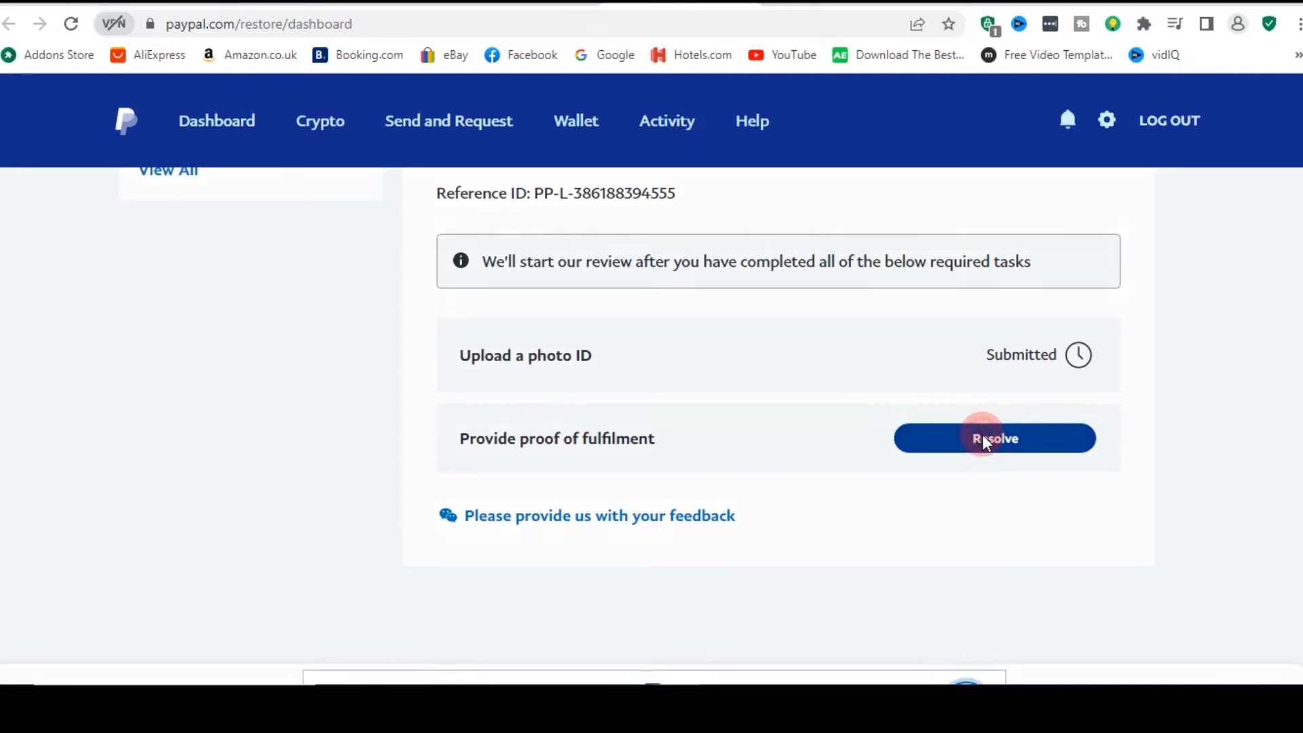
# Resolve the Provide proof of fulfilment task
pyautogui.click(994, 438)
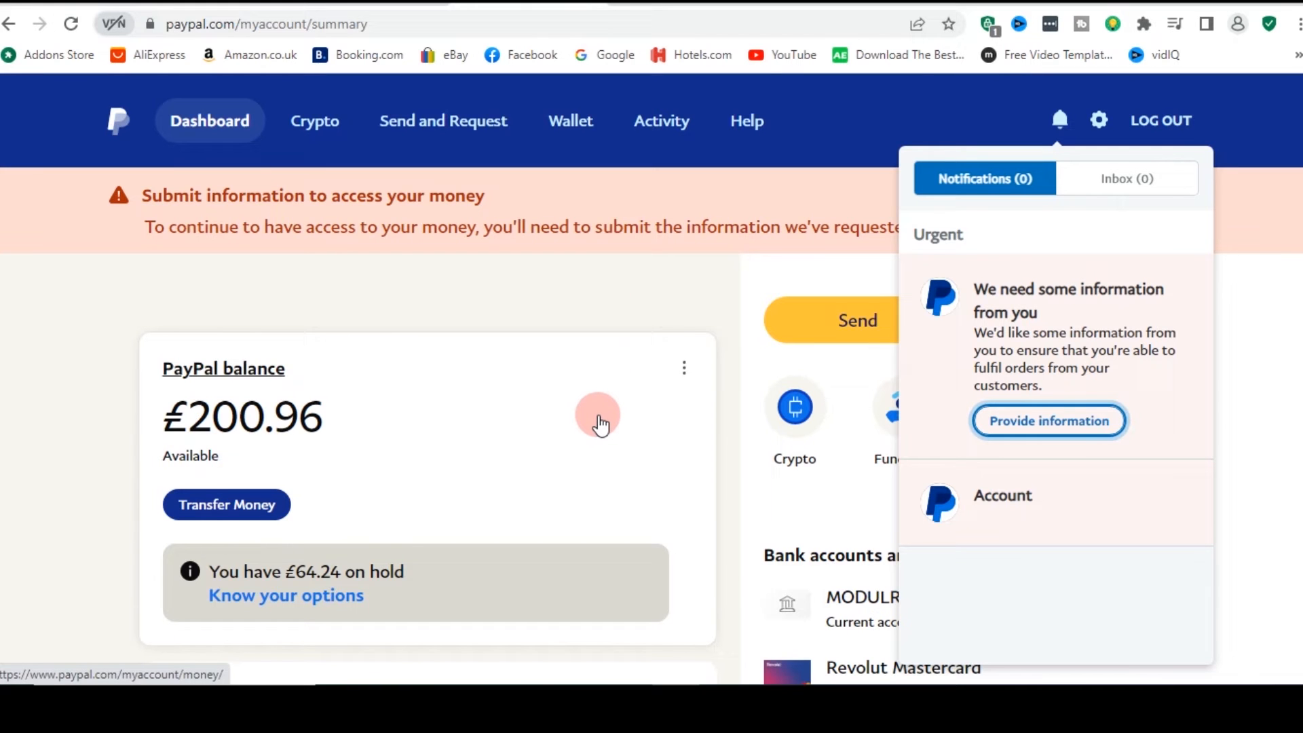
pyautogui.moveTo(660, 294)
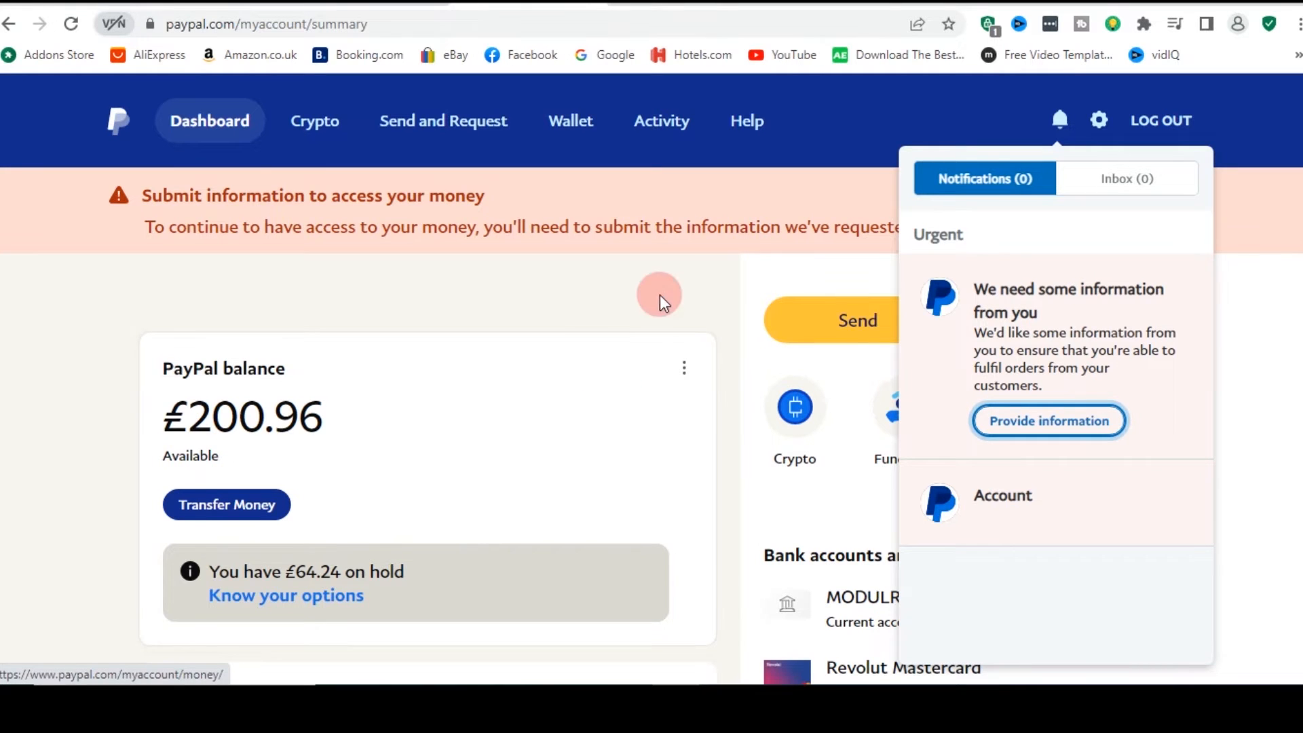
# Scroll the account summary down toward Recent activity
pyautogui.scroll(-3)
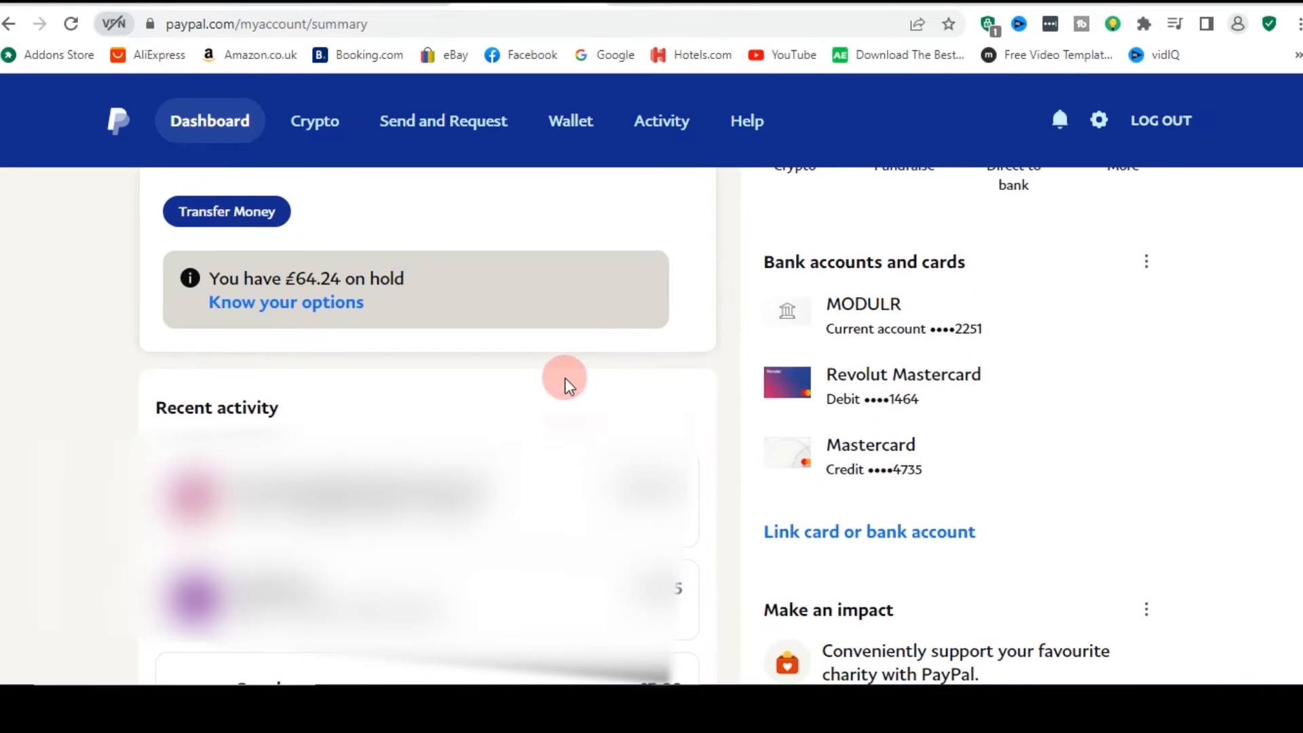
pyautogui.moveTo(216, 408)
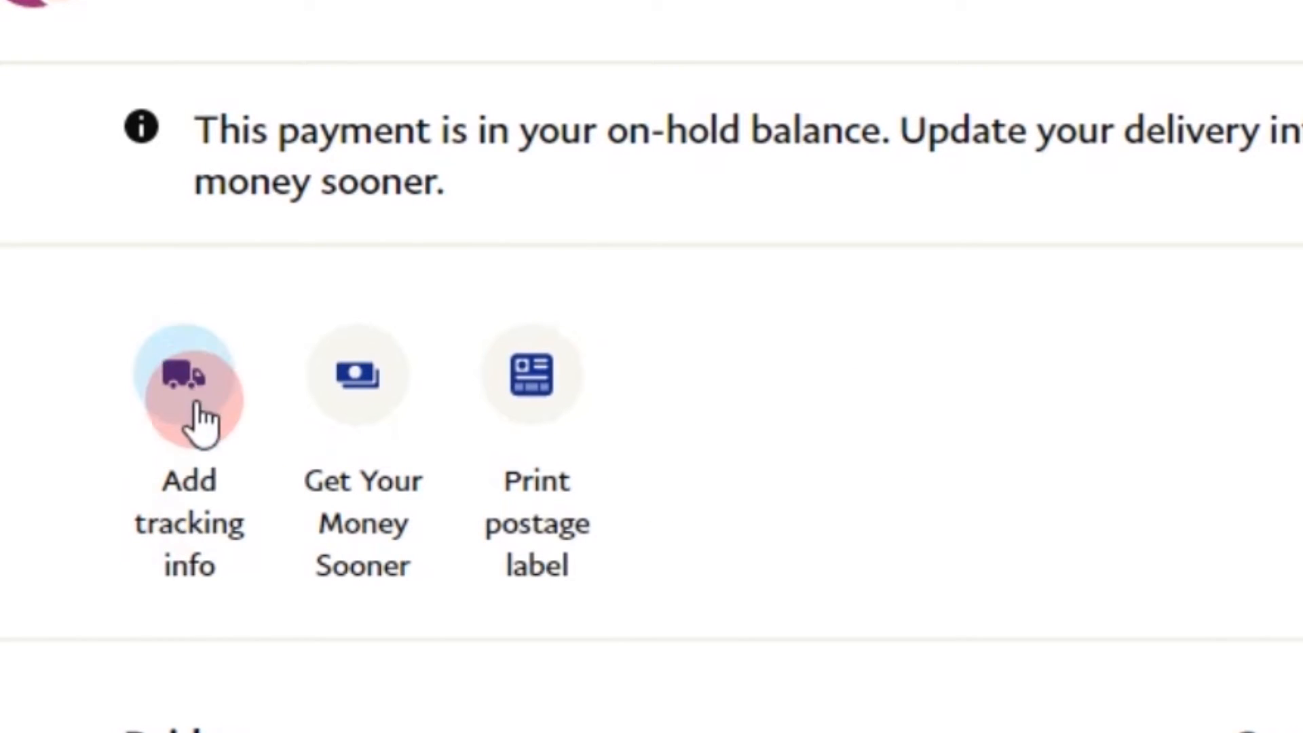
# Start adding tracking info for the on-hold payment
pyautogui.click(188, 375)
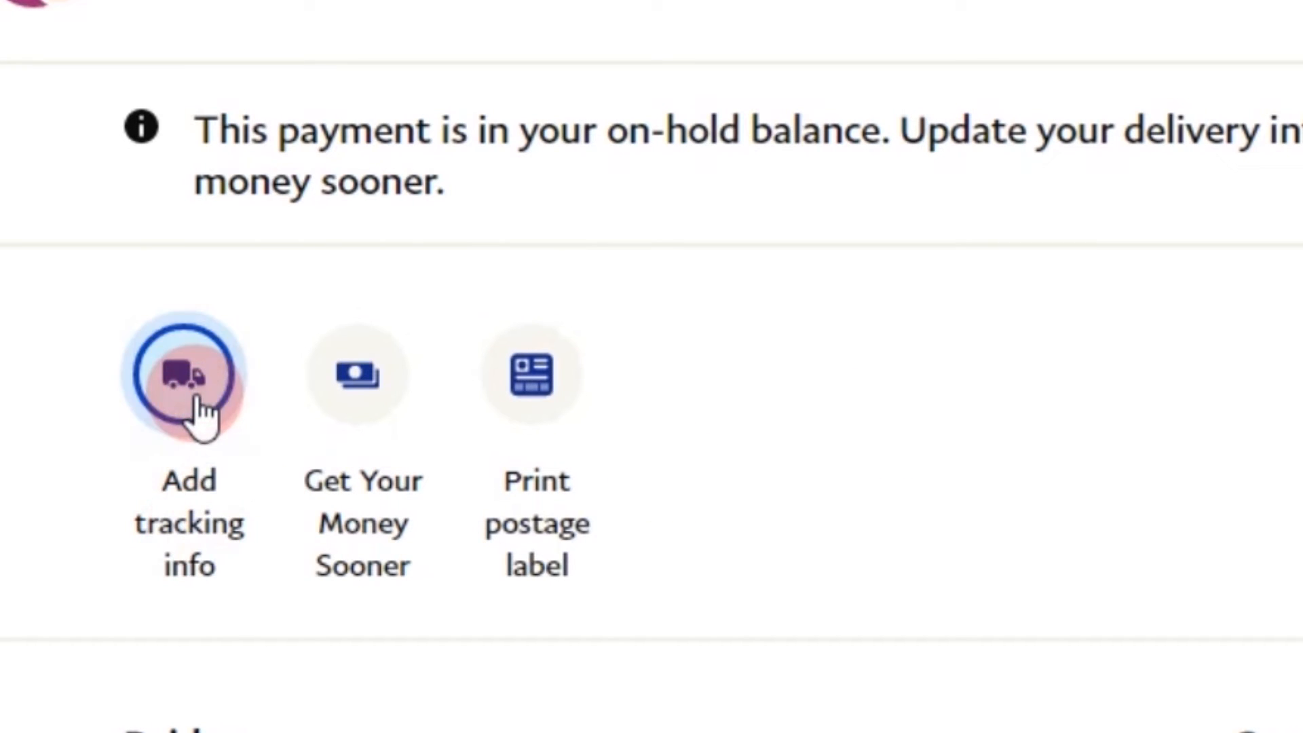
pyautogui.click(188, 376)
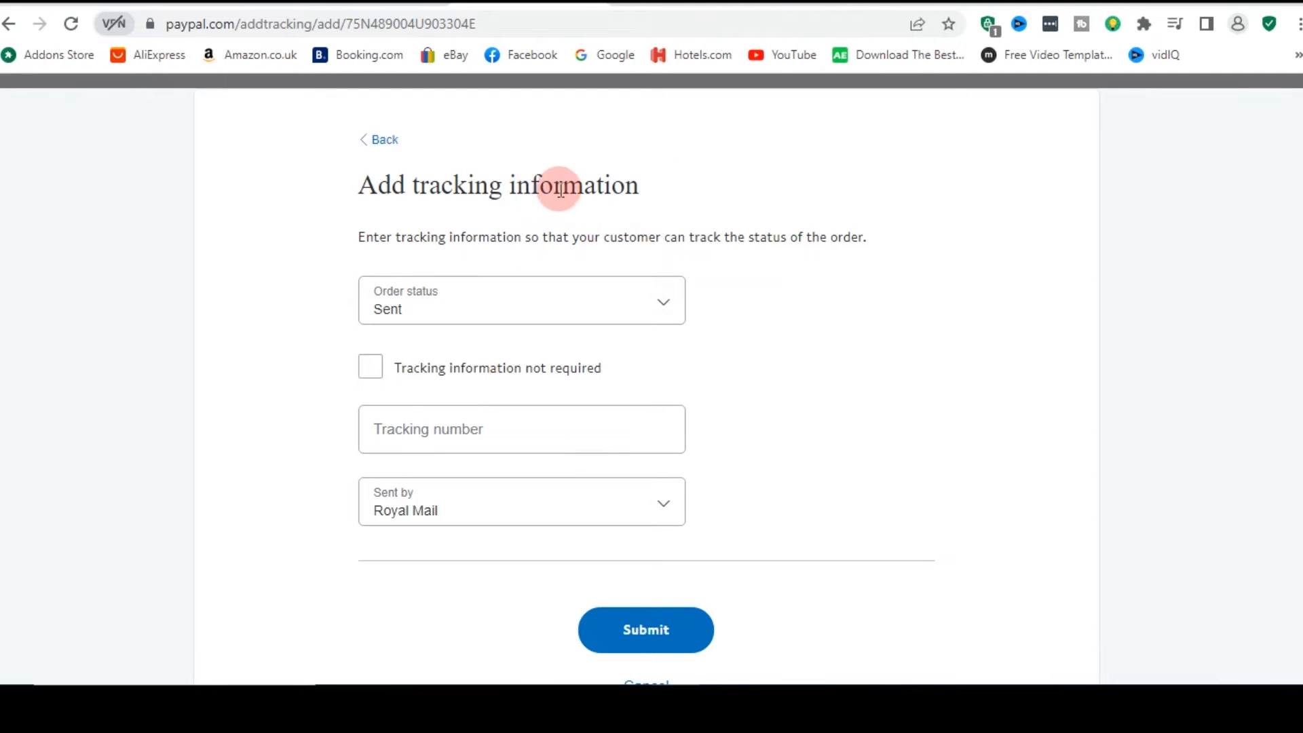
# Set the order status to Order processed
pyautogui.click(521, 300)
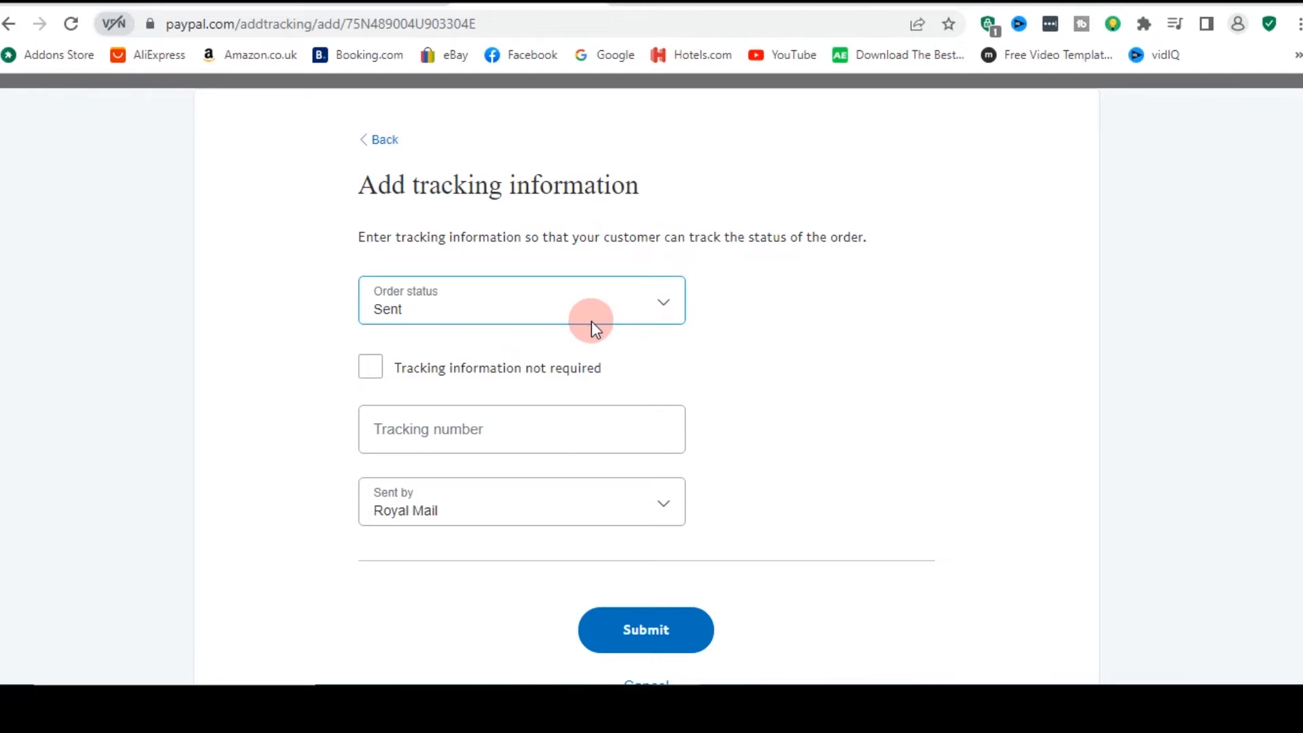
pyautogui.click(521, 300)
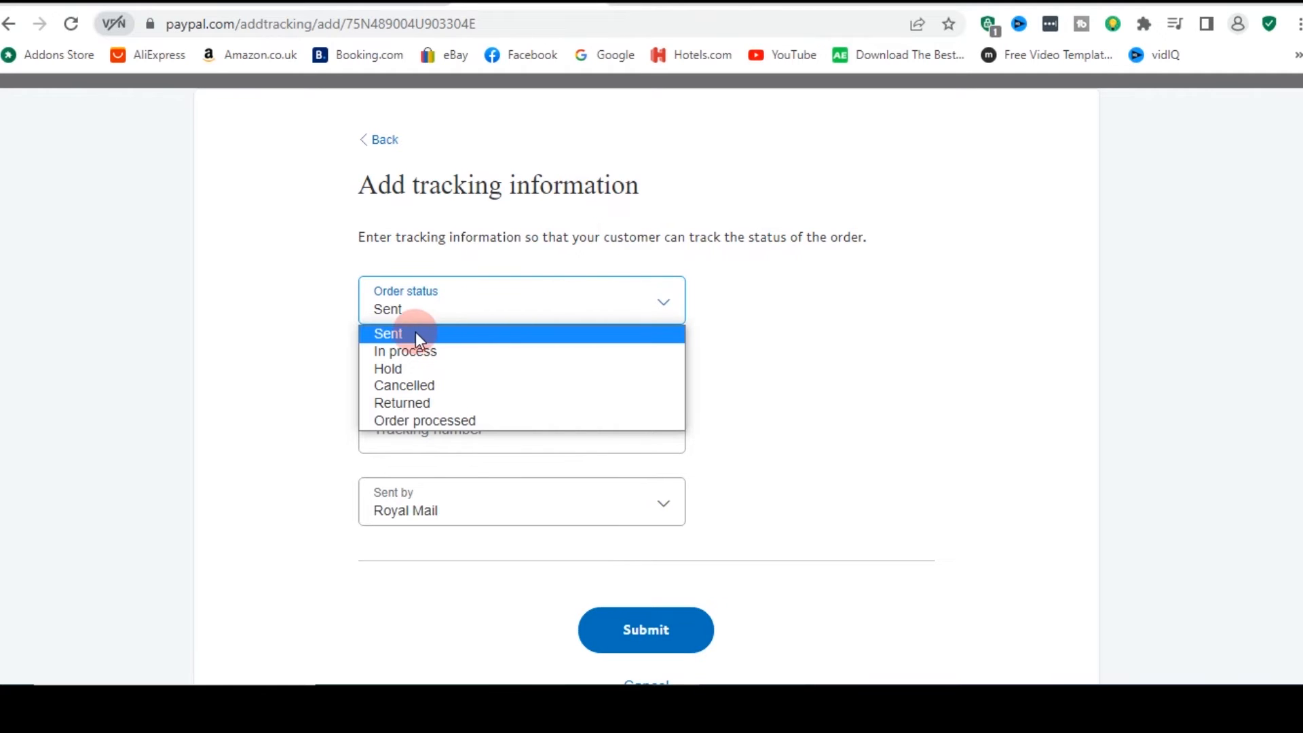
pyautogui.click(424, 420)
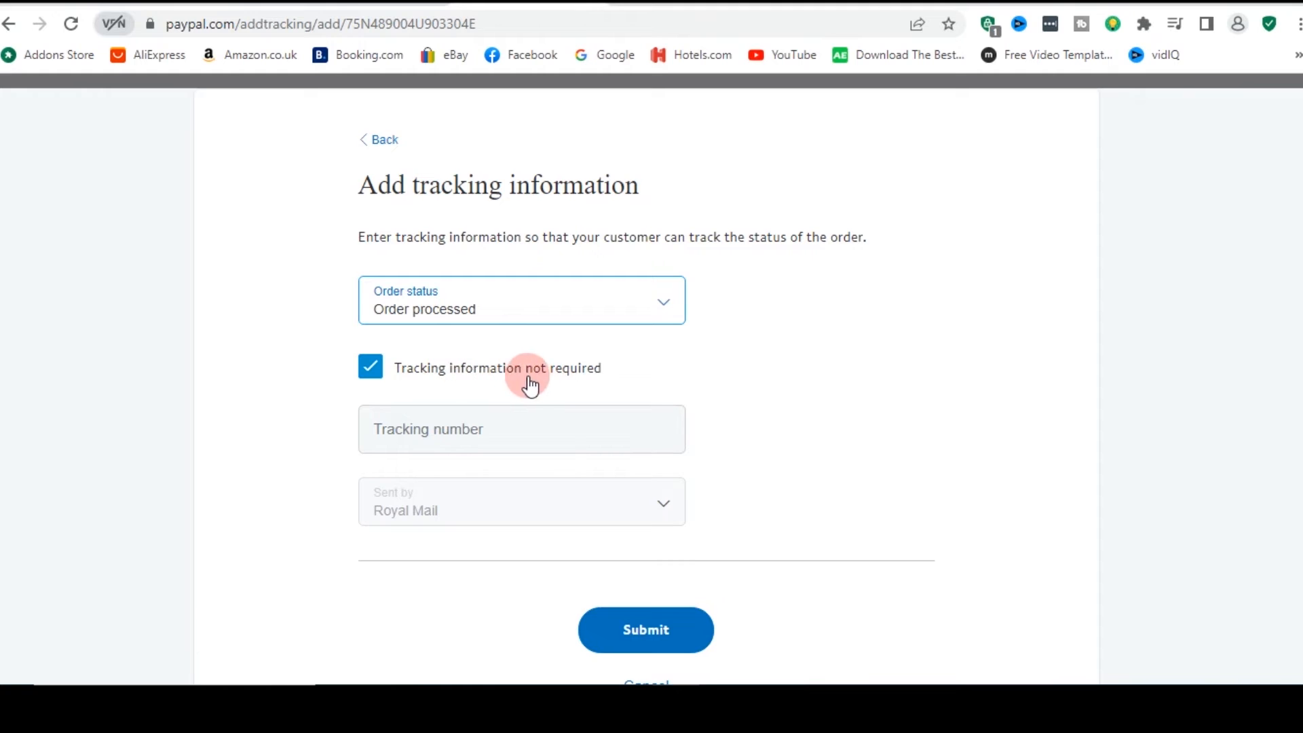
pyautogui.moveTo(696, 434)
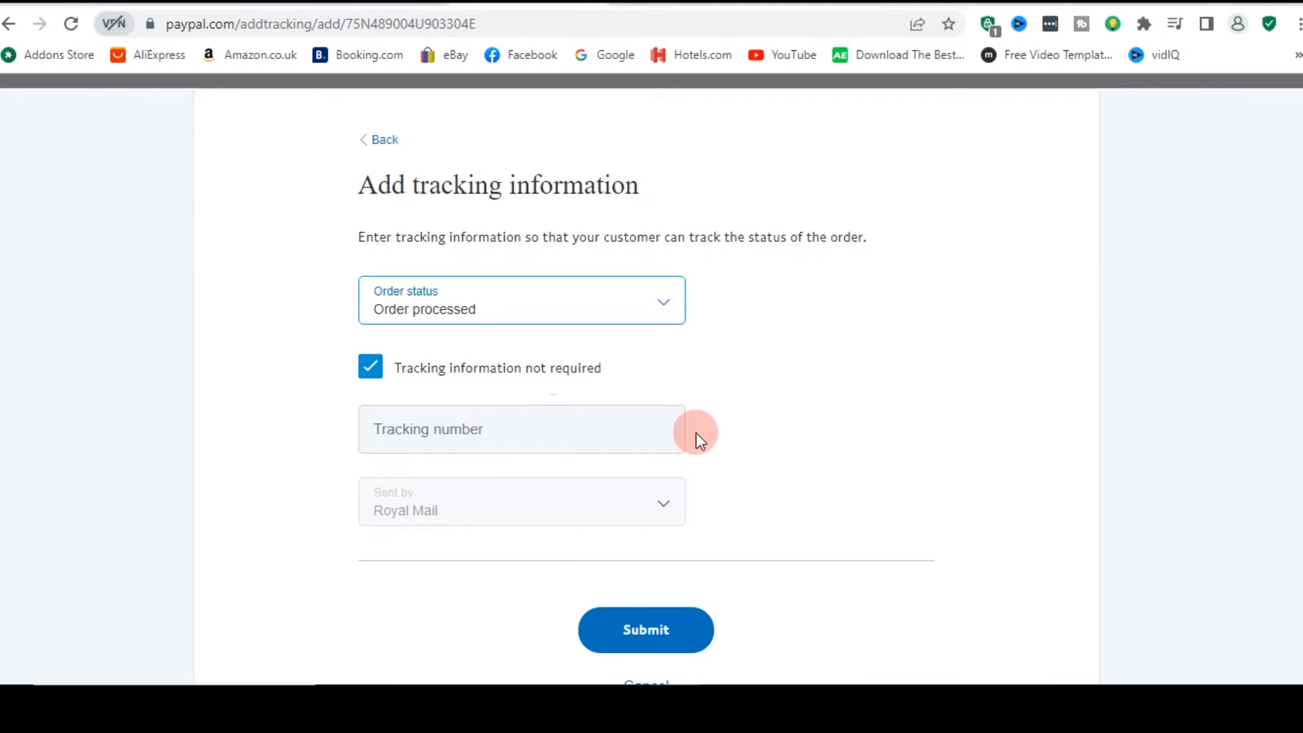
pyautogui.moveTo(666, 565)
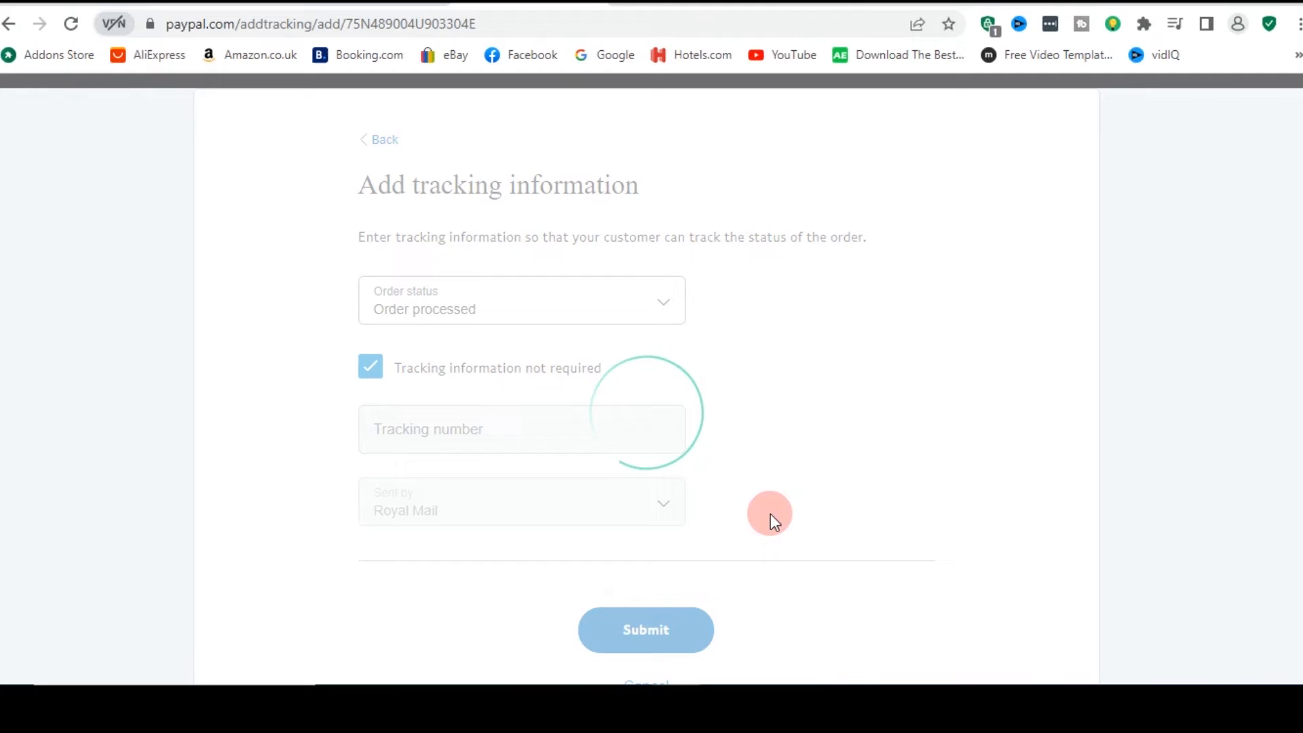
# Submit the order update and return to Your Activity
pyautogui.click(646, 628)
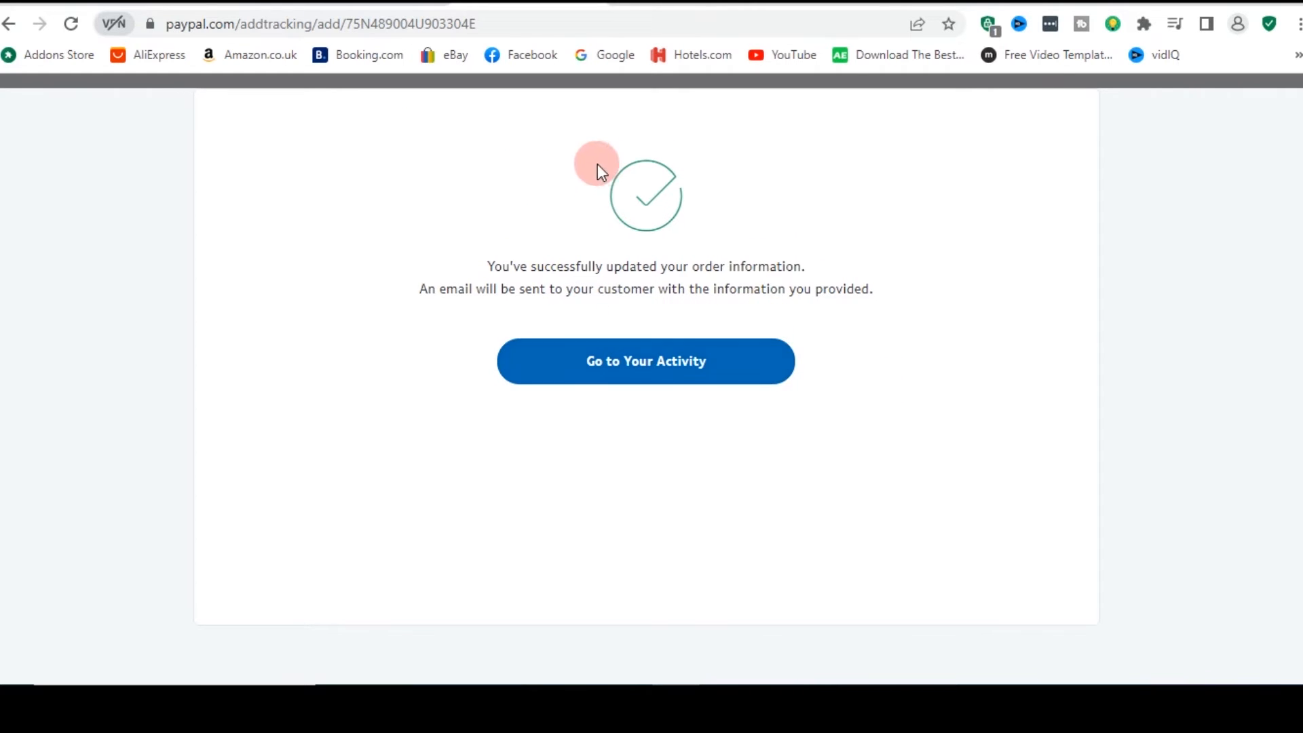
pyautogui.click(646, 361)
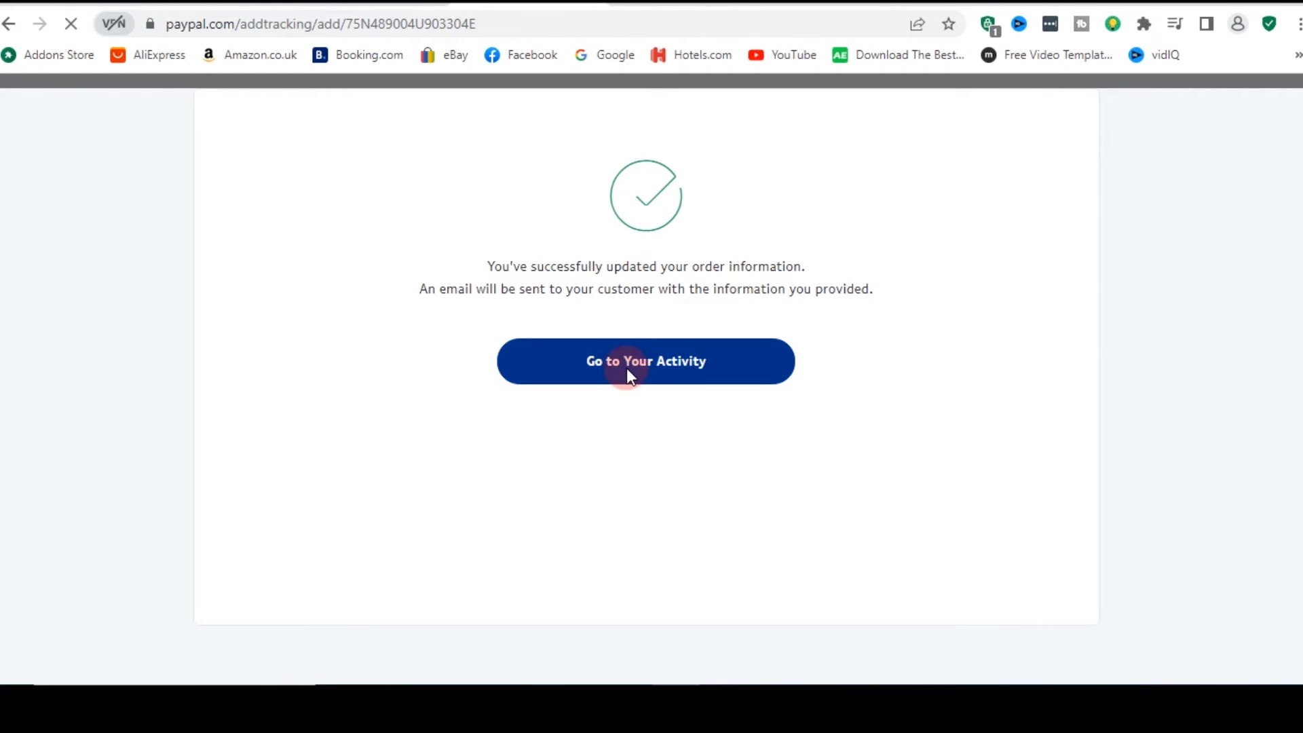
pyautogui.click(645, 361)
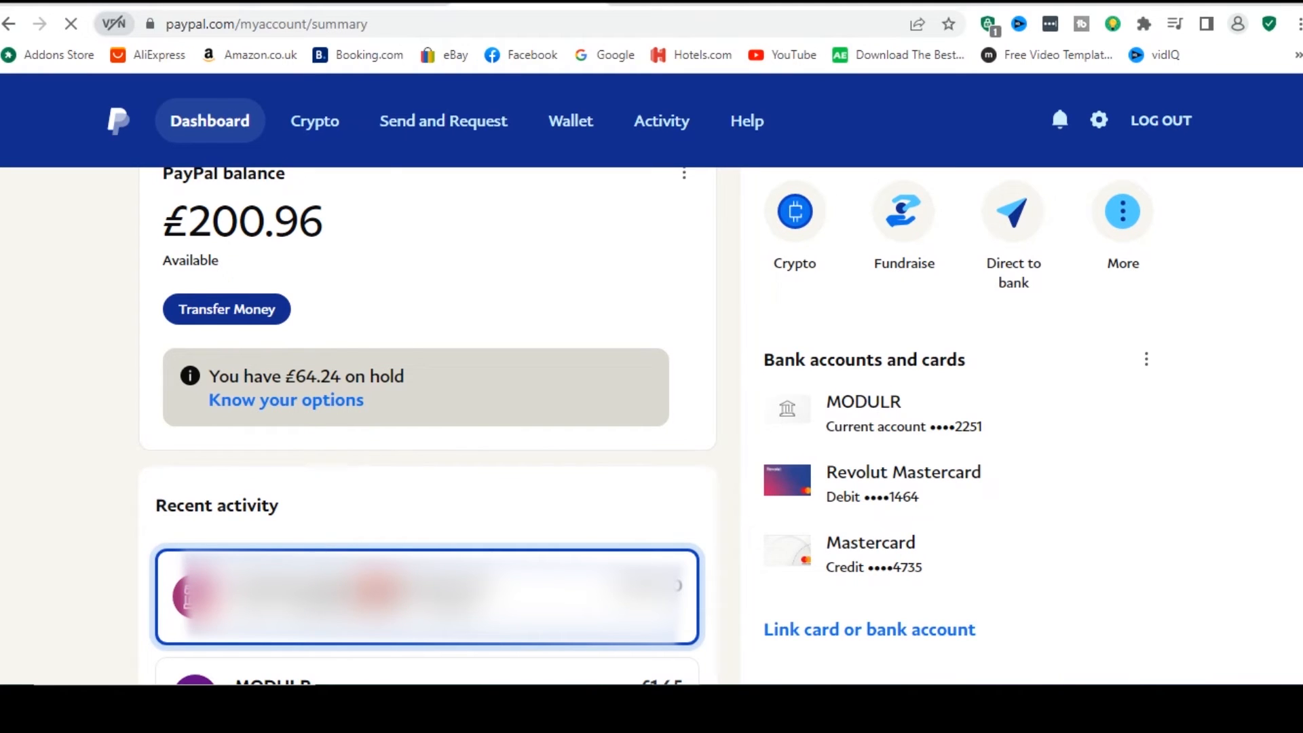
# Open the top recent transaction and print its details
pyautogui.click(426, 598)
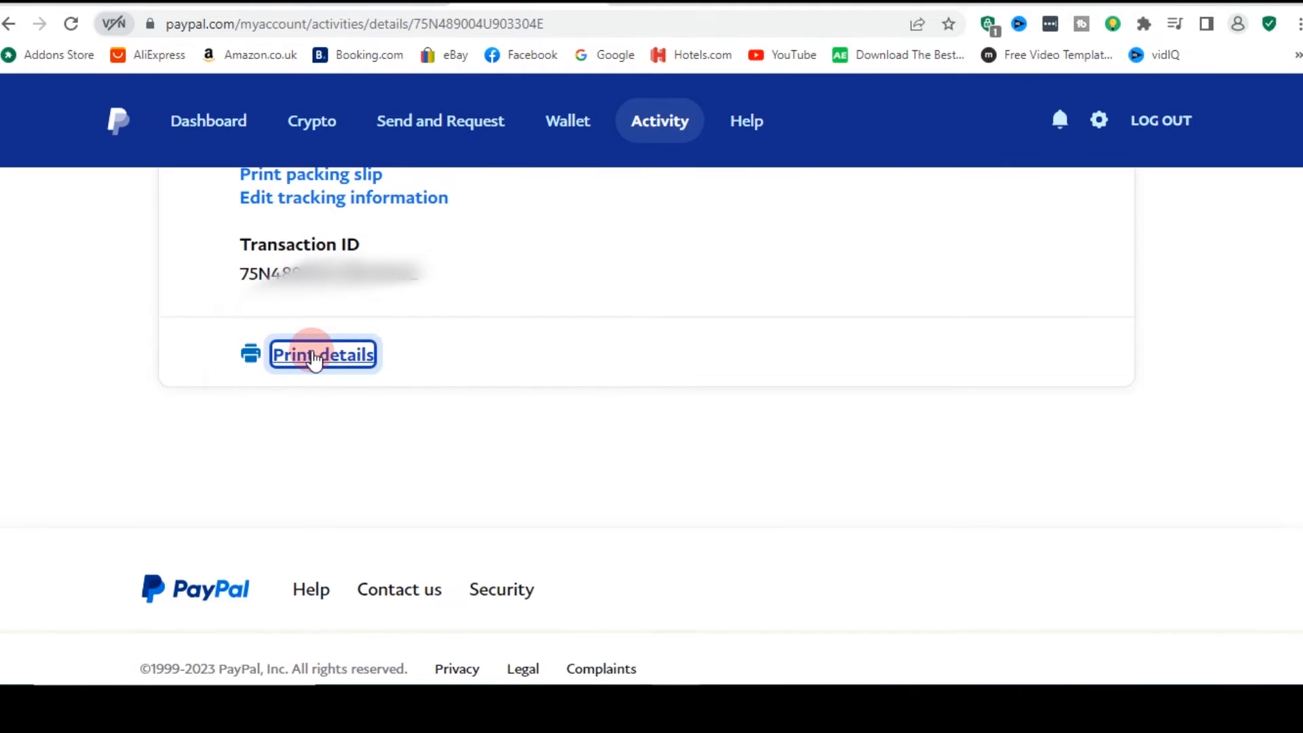
pyautogui.click(323, 354)
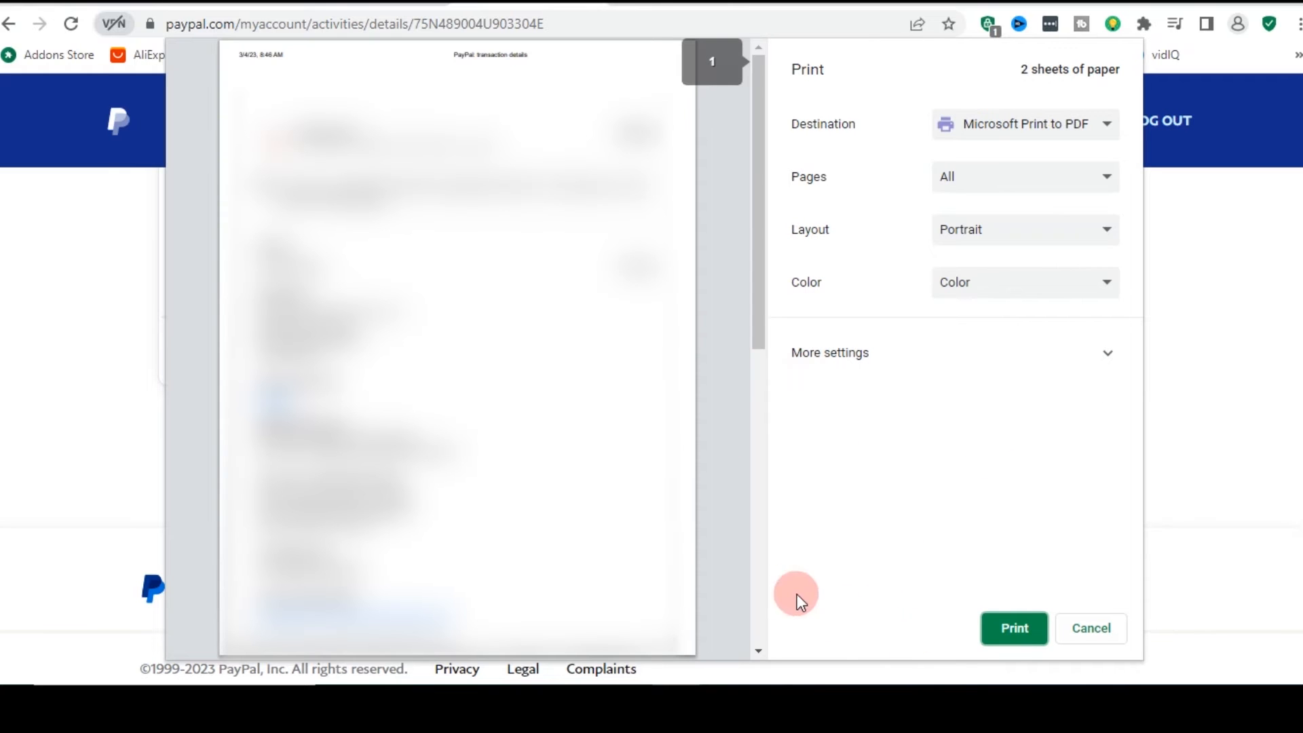
# Print the details to a PDF named 'digital services' and save it
pyautogui.click(1090, 627)
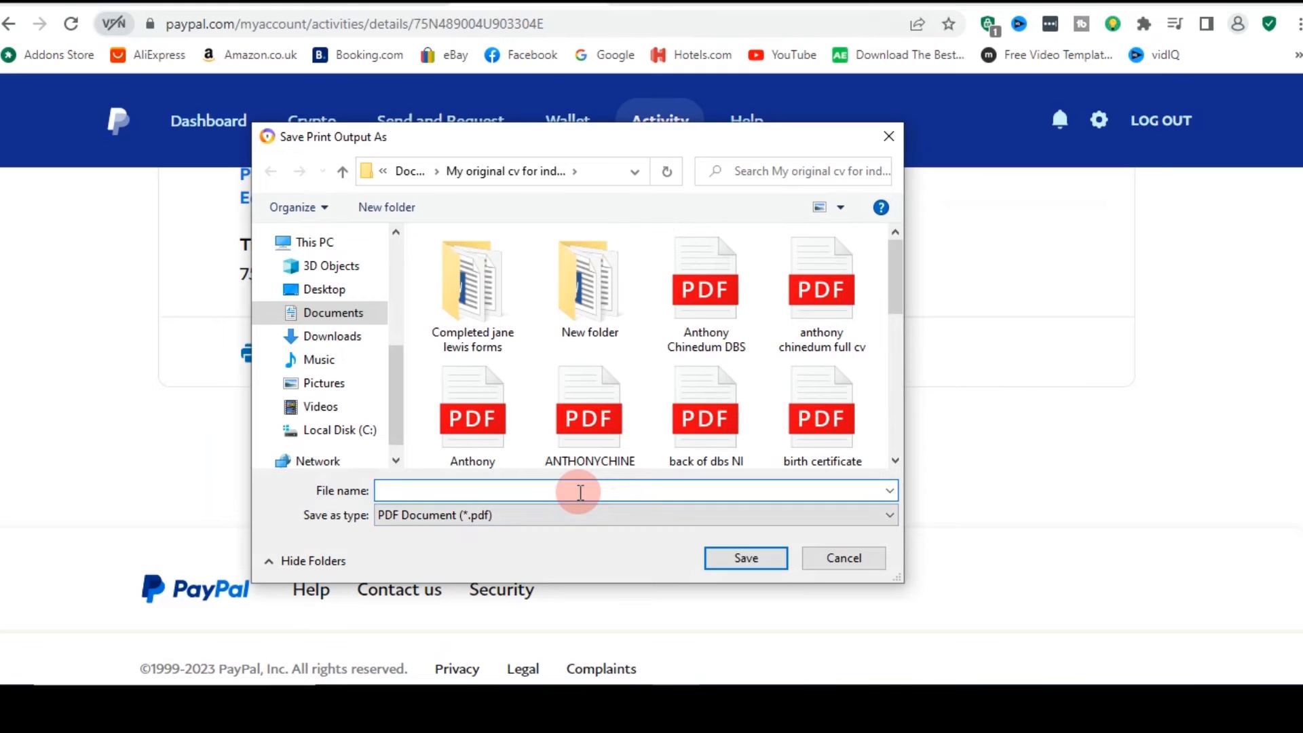
pyautogui.click(582, 490)
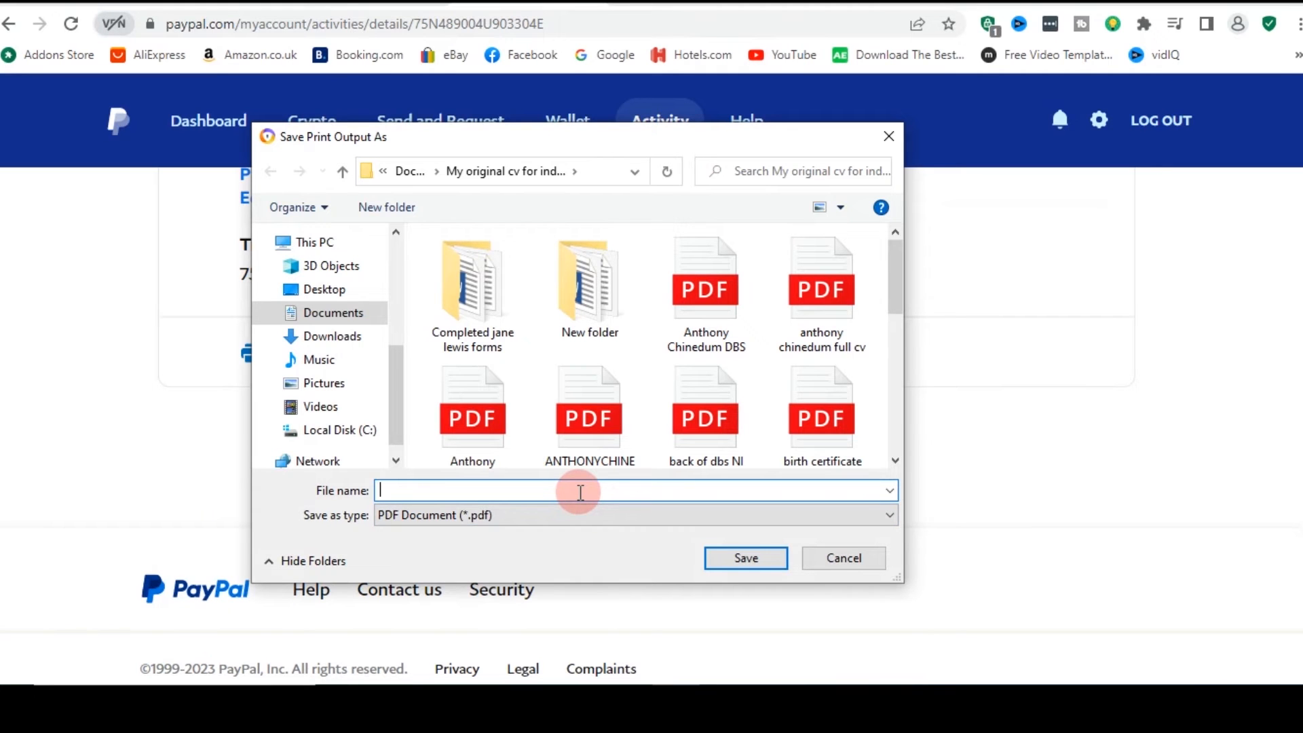
pyautogui.write('digital')
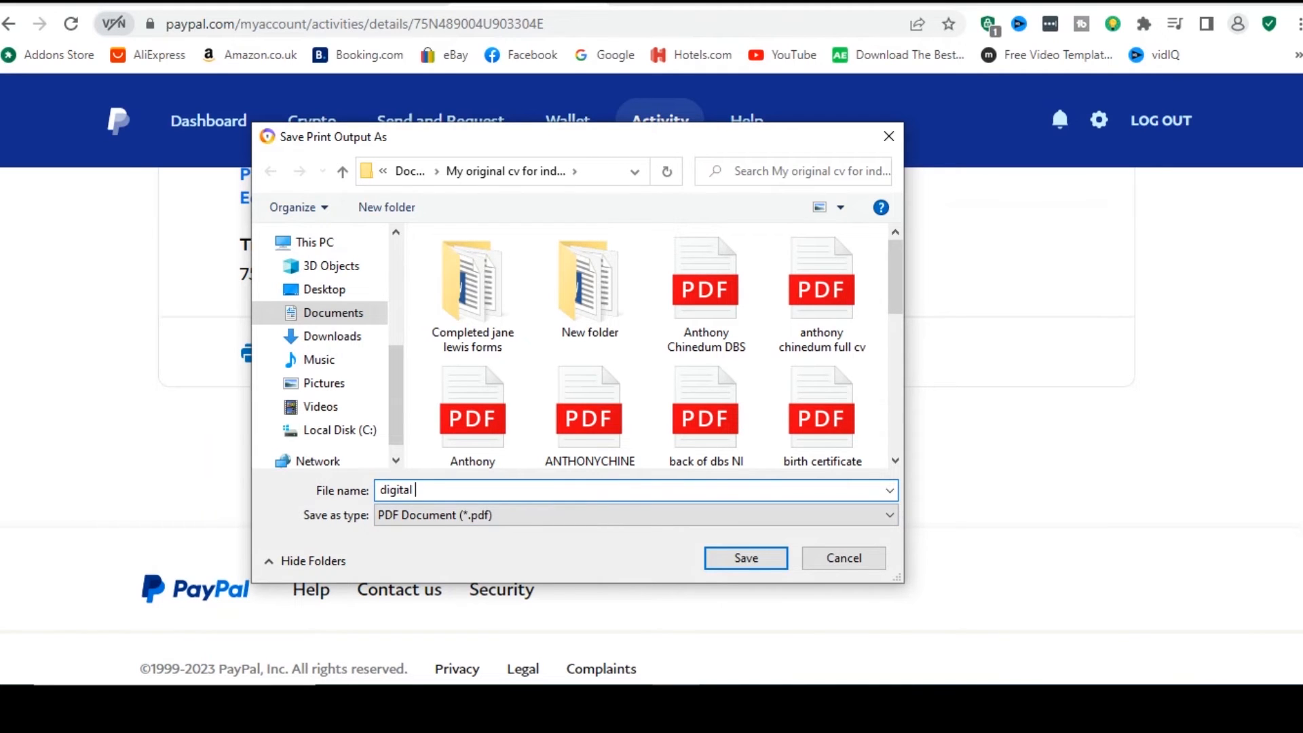
pyautogui.write('serv')
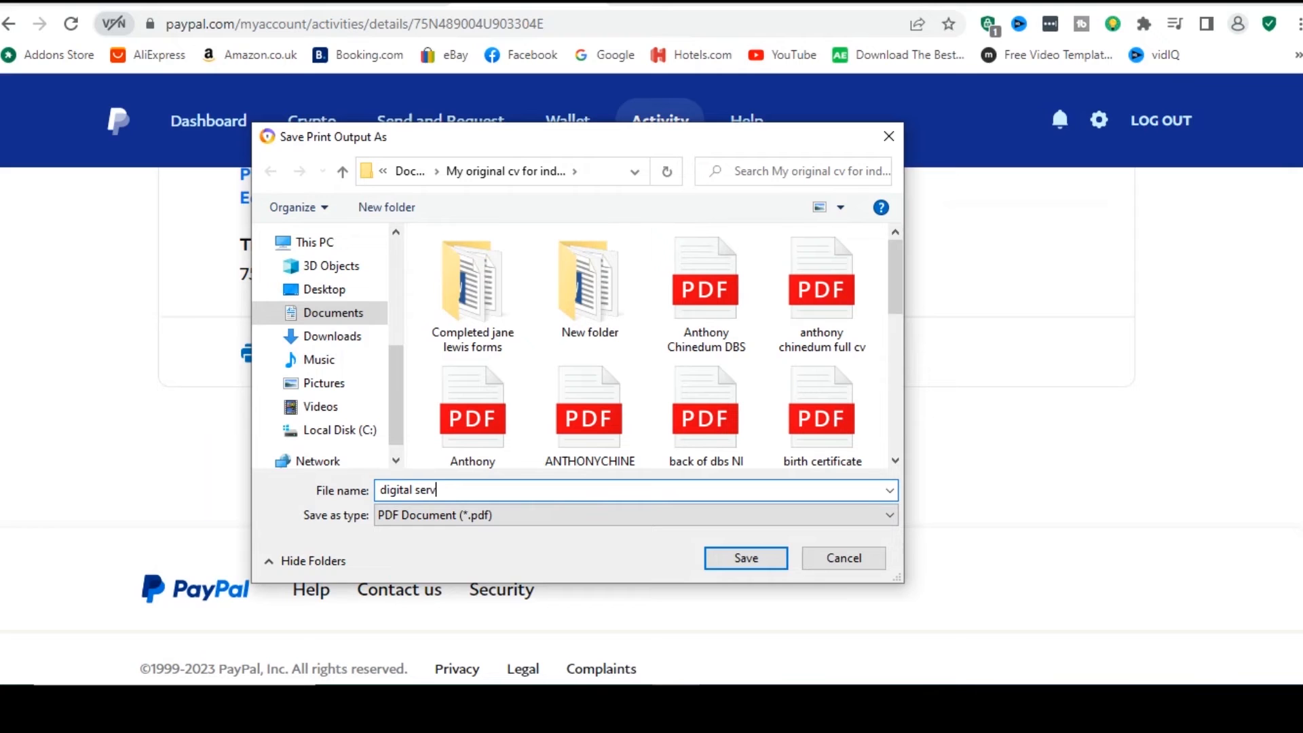
pyautogui.write('ices')
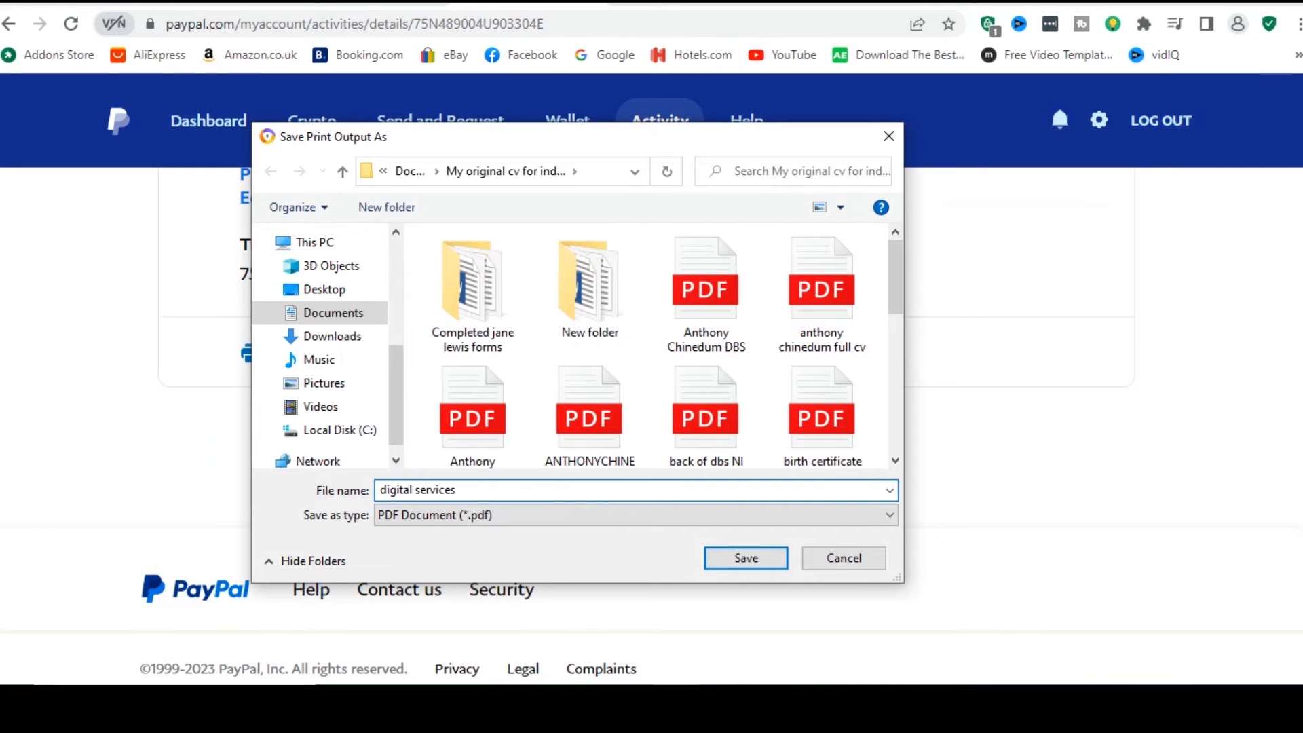
pyautogui.click(745, 558)
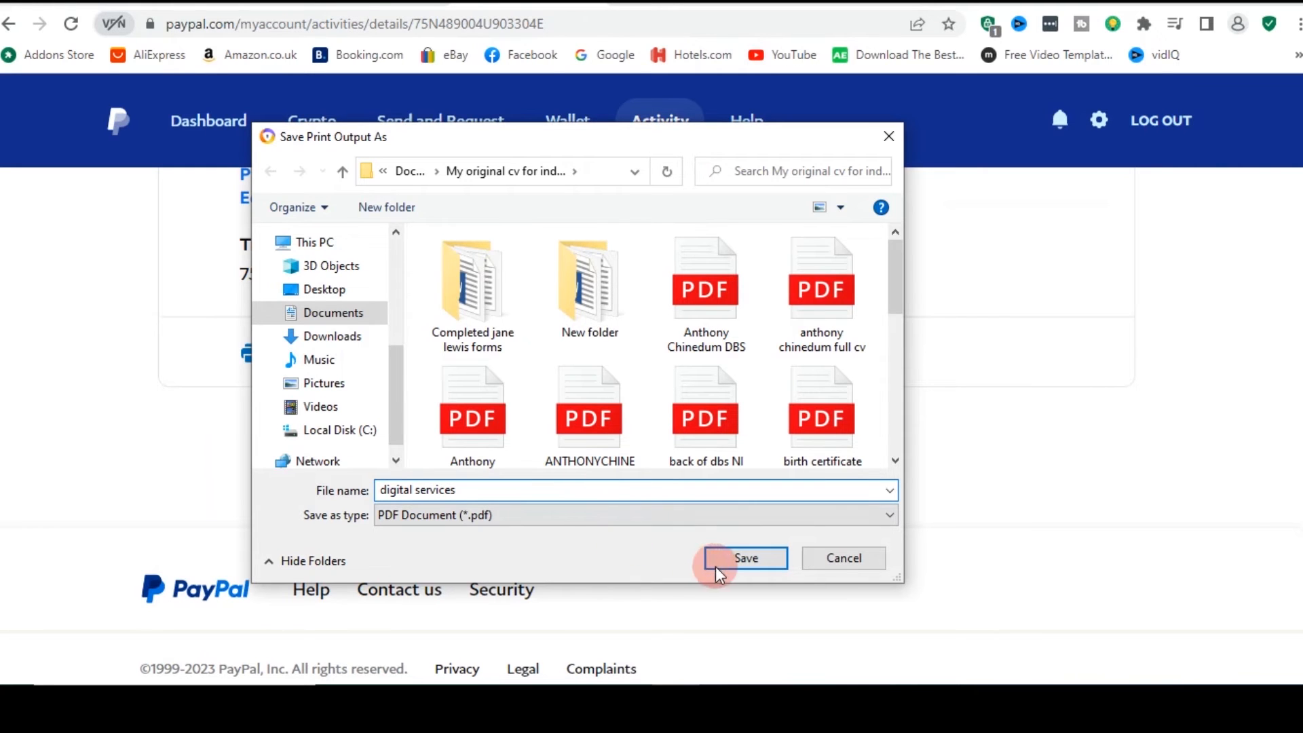
pyautogui.click(742, 558)
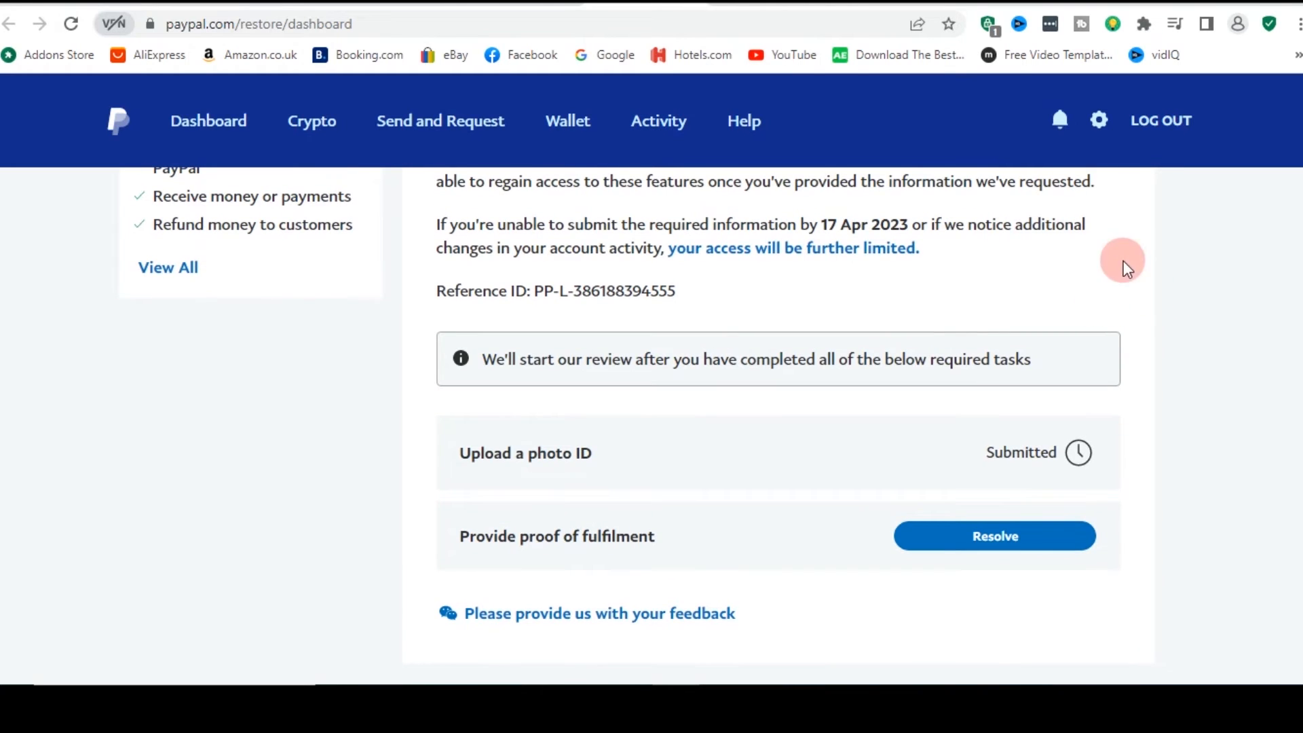
pyautogui.moveTo(895, 431)
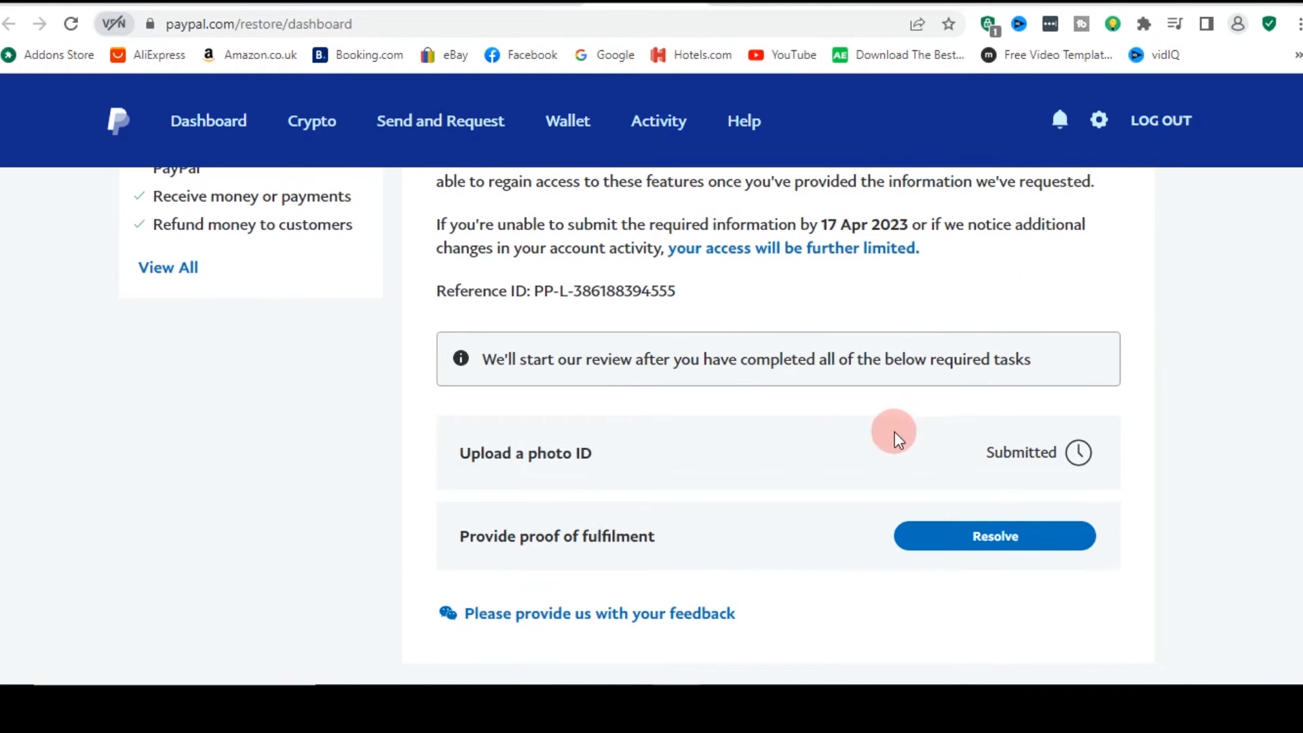
pyautogui.moveTo(533, 463)
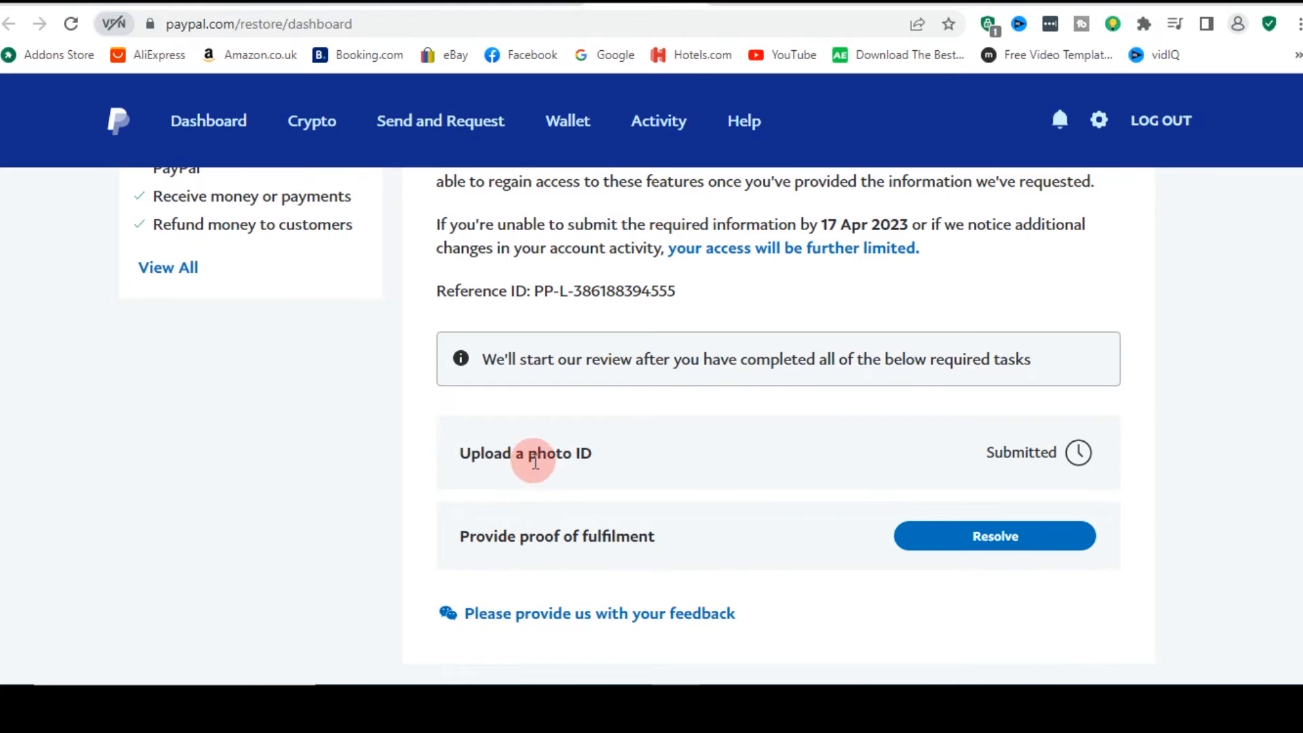
pyautogui.moveTo(934, 490)
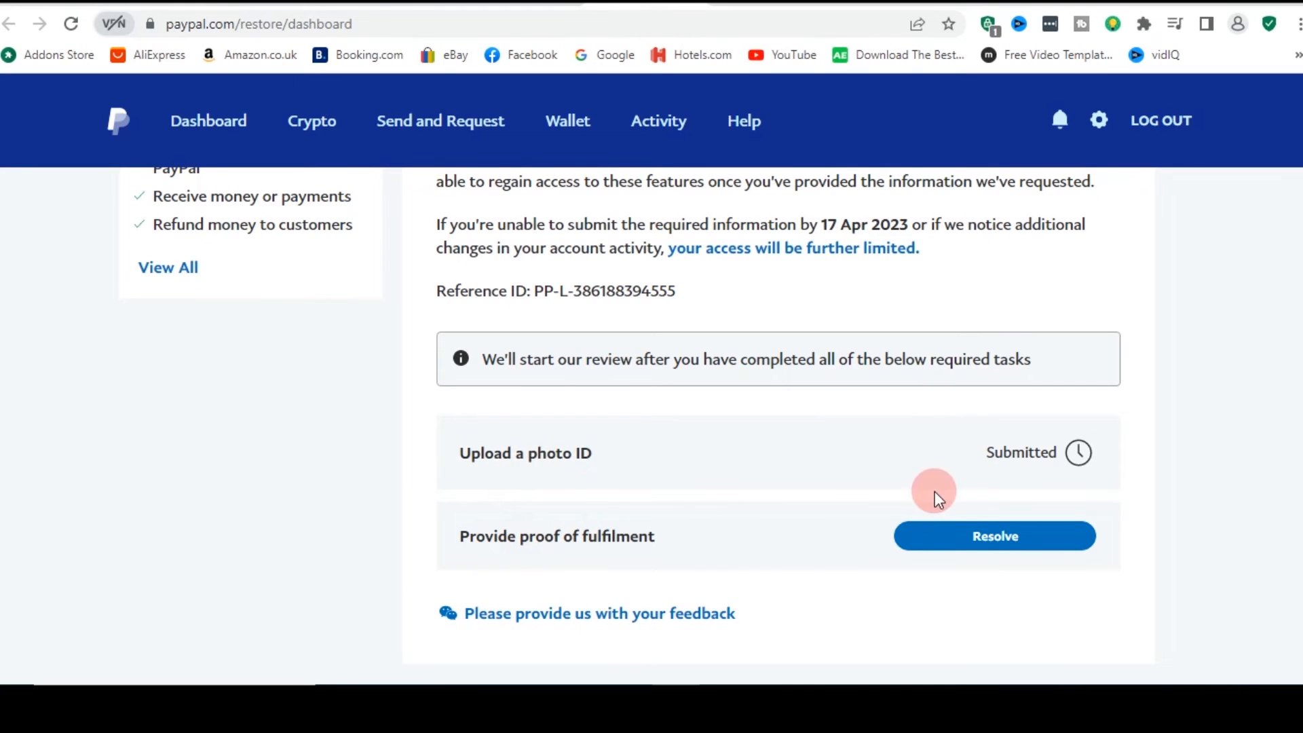
# Resolve the Provide proof of fulfilment task to reach its form
pyautogui.click(993, 535)
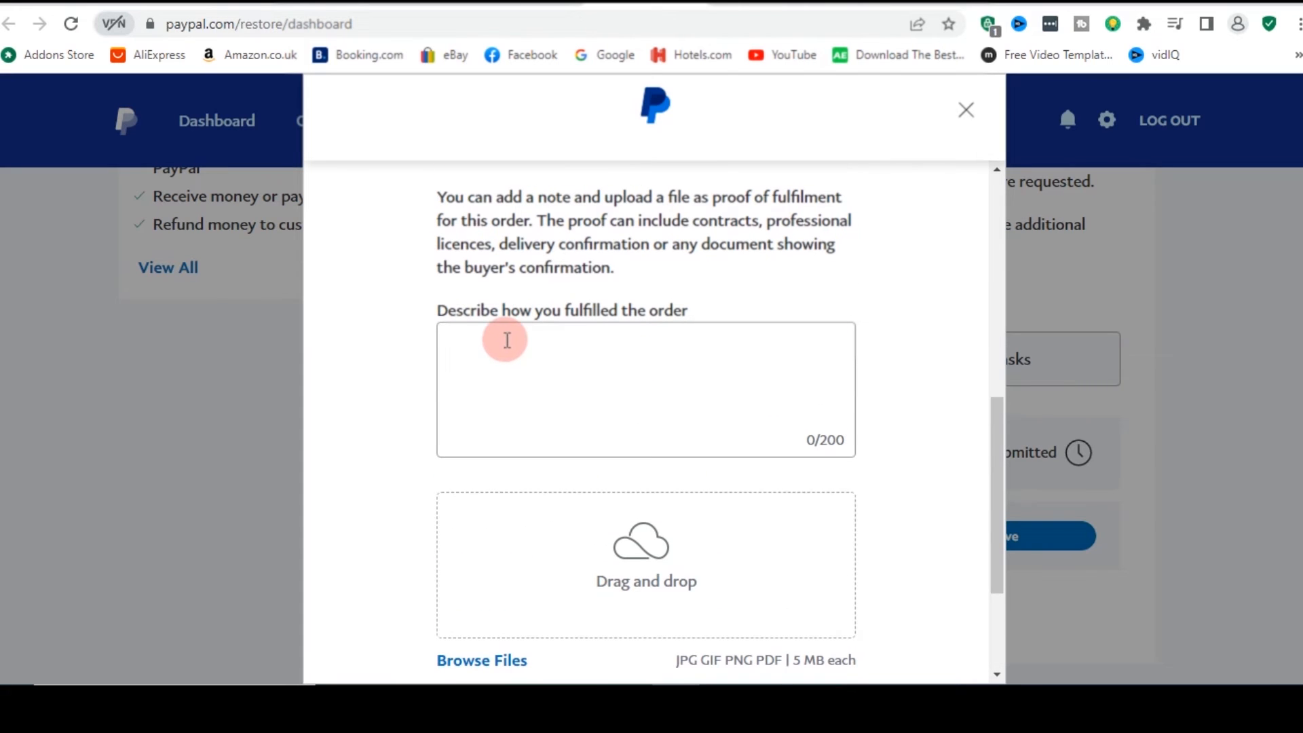
# Describe the order as a service delivered electronically, an intangible good, ending with a full stop
pyautogui.click(573, 342)
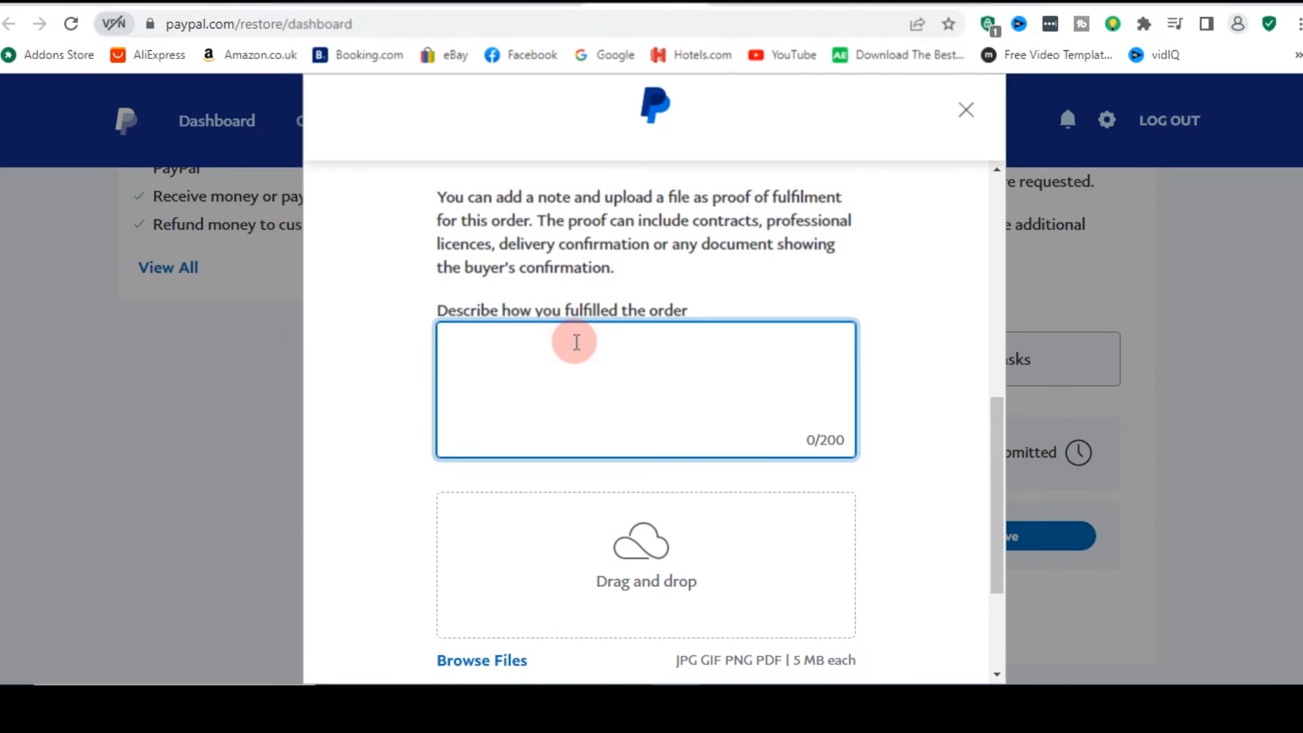
pyautogui.write('The service was delivered electronically, thus it is intangible good that does not require shipping and as seen in the attached transaction completed')
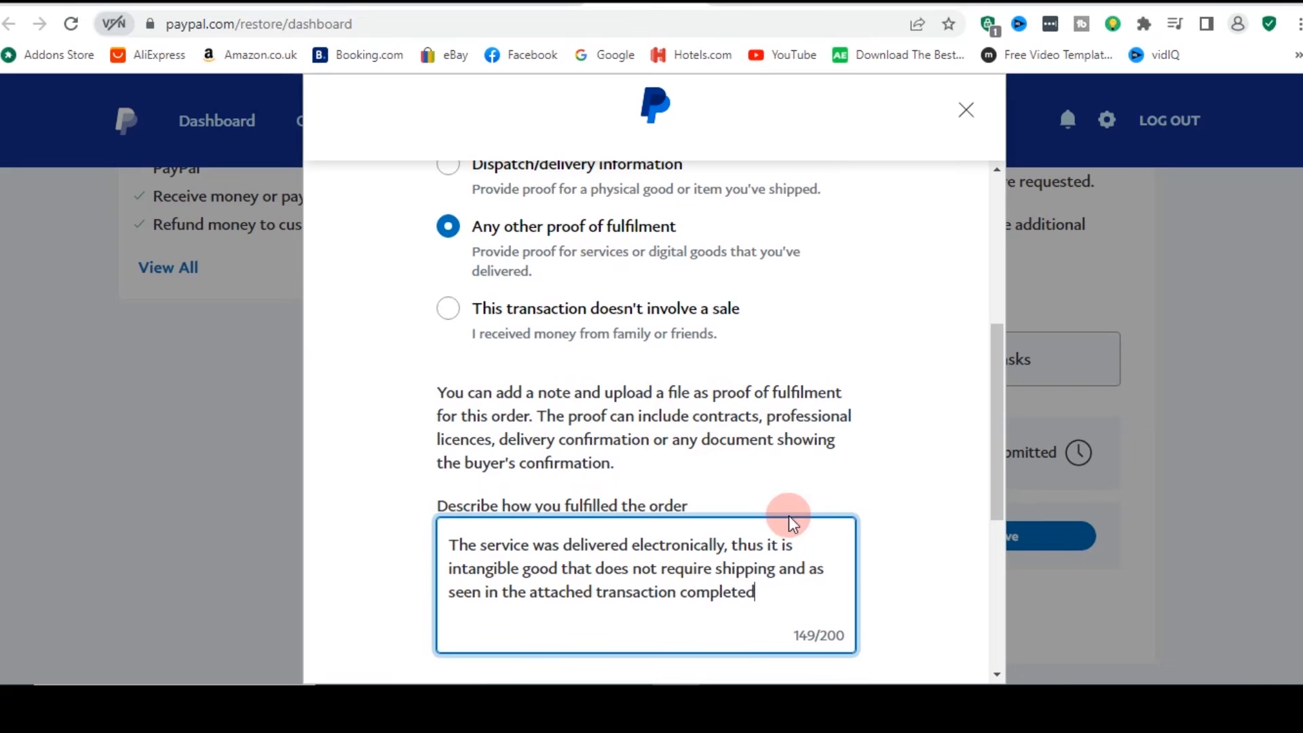
pyautogui.scroll(-3)
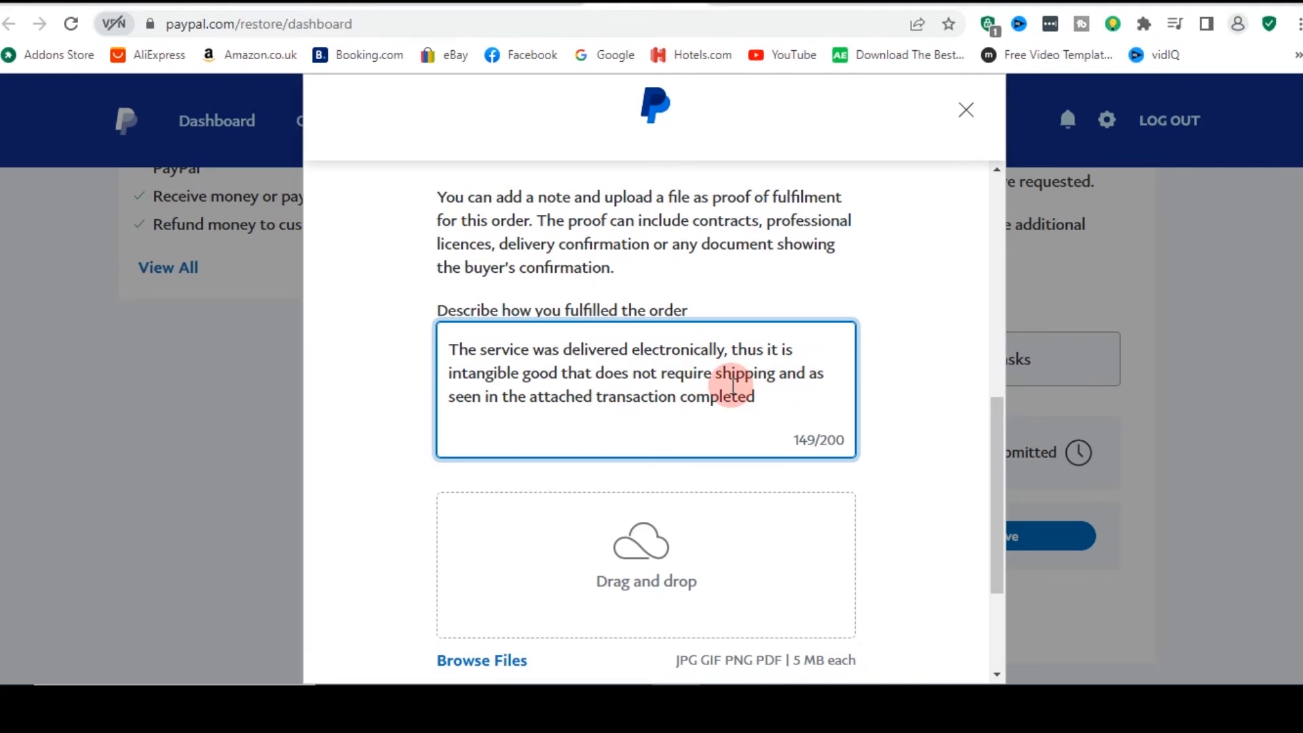
pyautogui.click(764, 396)
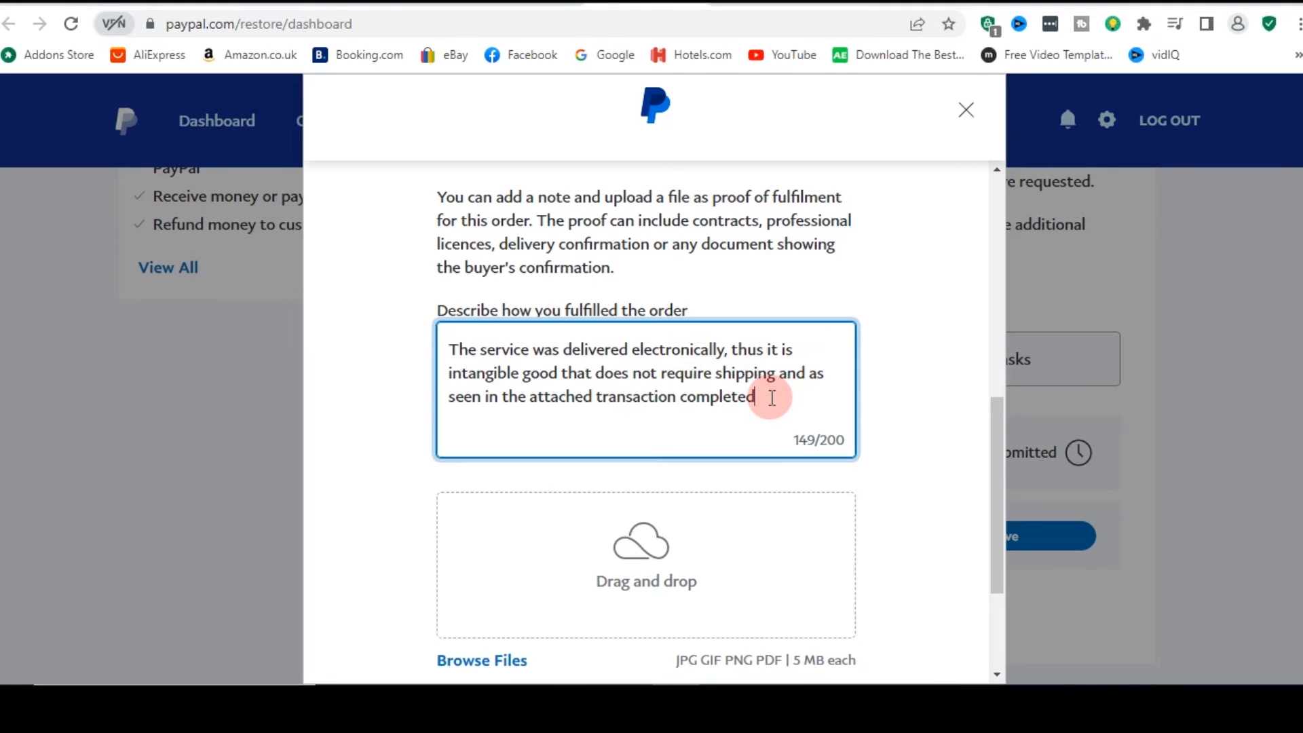
pyautogui.write('.')
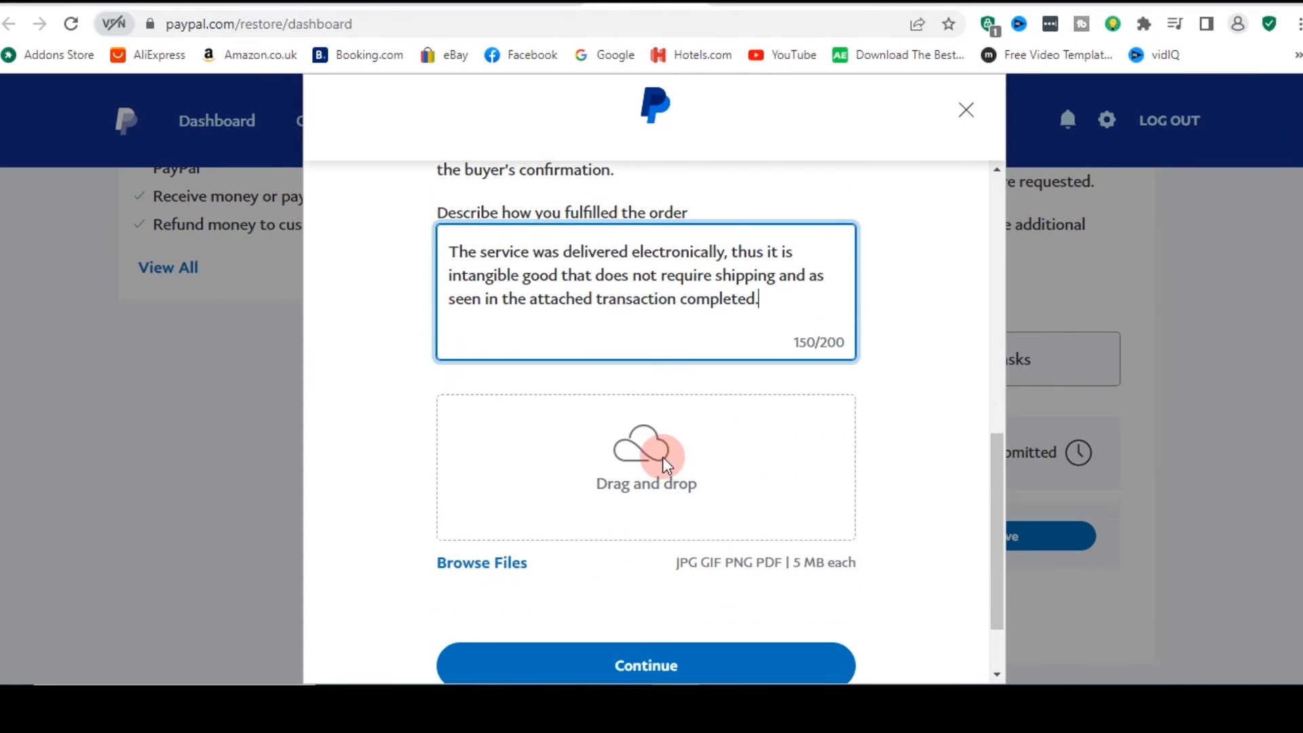
# Attach the 'digital services' PDF from Downloads as proof and continue to the summary
pyautogui.click(481, 562)
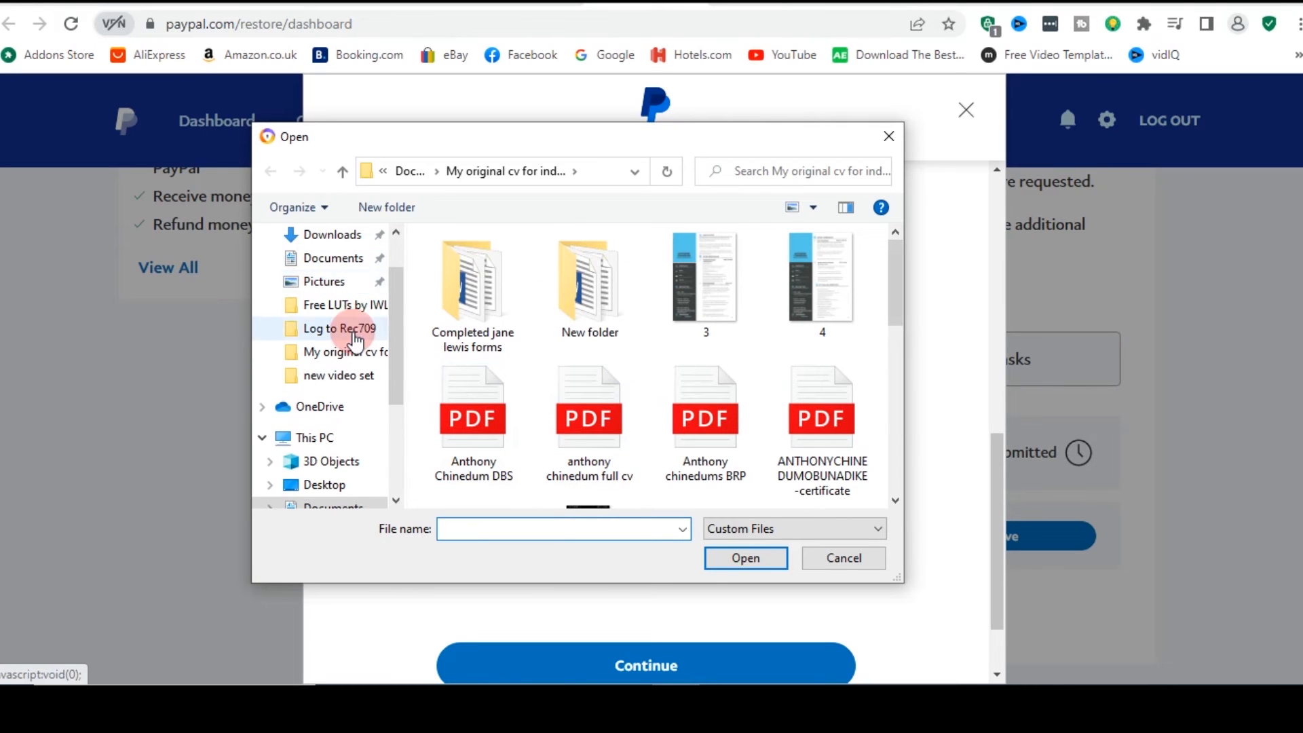
pyautogui.click(333, 235)
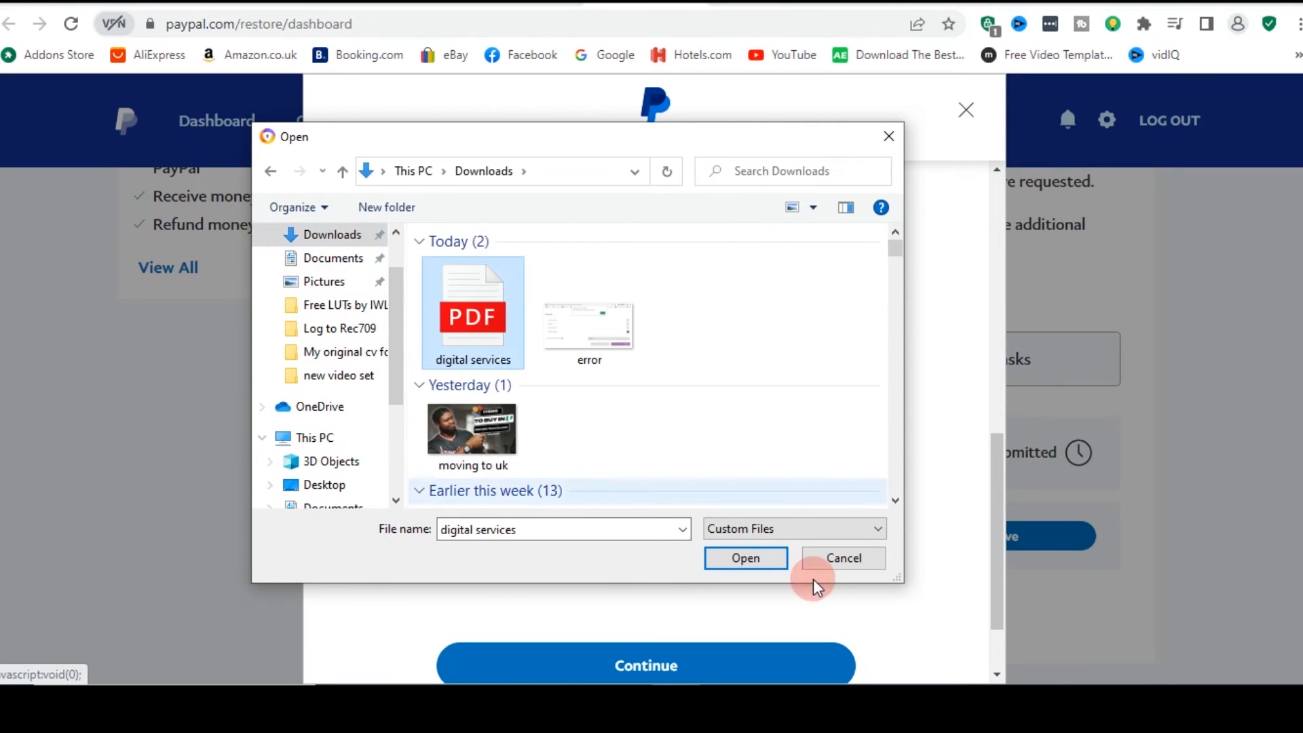
pyautogui.click(746, 558)
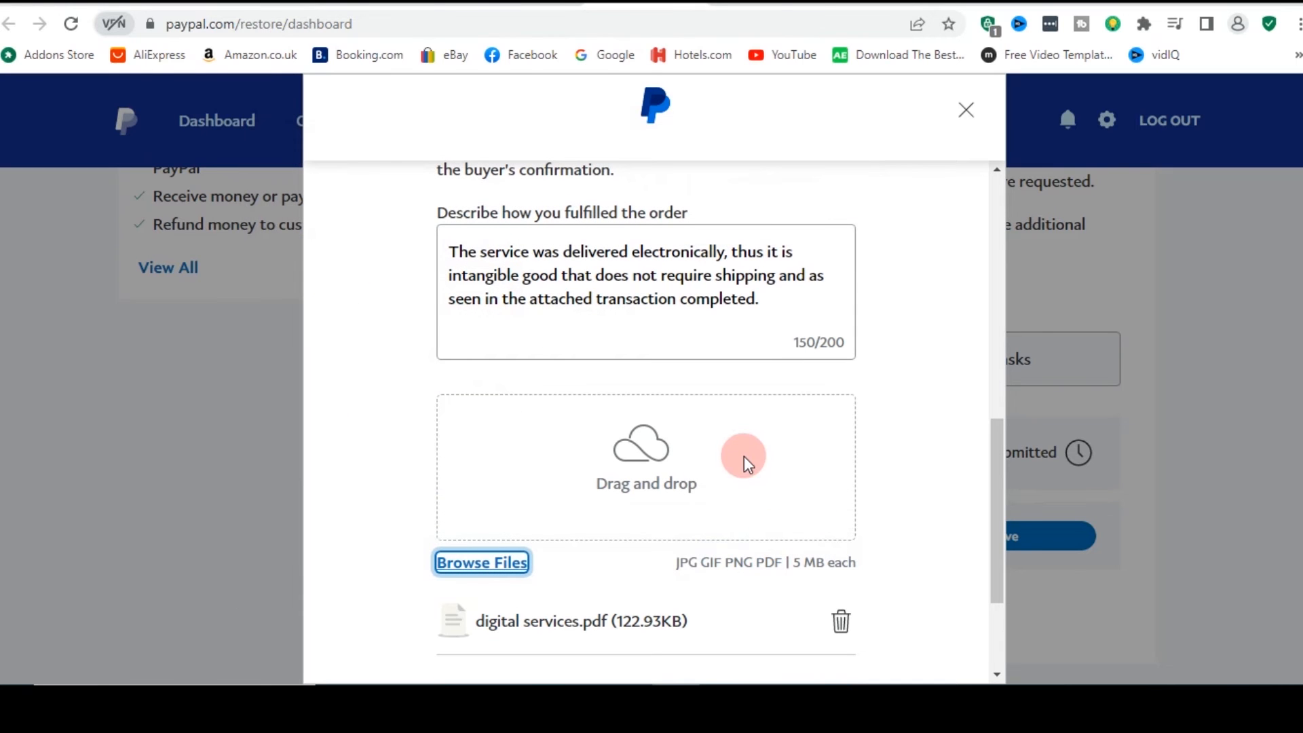
pyautogui.scroll(-3)
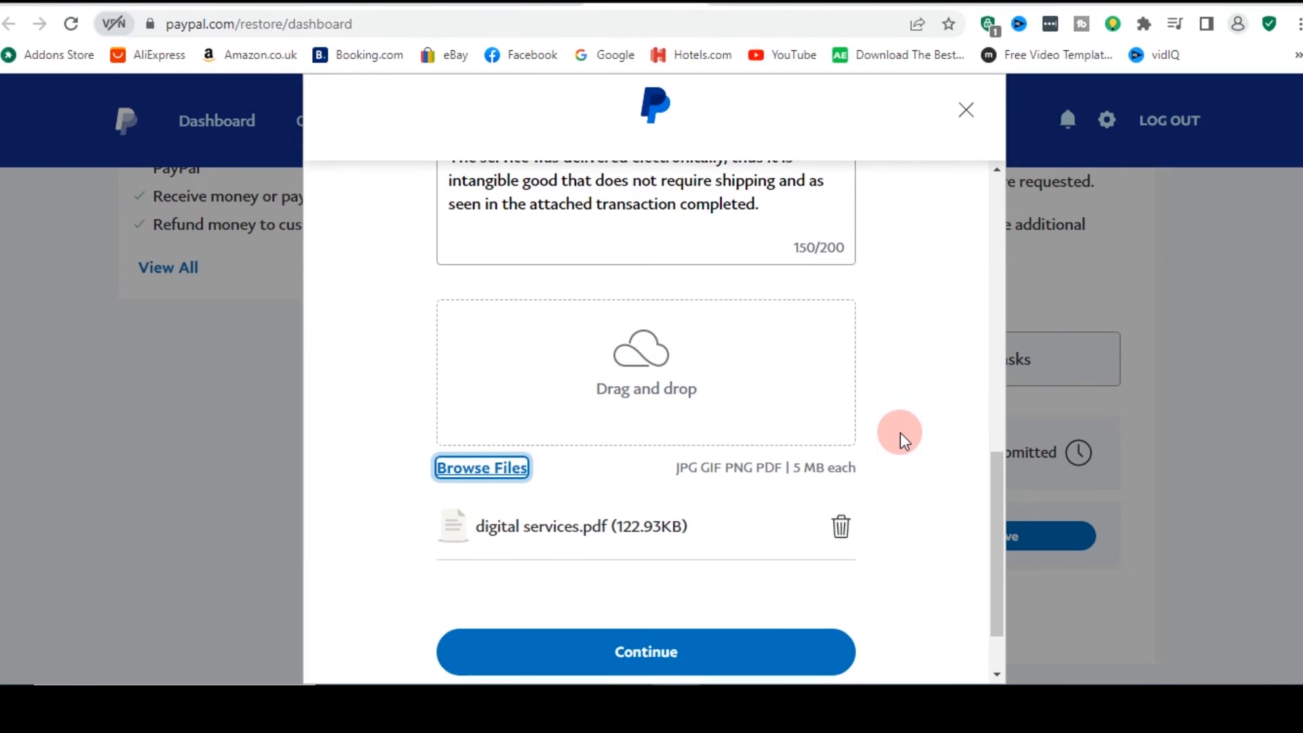
pyautogui.scroll(-3)
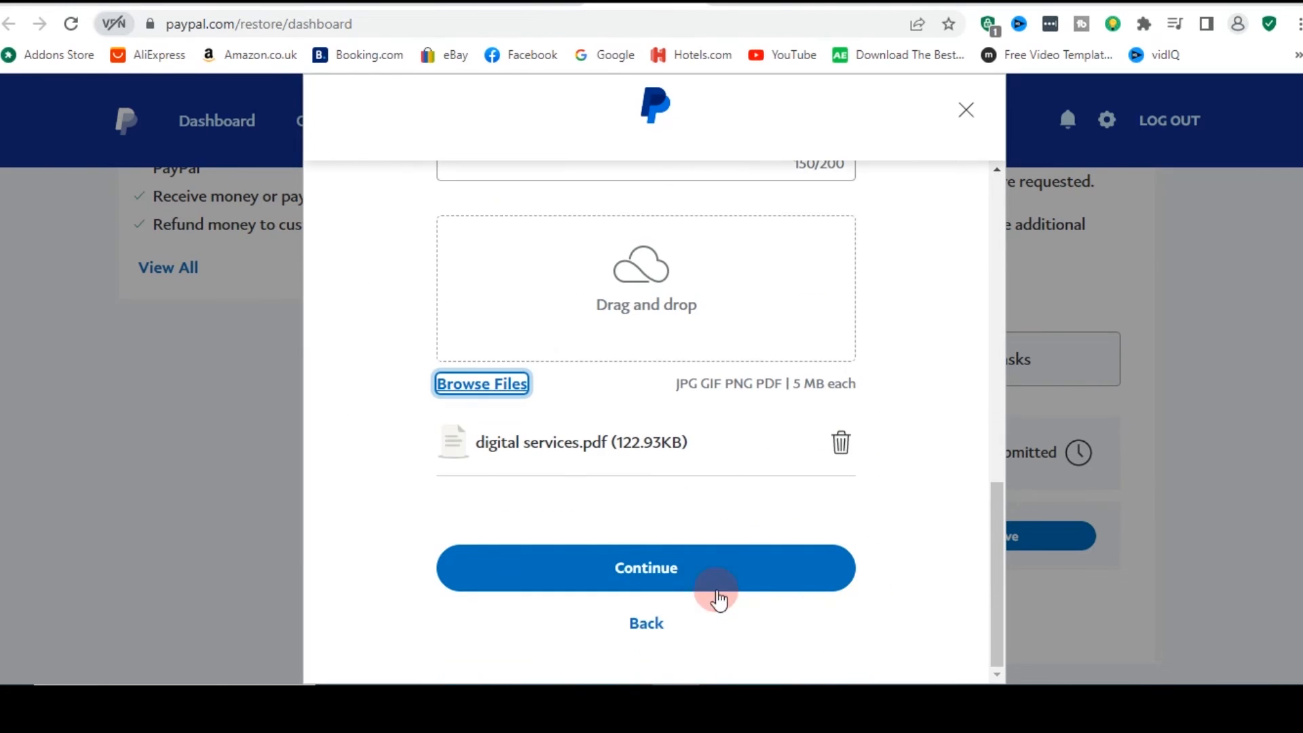
pyautogui.click(646, 568)
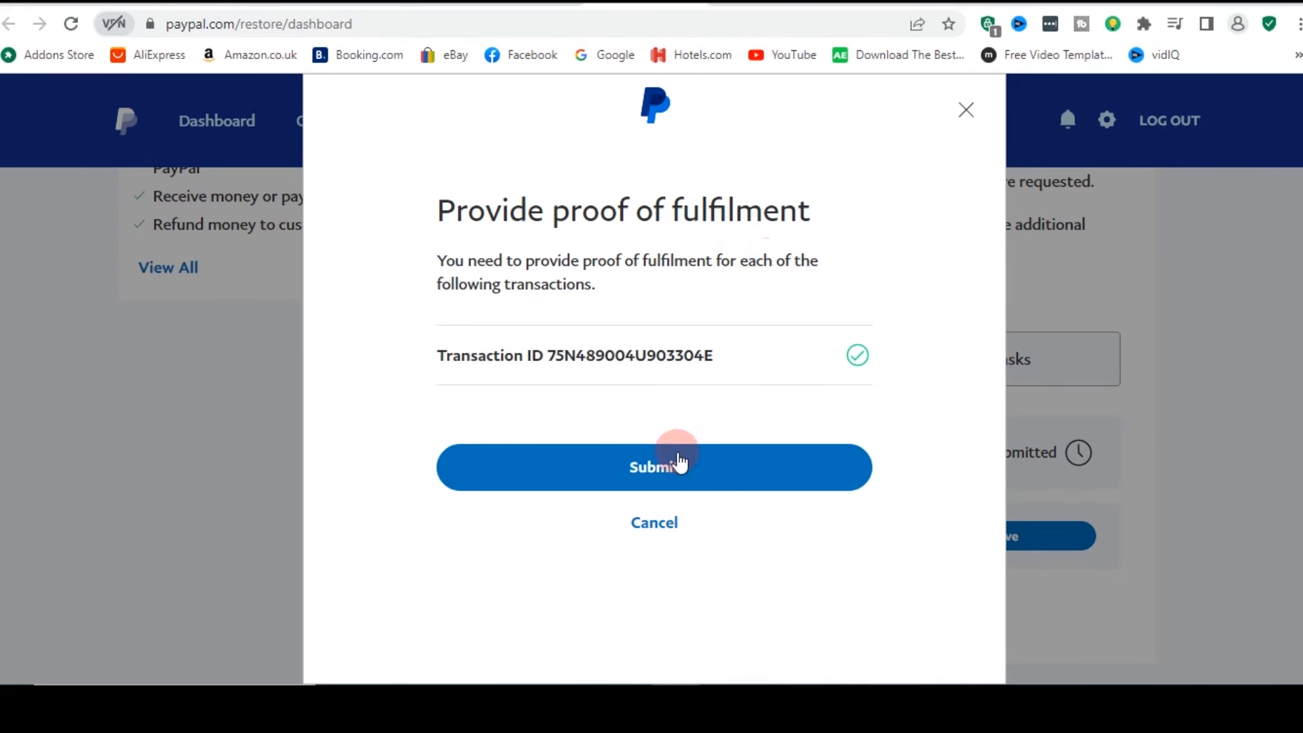
# Submit the proof of fulfilment and return to the Account Limitations dashboard
pyautogui.click(654, 466)
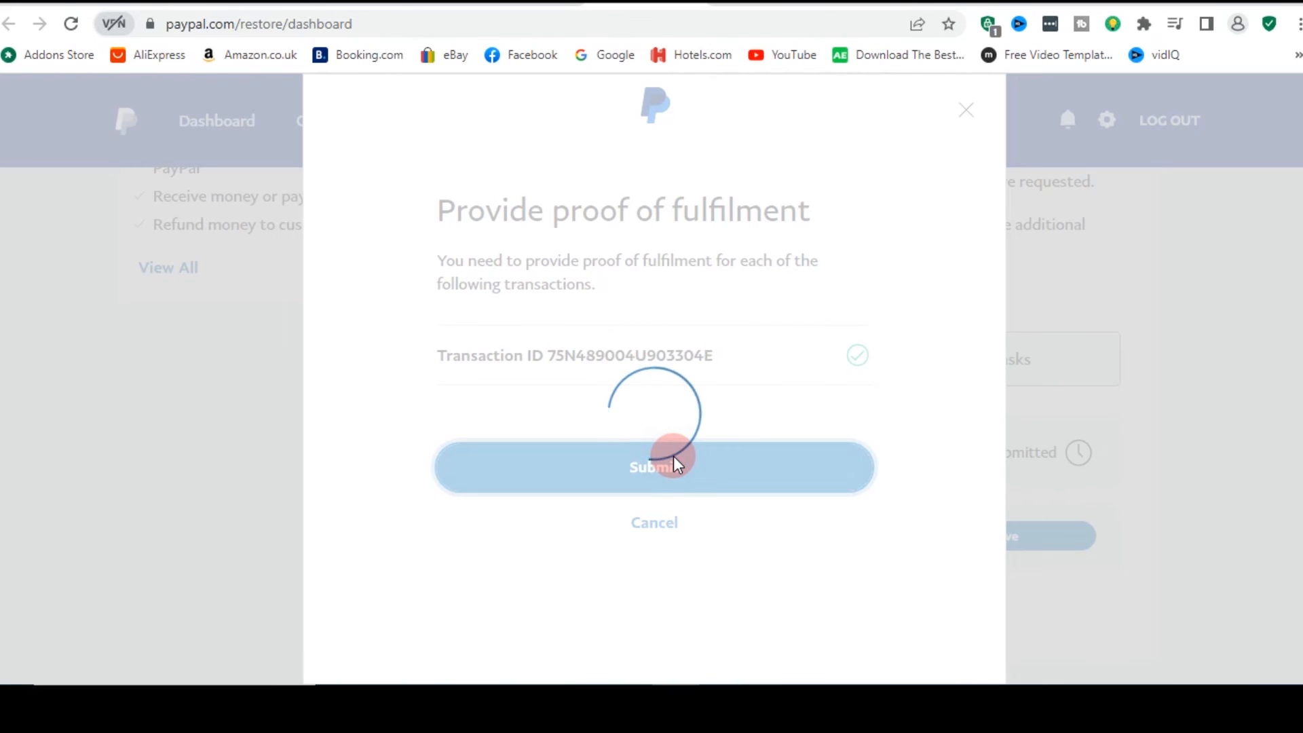
pyautogui.click(654, 465)
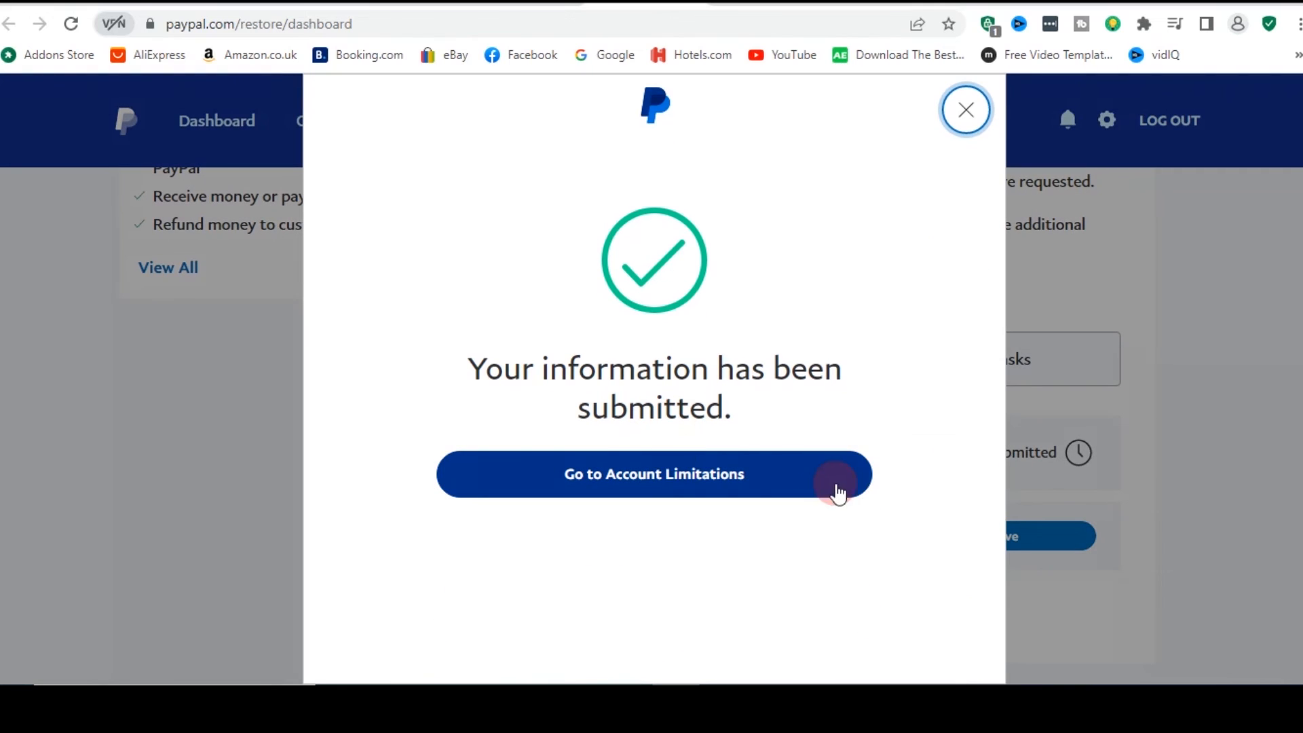
pyautogui.click(654, 474)
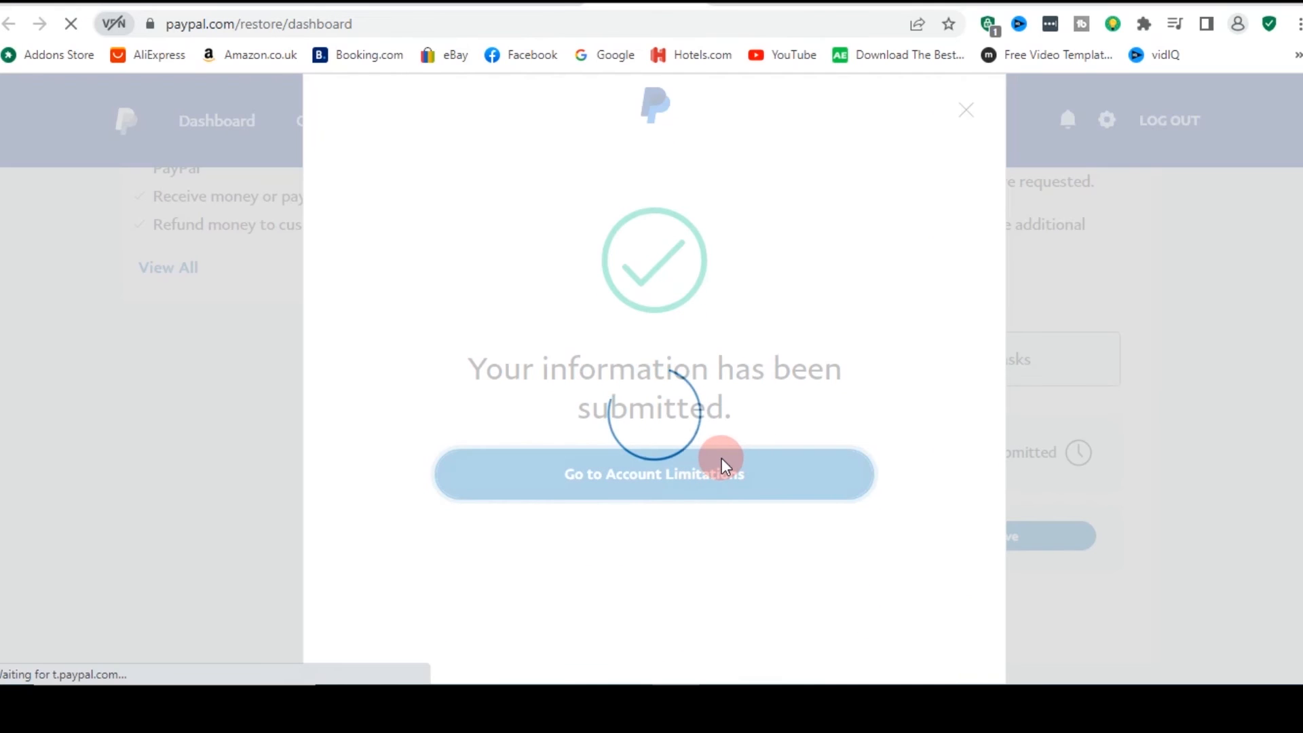
pyautogui.click(655, 474)
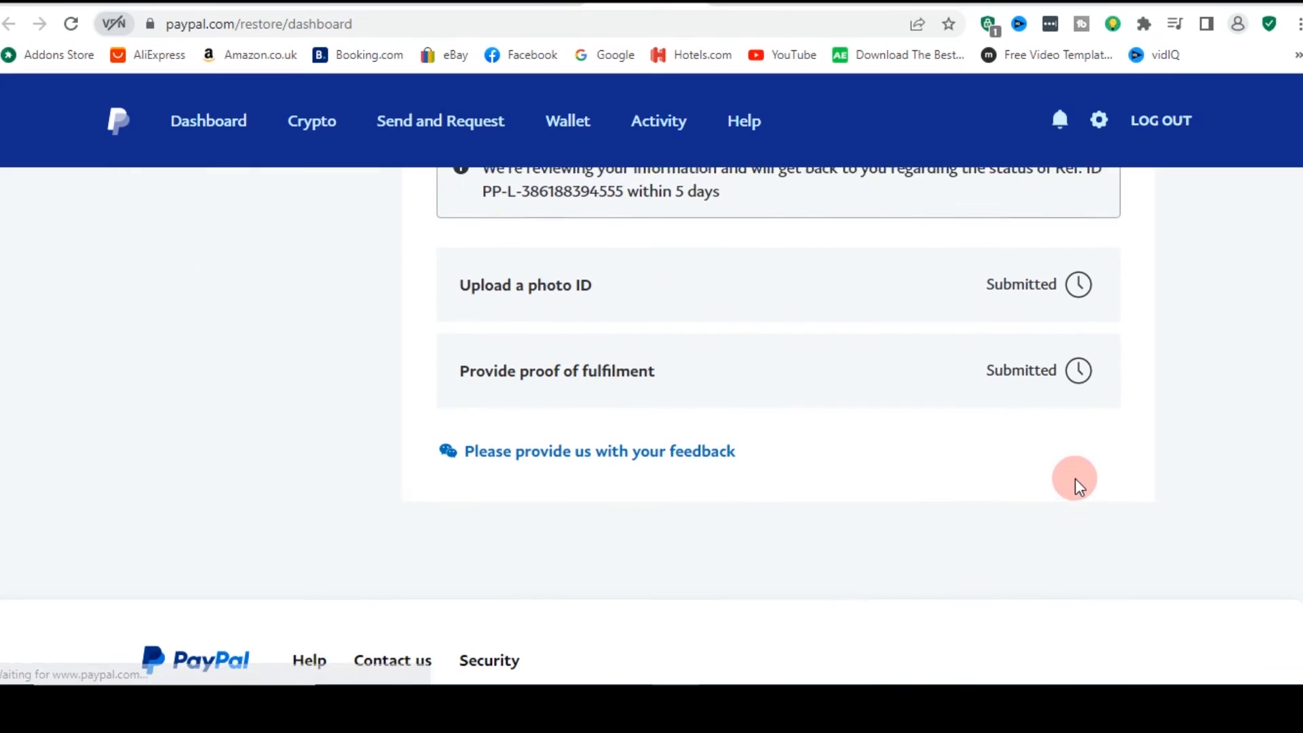
pyautogui.scroll(-3)
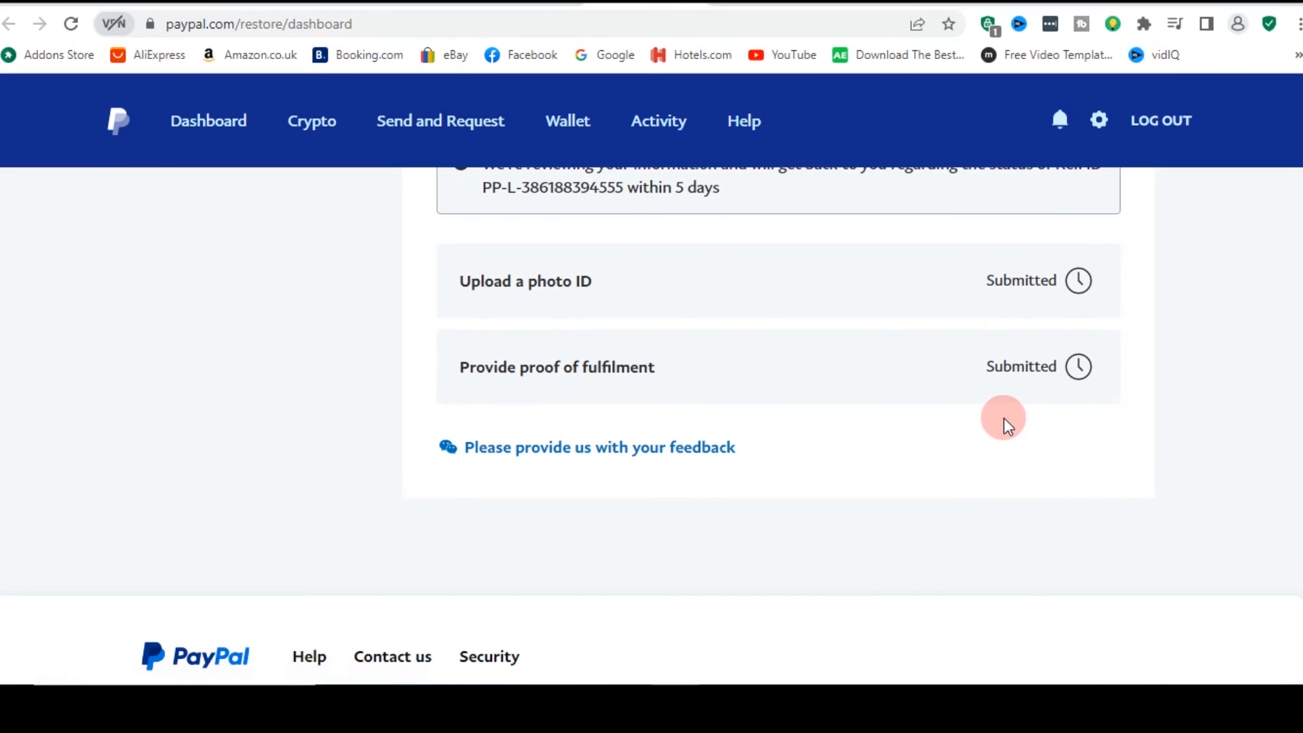
pyautogui.moveTo(947, 276)
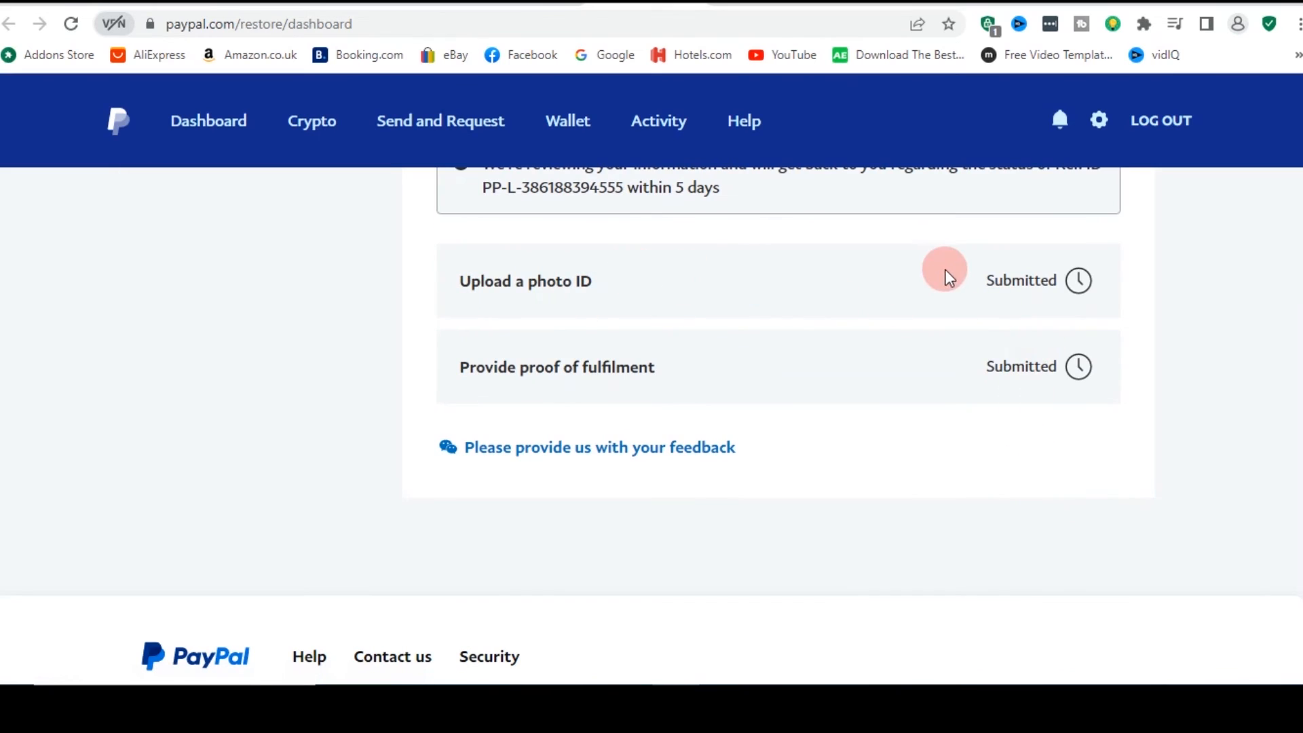
pyautogui.moveTo(694, 357)
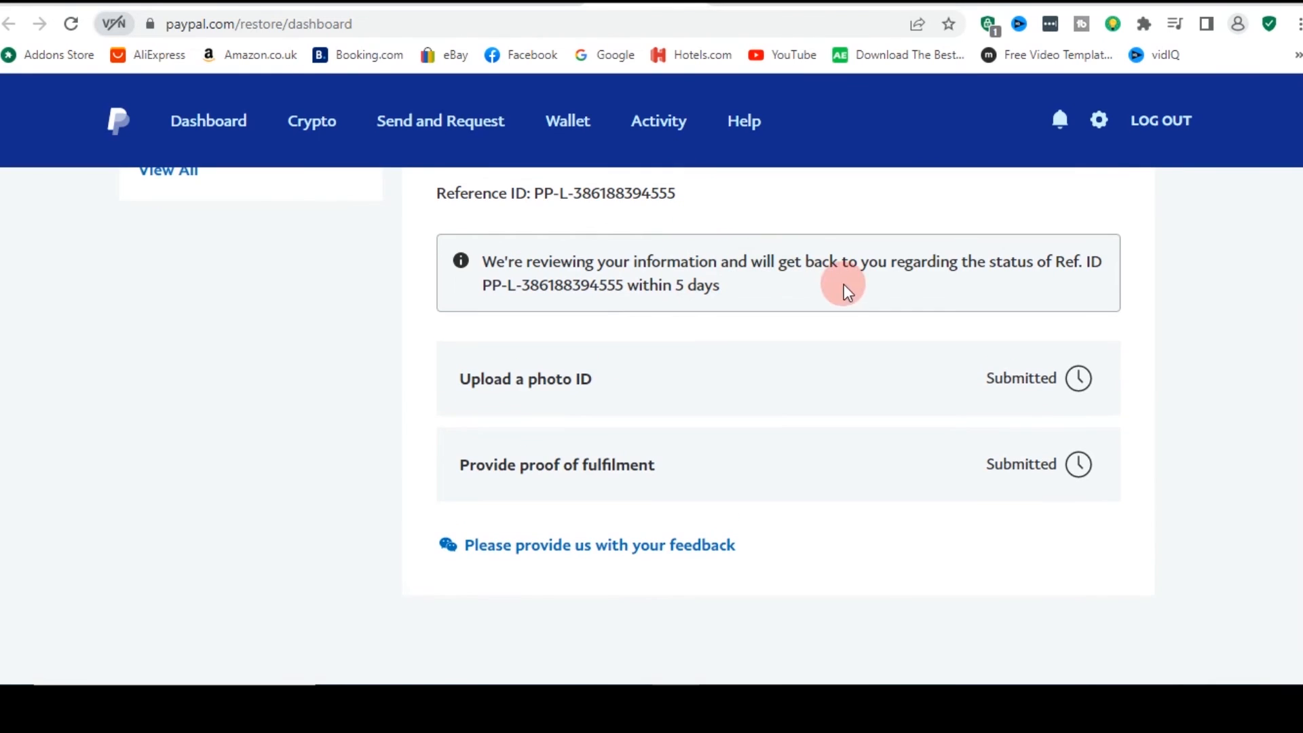
pyautogui.scroll(-3)
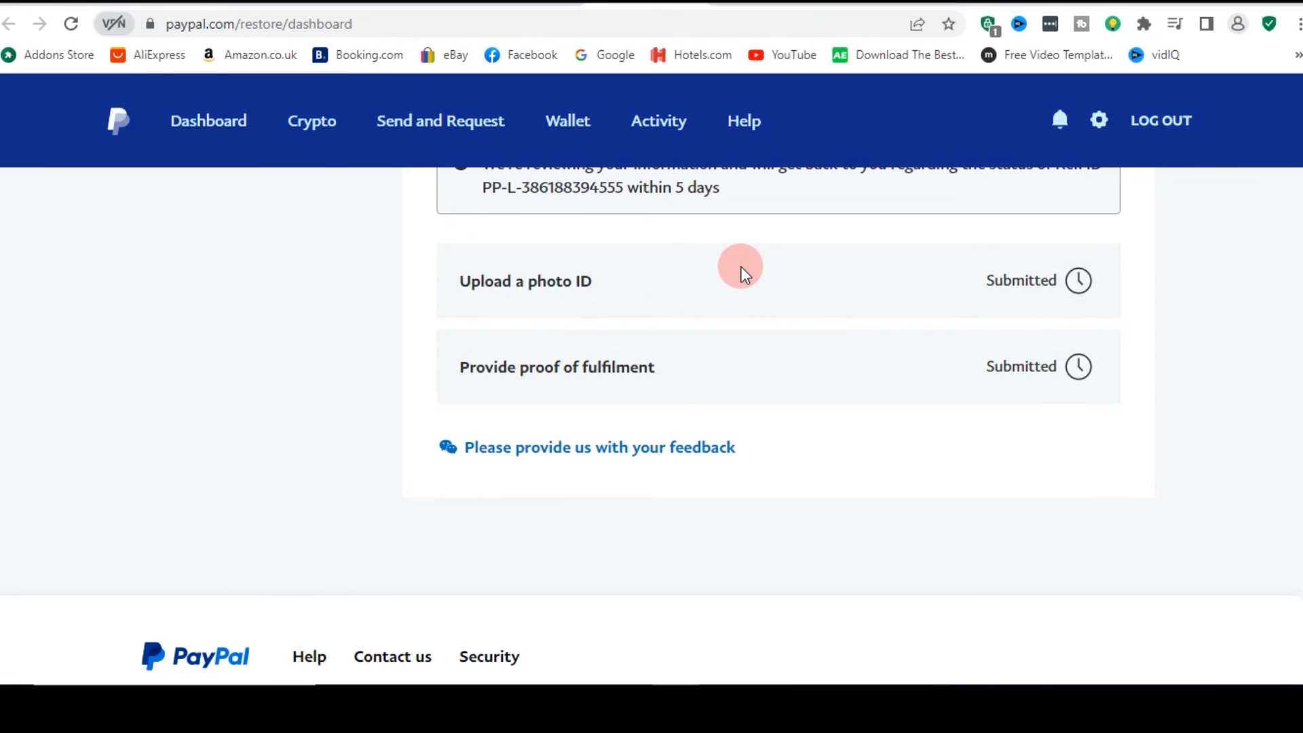
pyautogui.moveTo(691, 302)
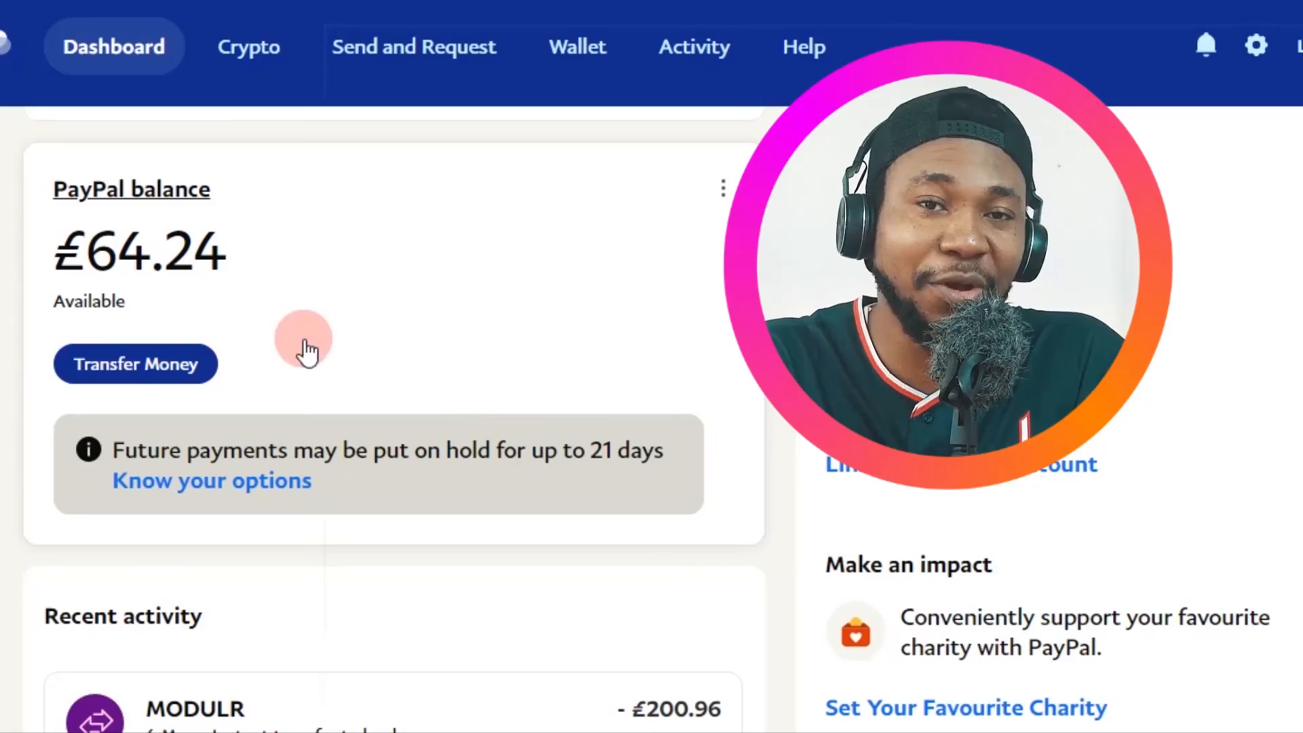
# Scroll the dashboard to the PayPal balance card showing £64.24 available
pyautogui.scroll(-3)
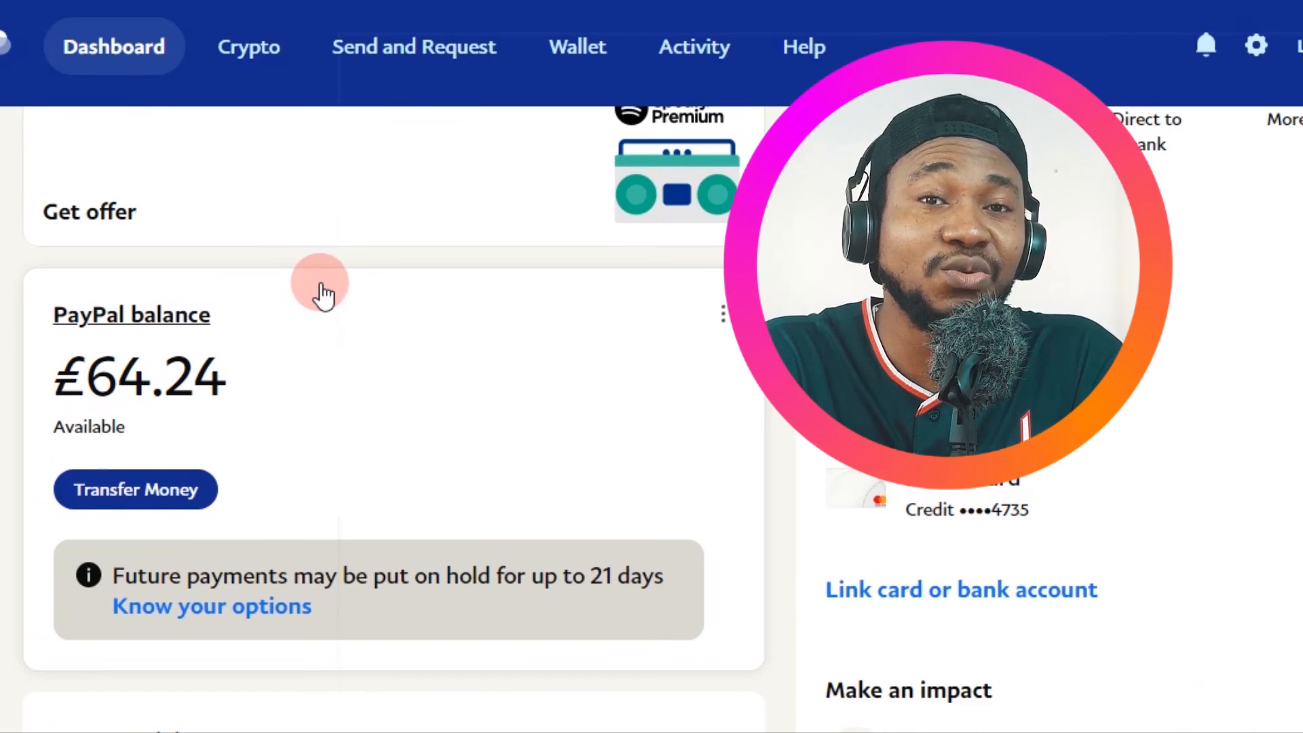
pyautogui.scroll(-3)
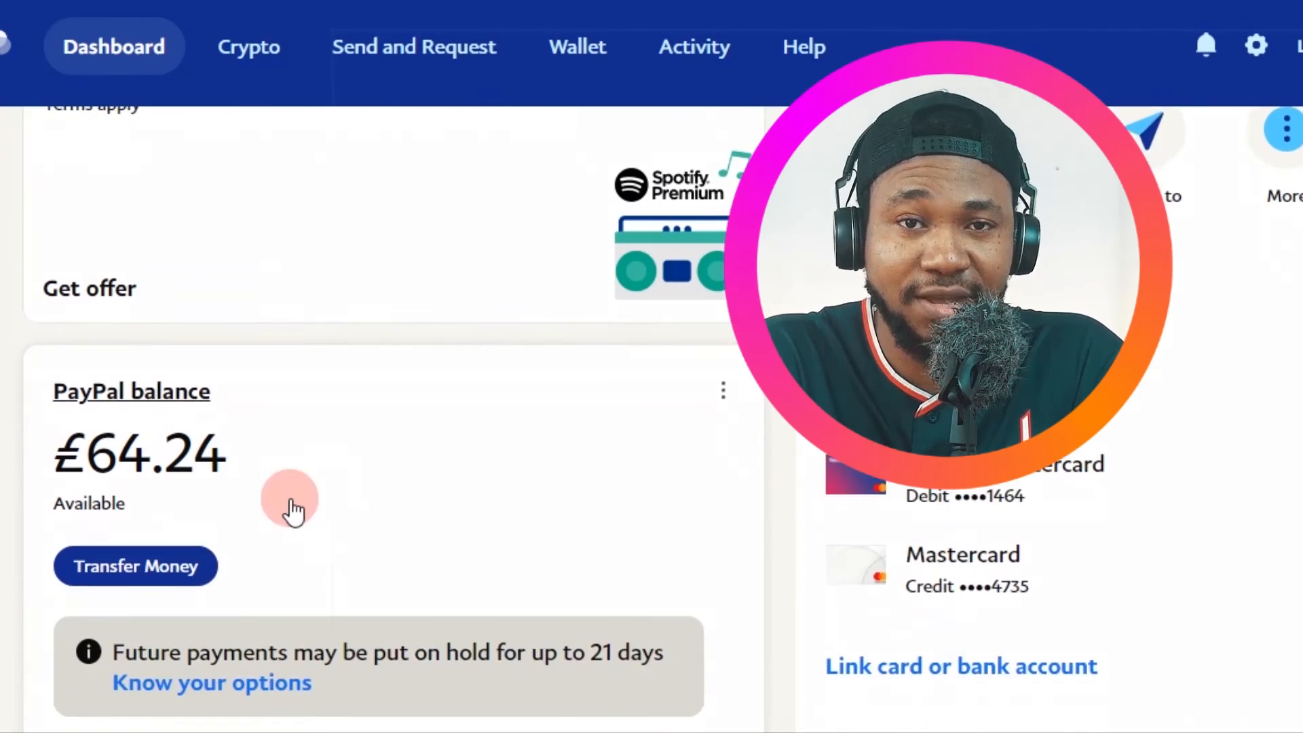
pyautogui.scroll(-3)
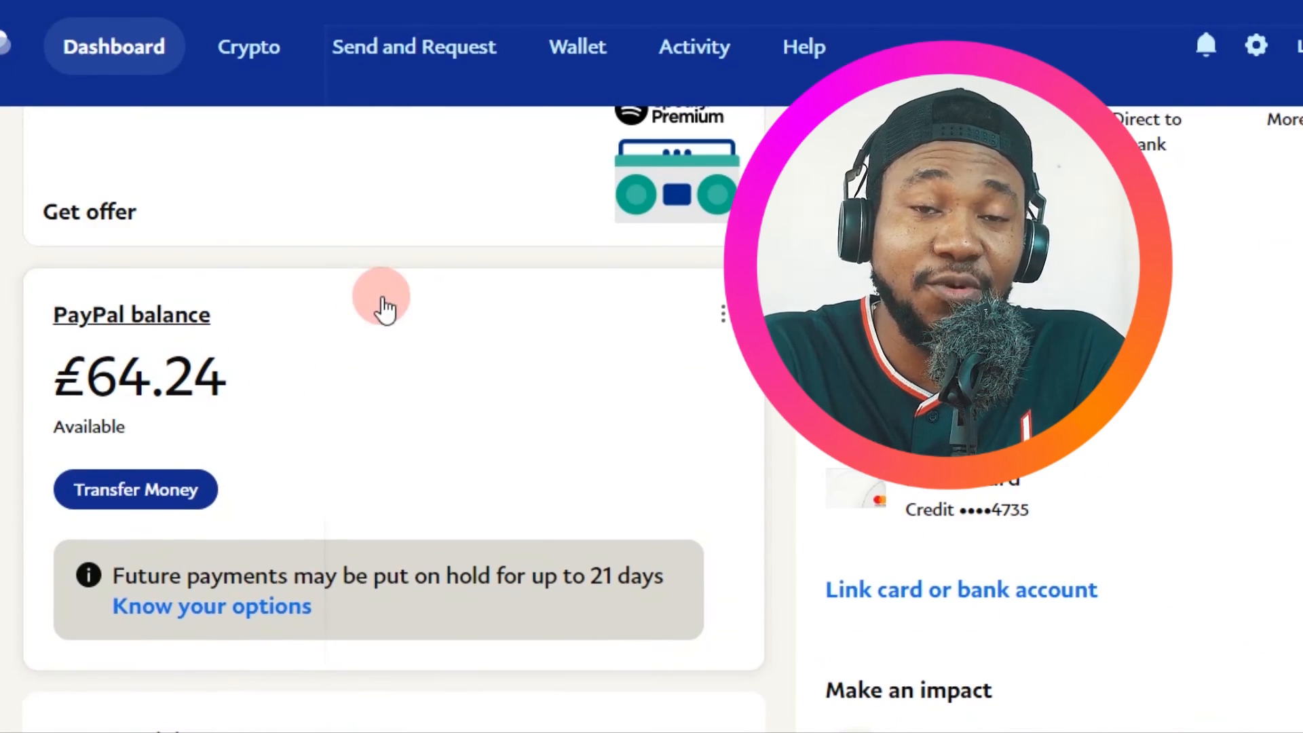